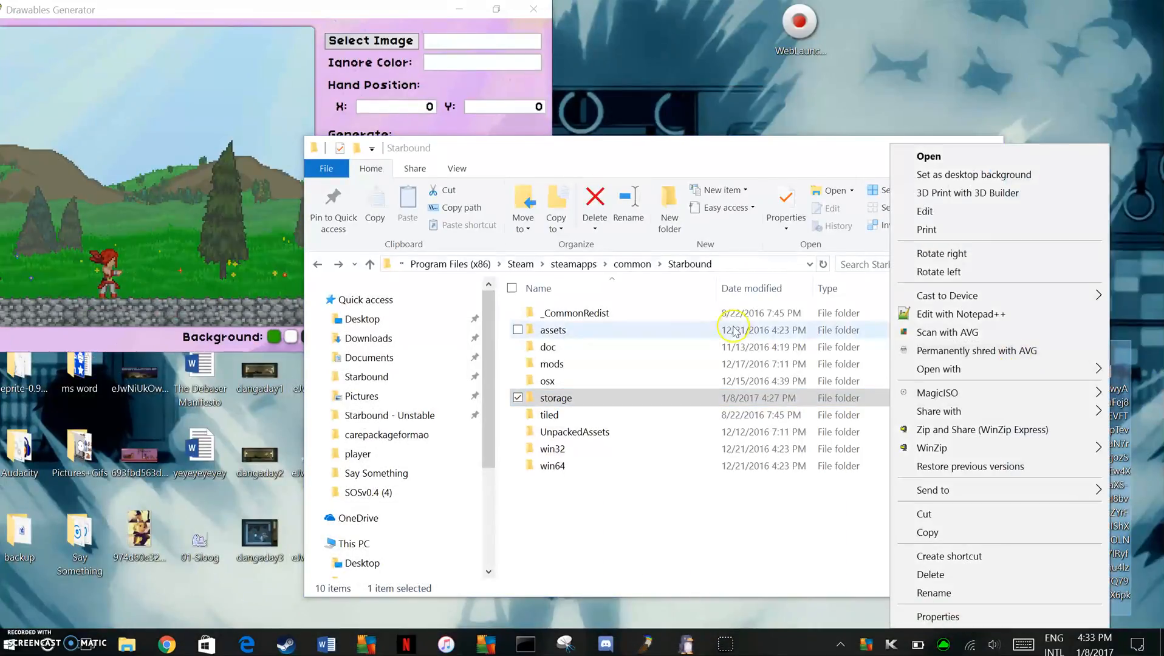
- Open the gun sprite image from the desktop in Paint.NET via the context menu
click(961, 314)
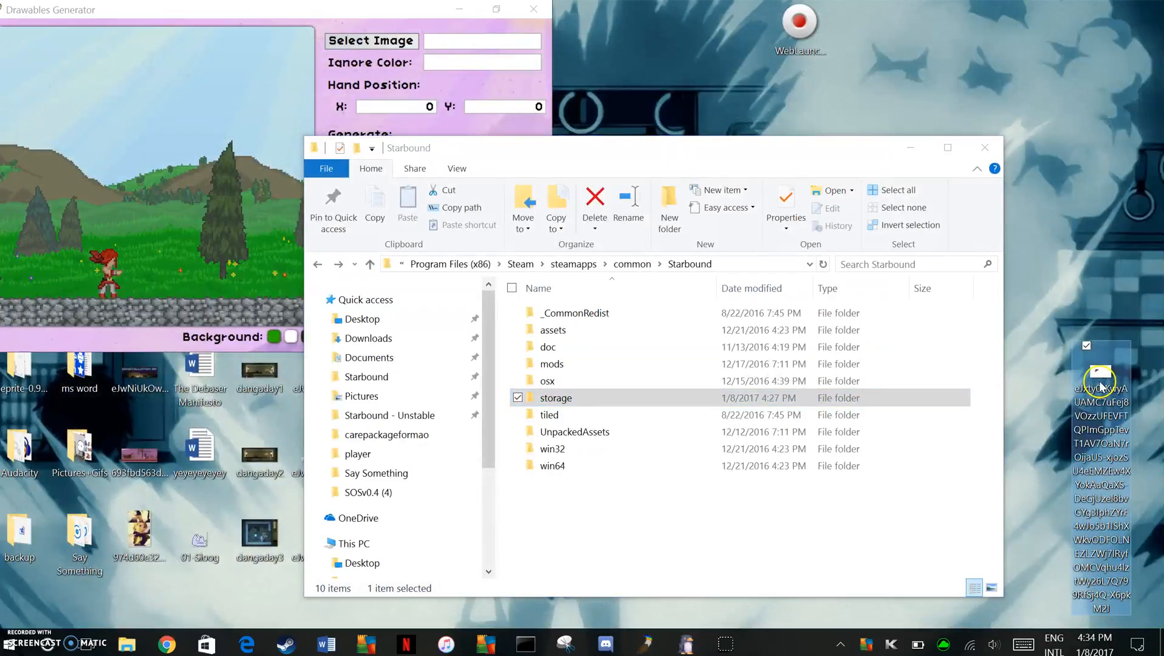
right_click(1101, 380)
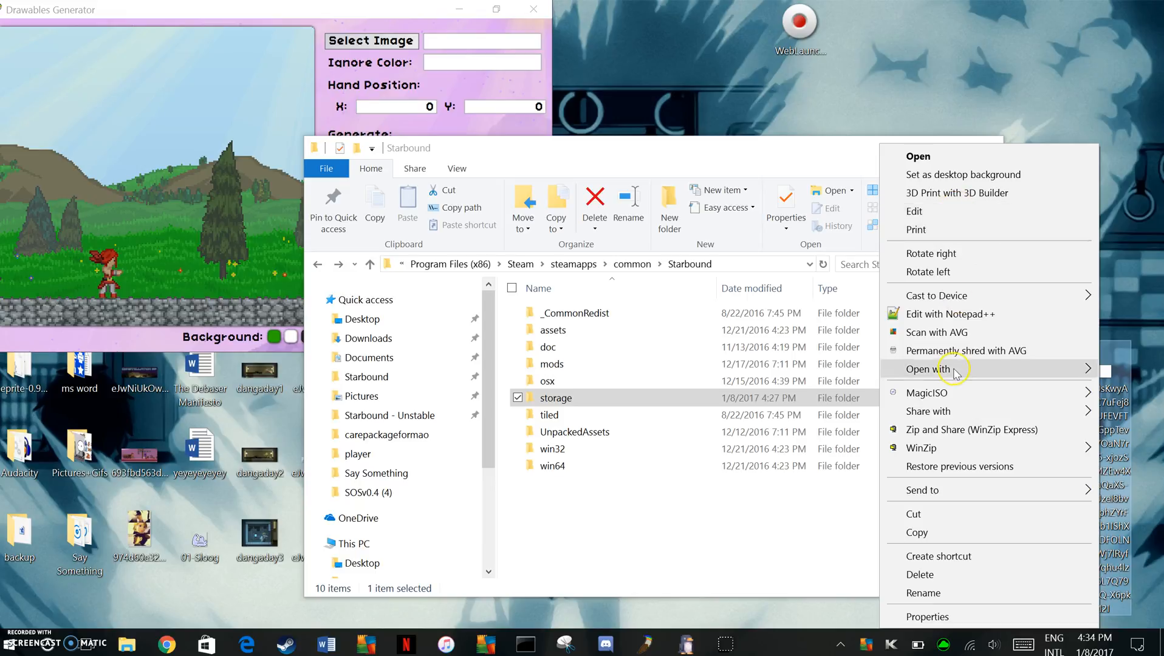
click(273, 80)
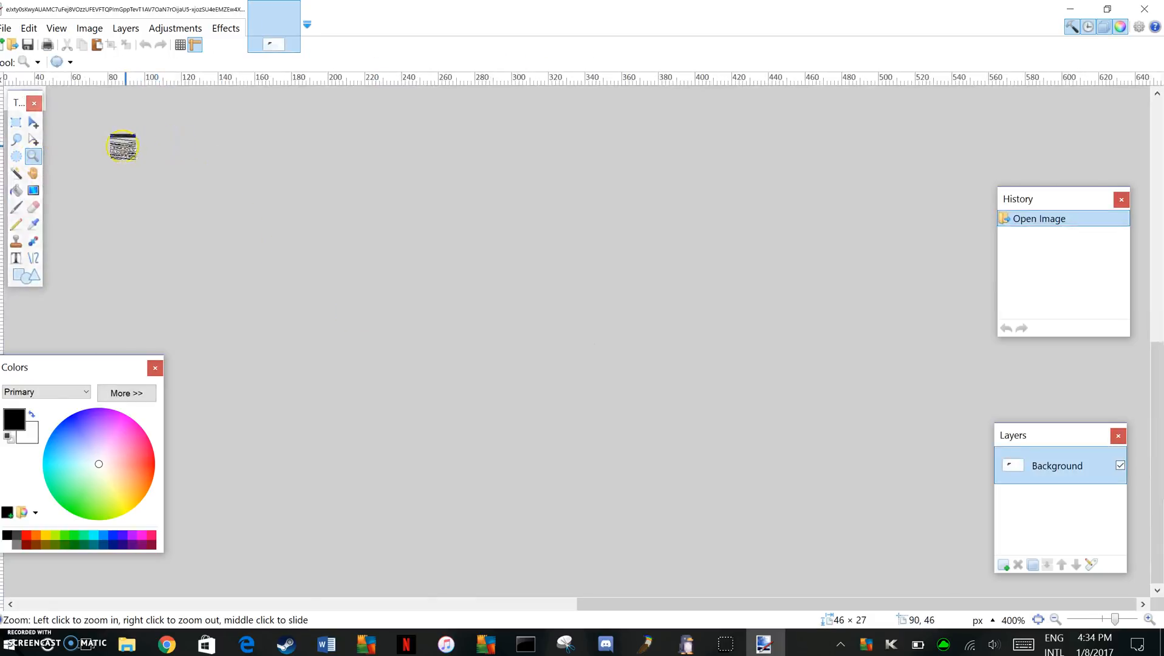
- Magic-Wand the white background away to transparency and save the sprite with default settings
click(123, 144)
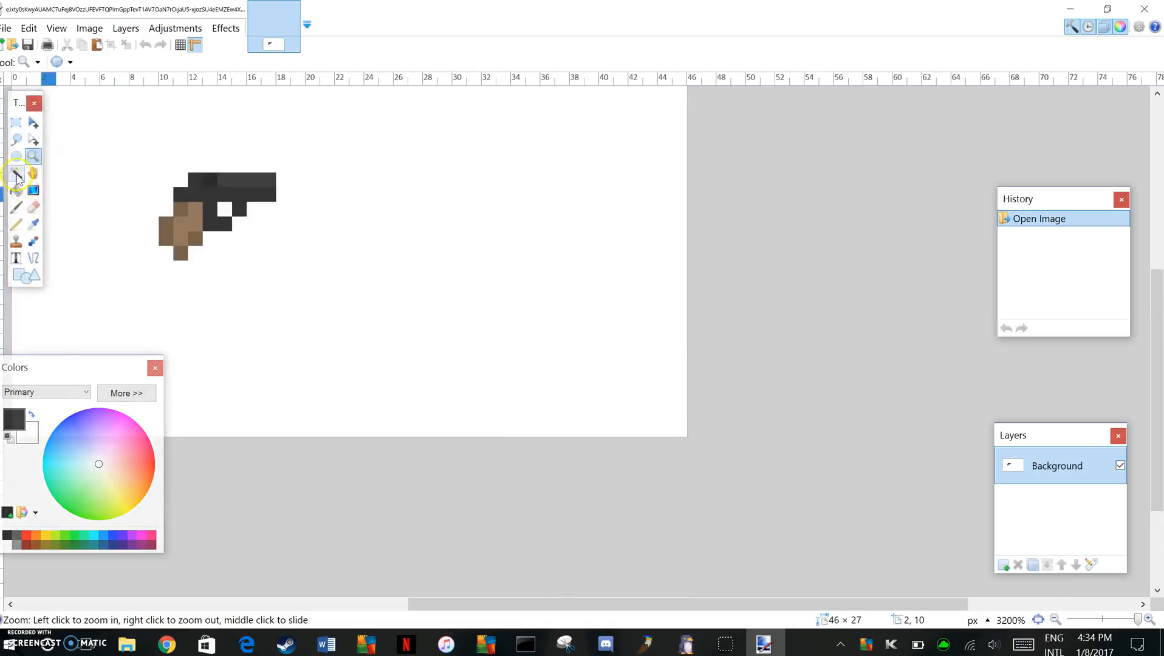
click(16, 173)
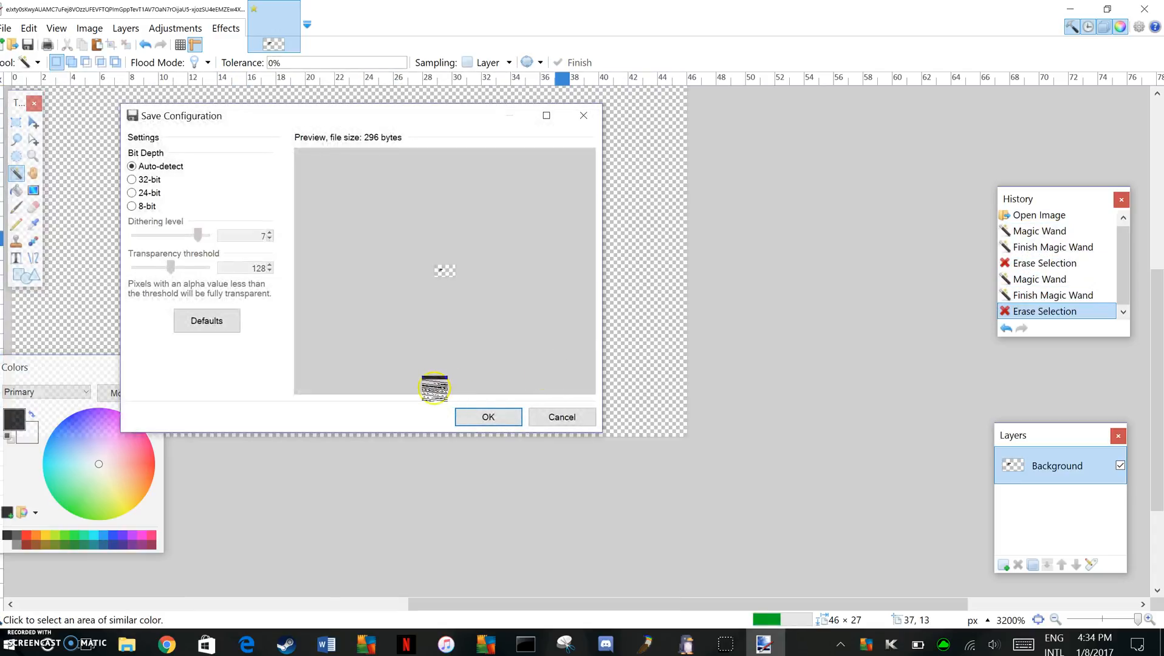
click(487, 417)
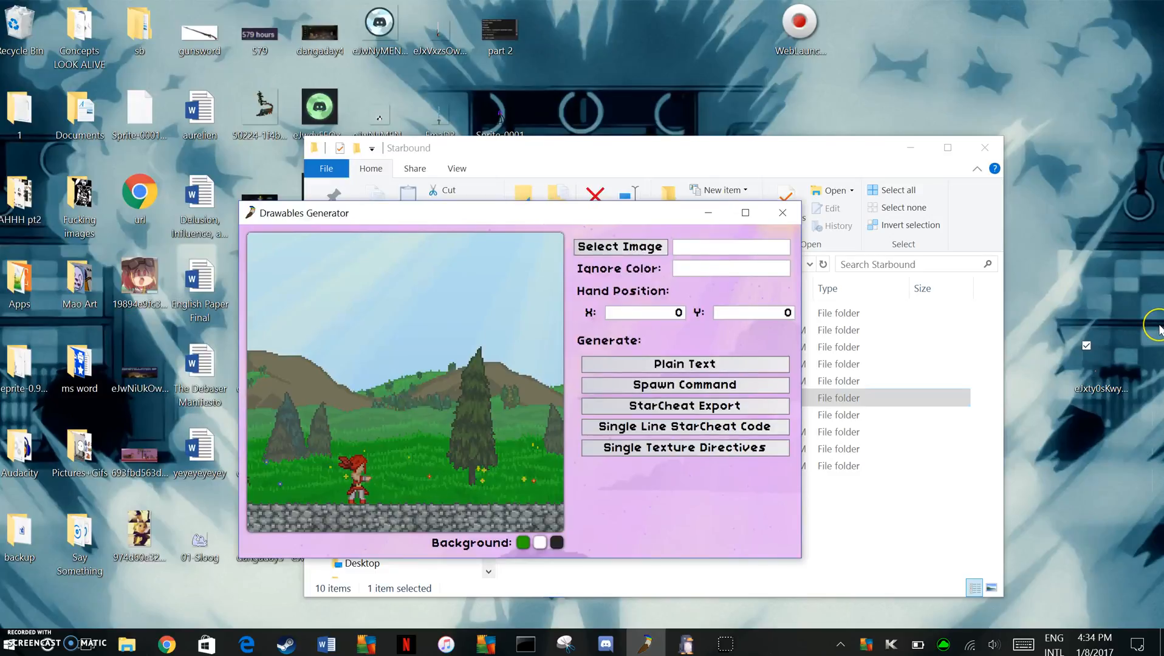
mouse_move(1141, 339)
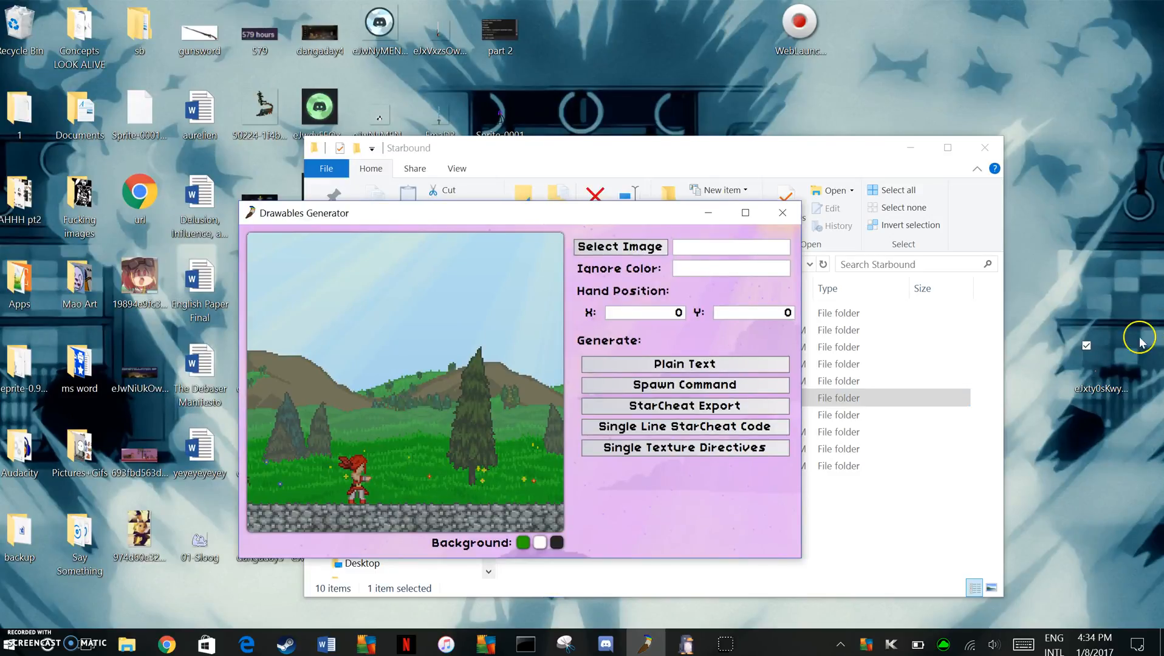
- Load the edited gun sprite and position it in the character's hand
click(618, 246)
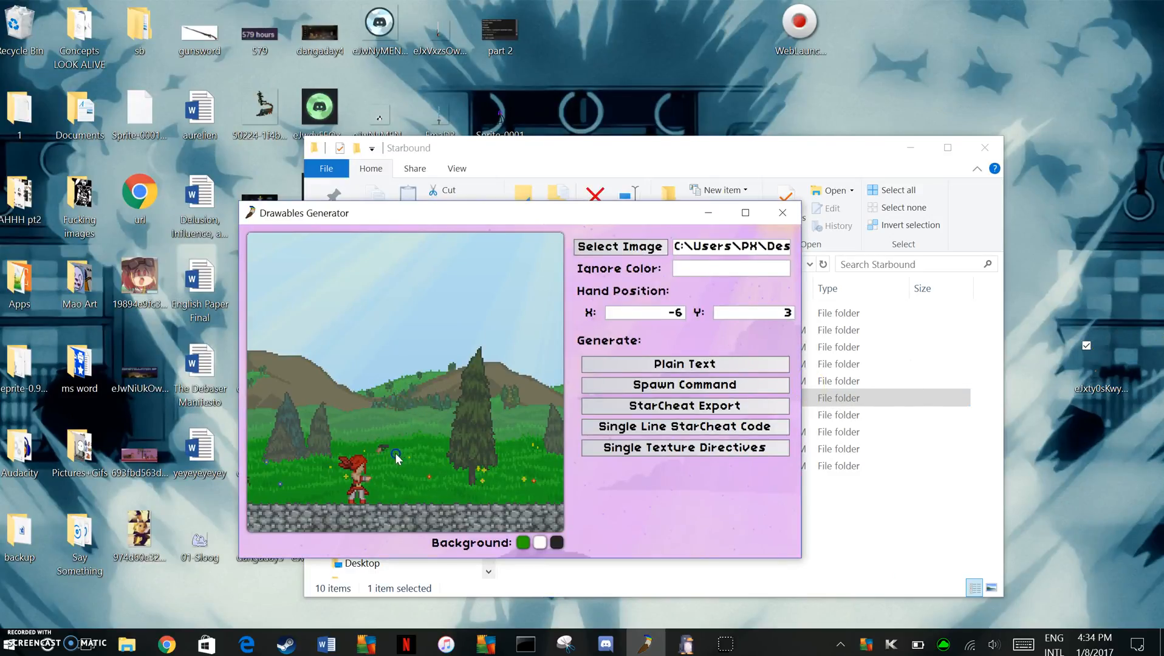
drag(397, 455, 384, 479)
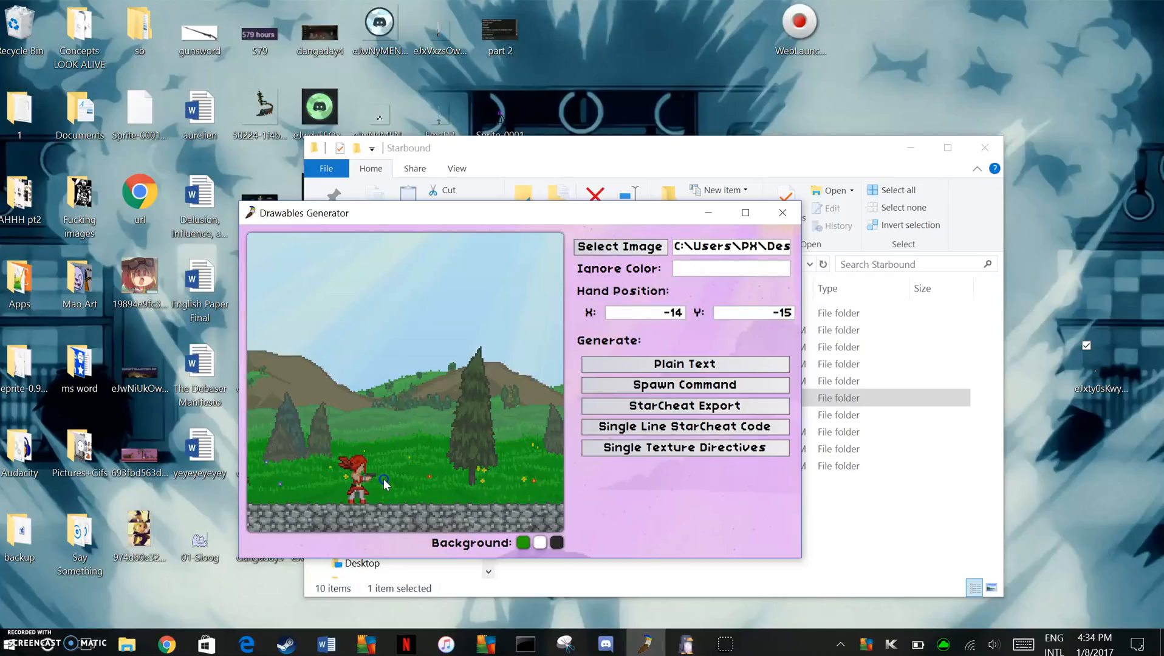
click(384, 481)
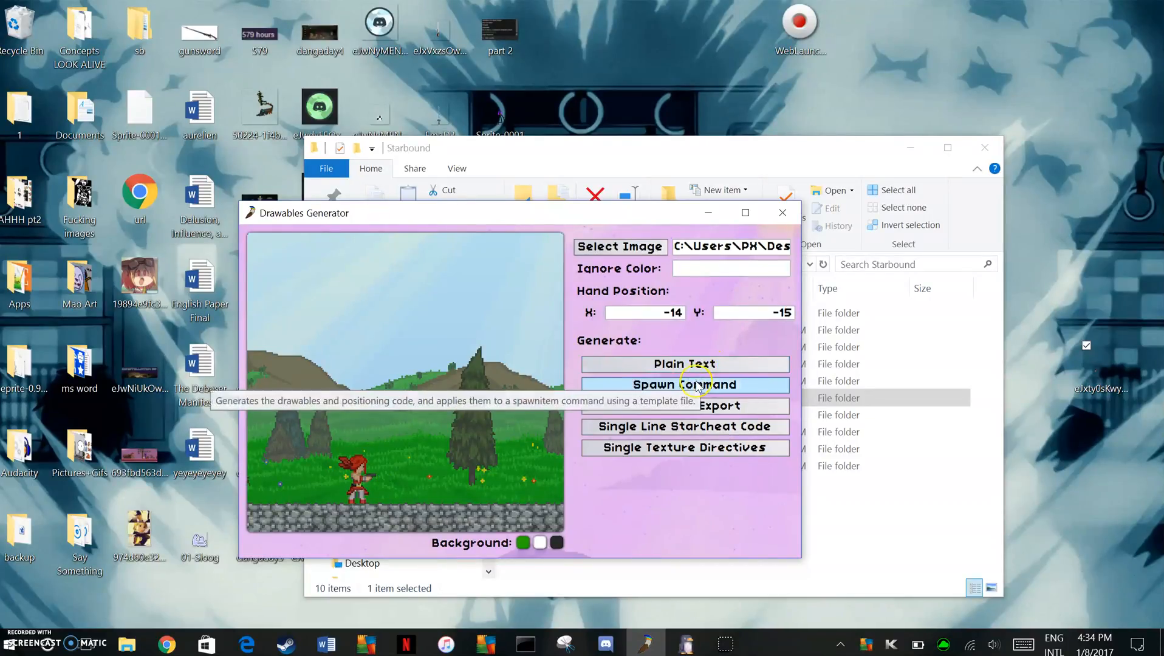
- Generate the spawnitem command for the gun and dismiss the output window
click(683, 384)
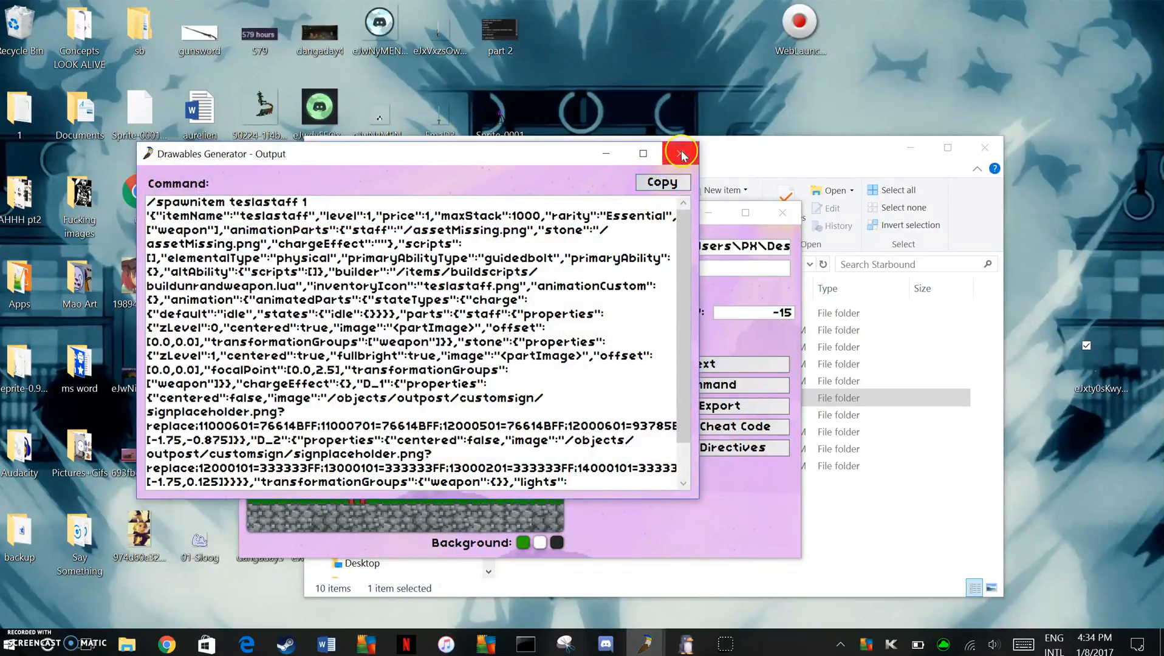
click(681, 153)
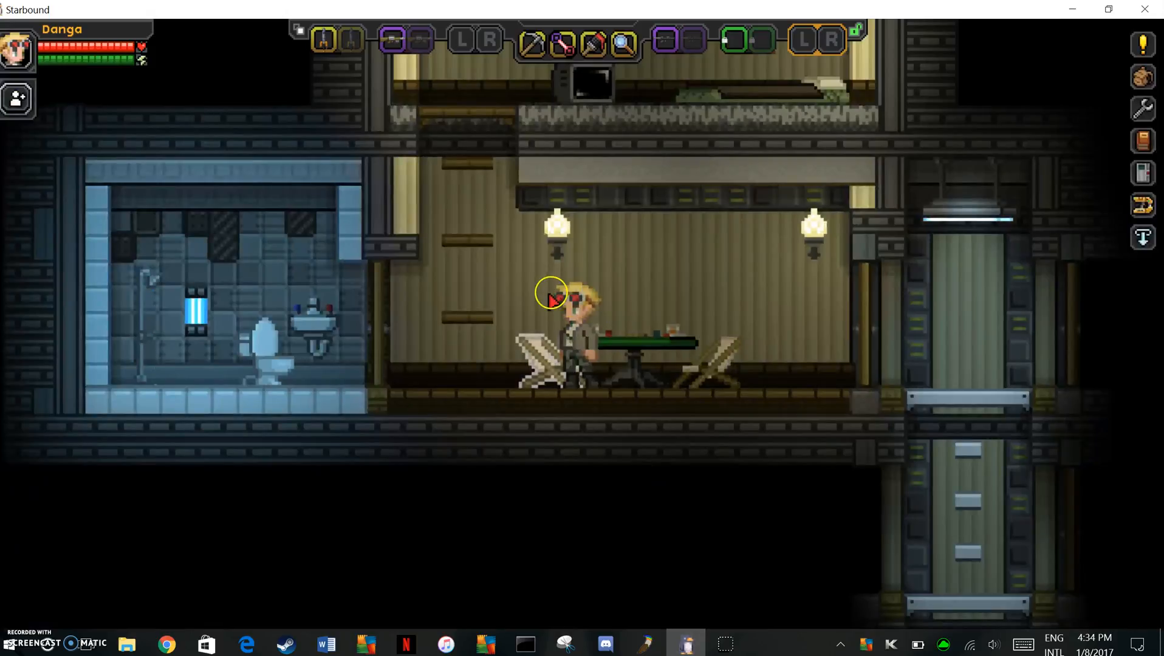
- Enter the /spawnitem command in chat to spawn the custom gun into the hotbar
key(Enter)
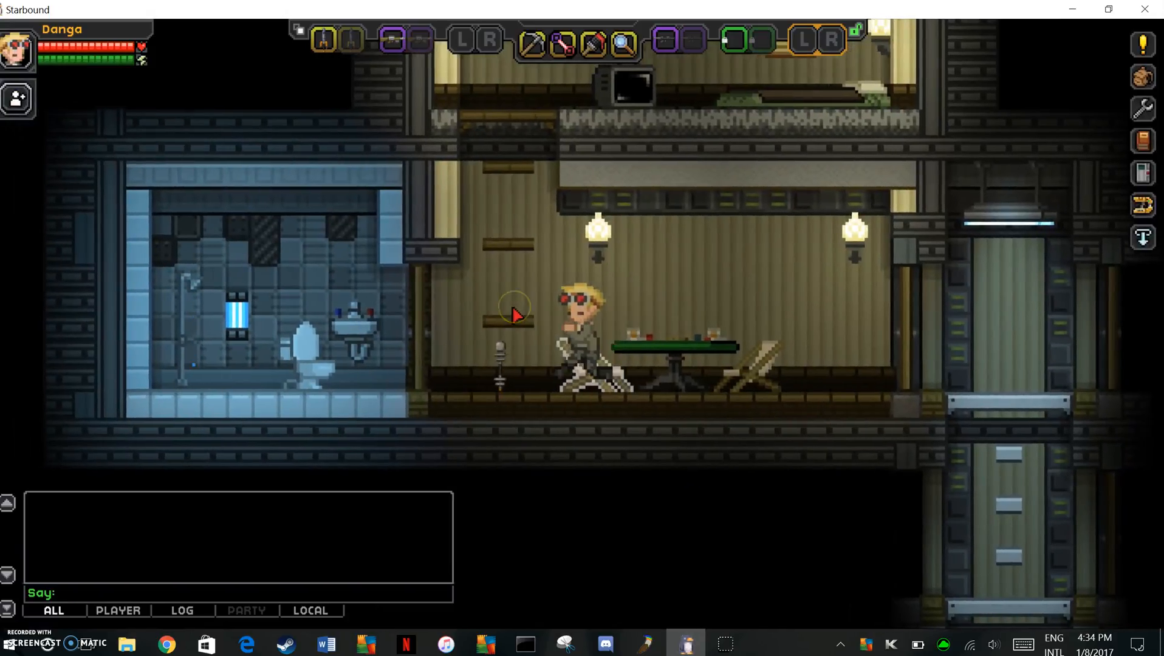
text(/)
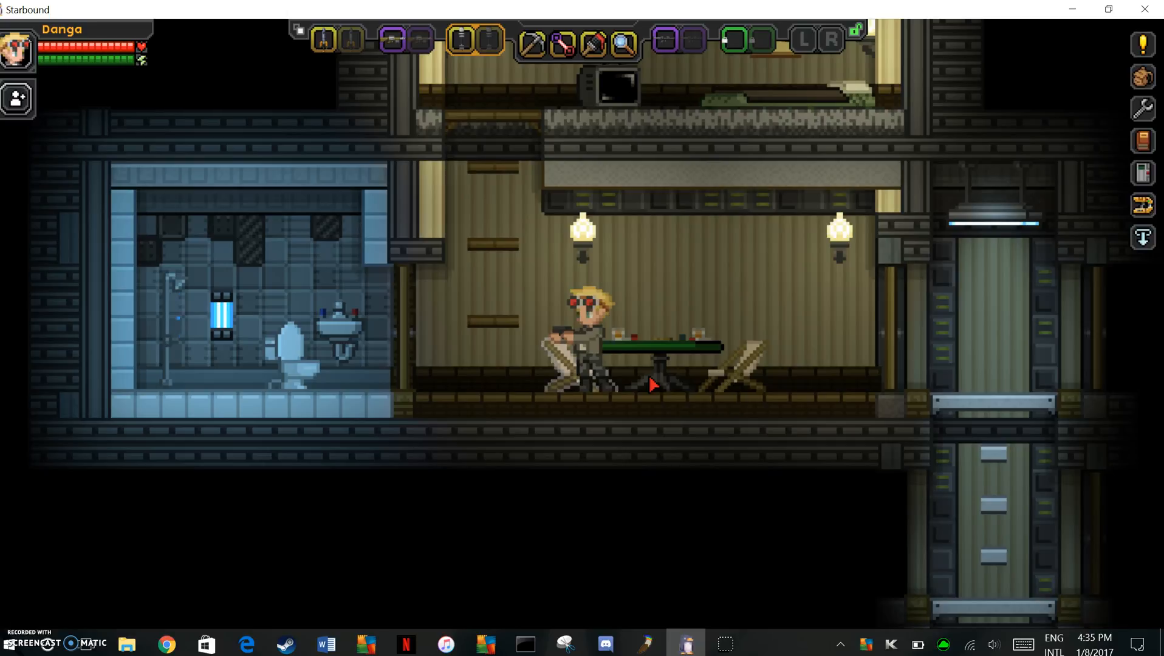
mouse_move(1142, 201)
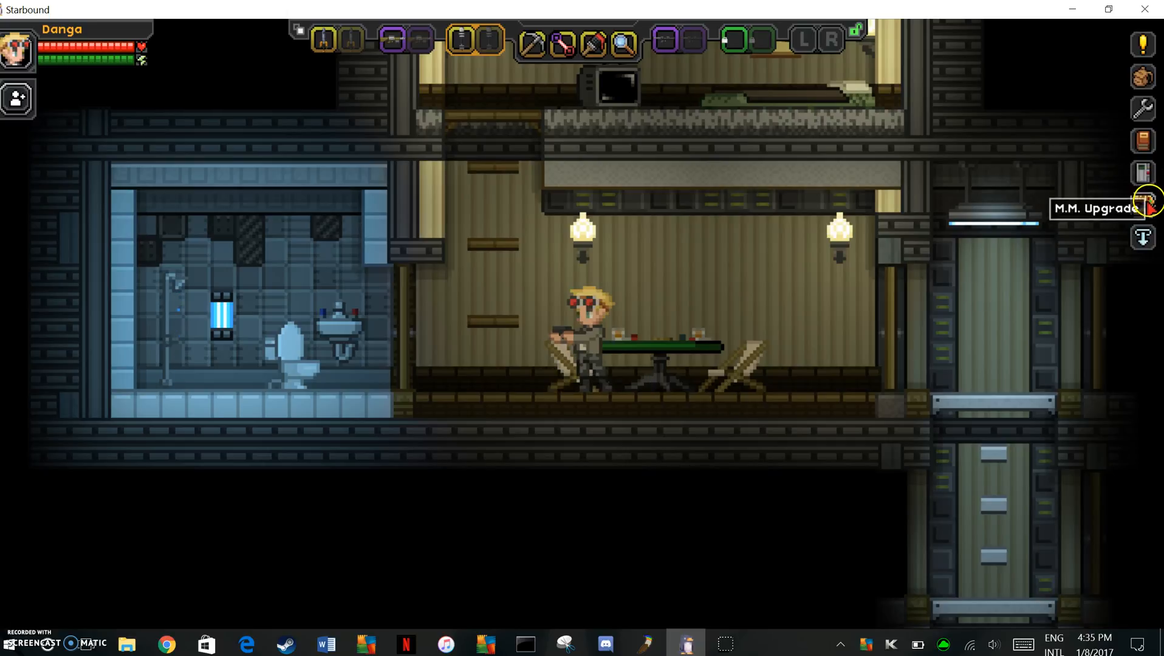
- Search 'iron' in the spawnable item pack and print an Iron Revolver to hold
click(1143, 202)
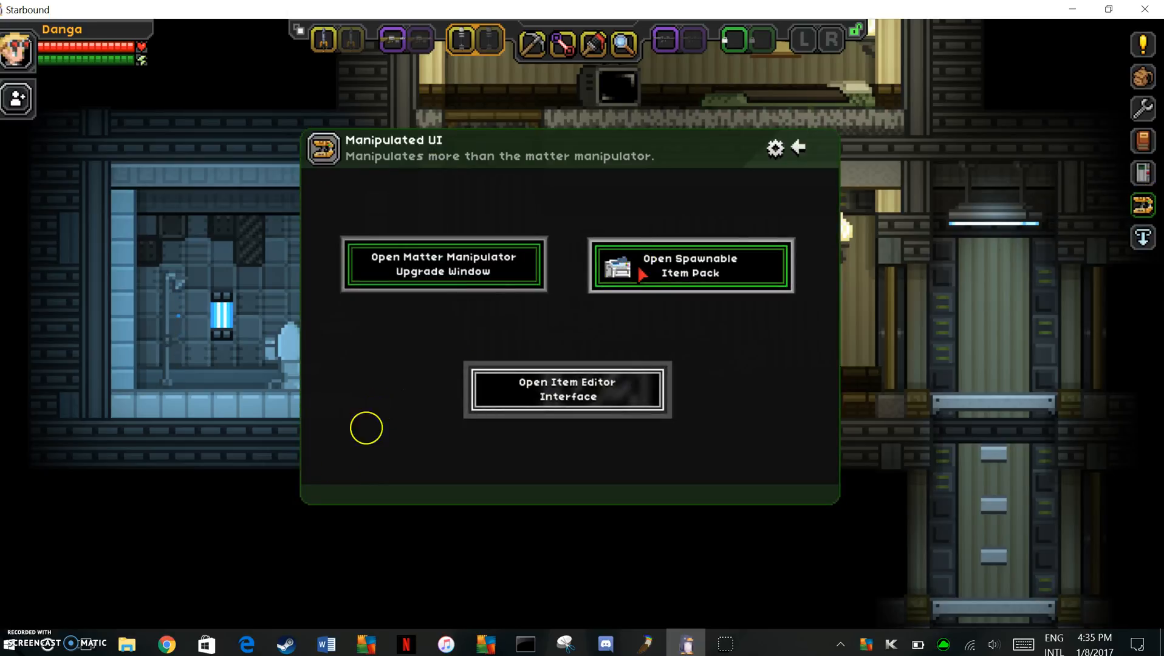
click(690, 265)
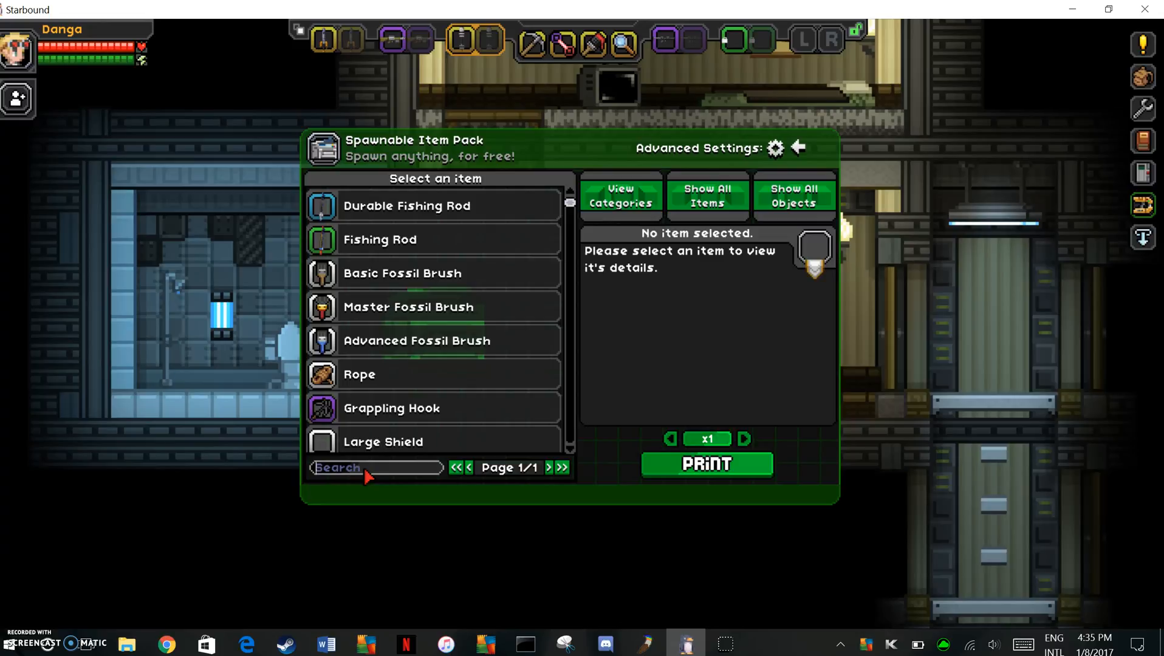
text(iron revolvr)
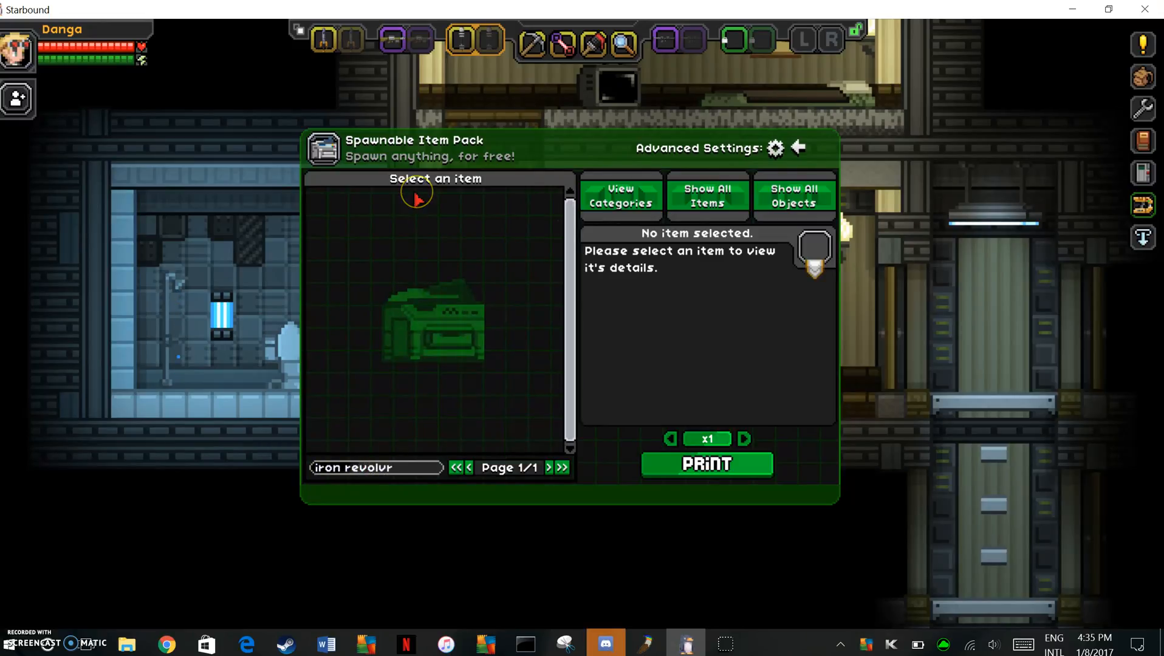
mouse_move(411, 443)
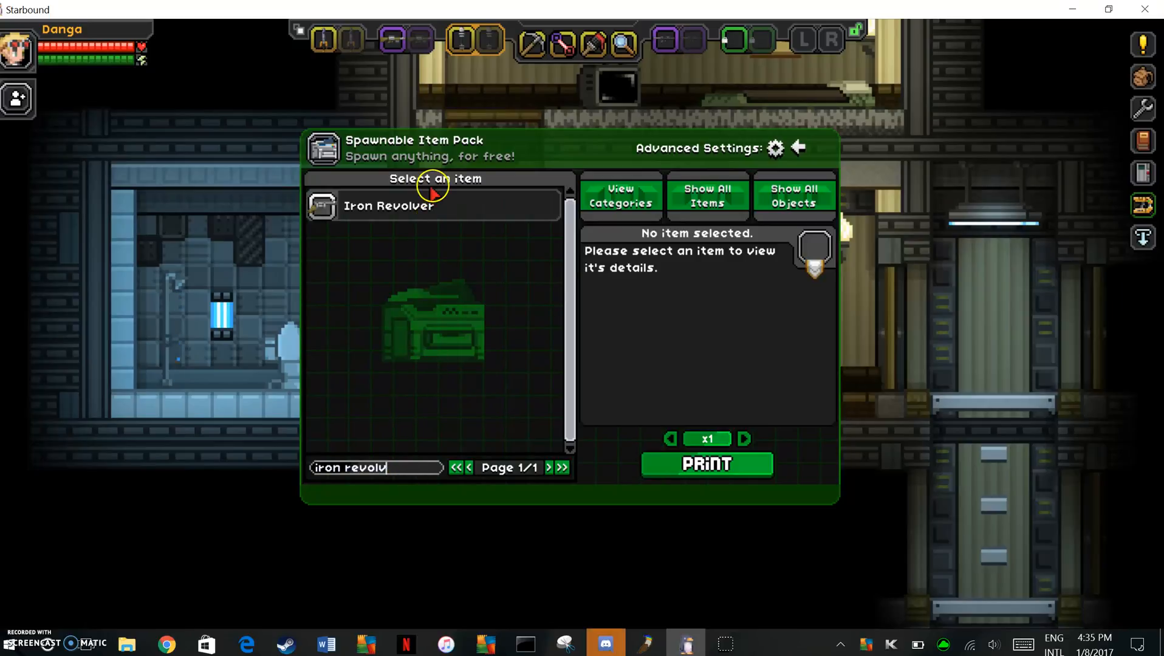
click(389, 205)
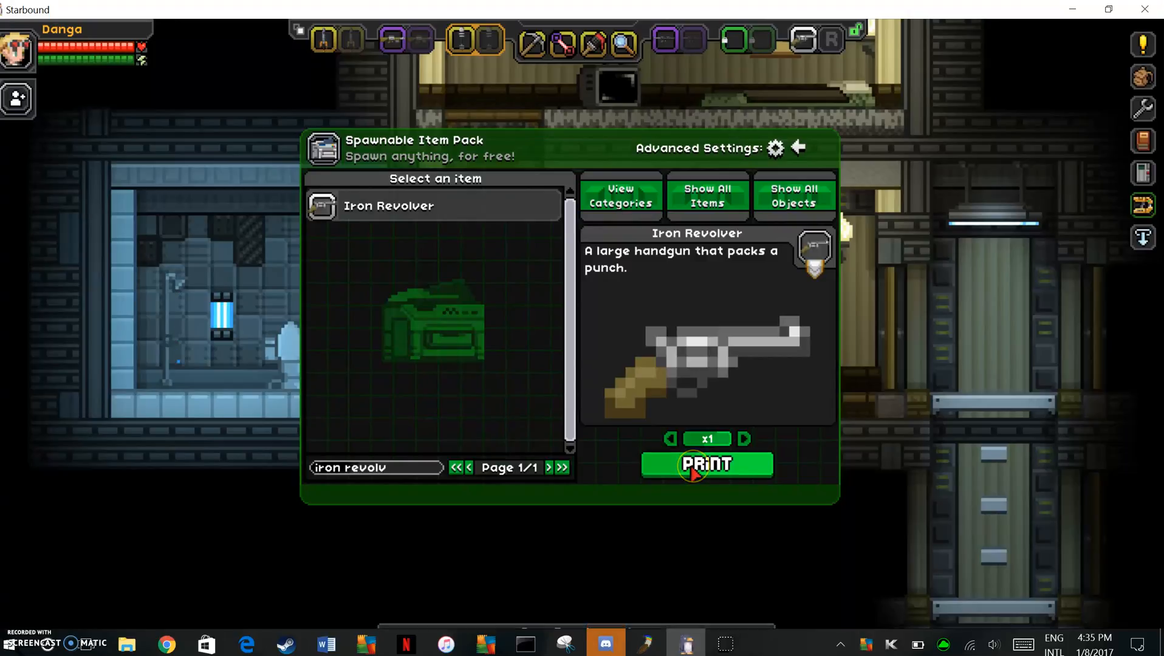
click(705, 464)
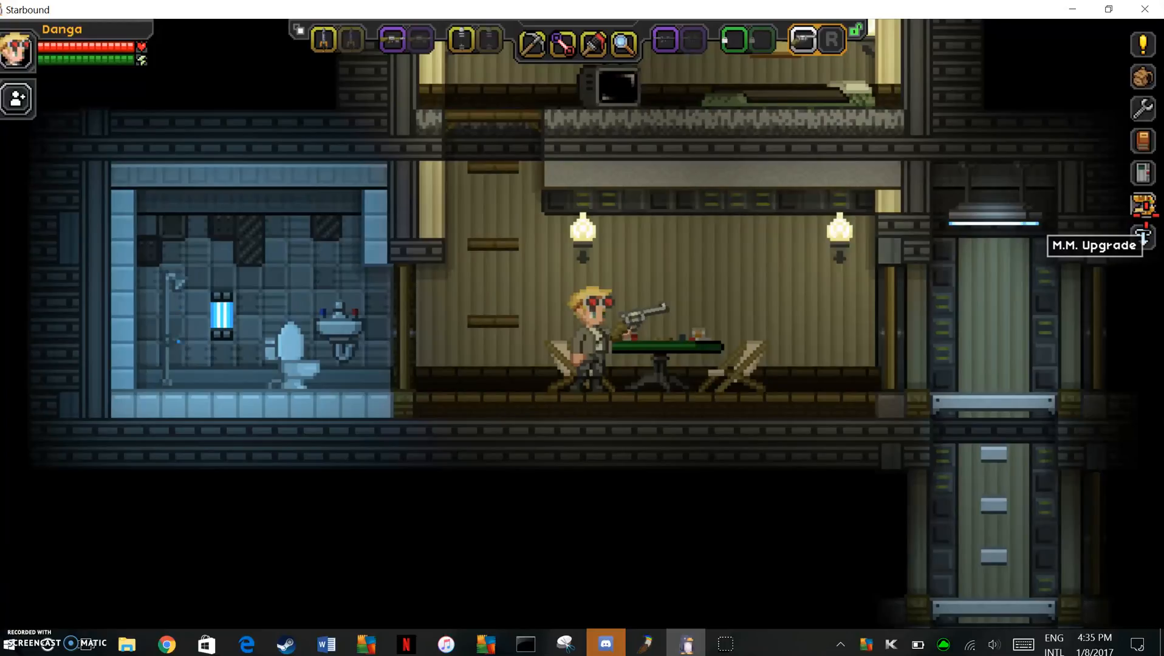
- Load the held revolver into the item editor and print its animationParts JSON to starbound.log
click(1145, 208)
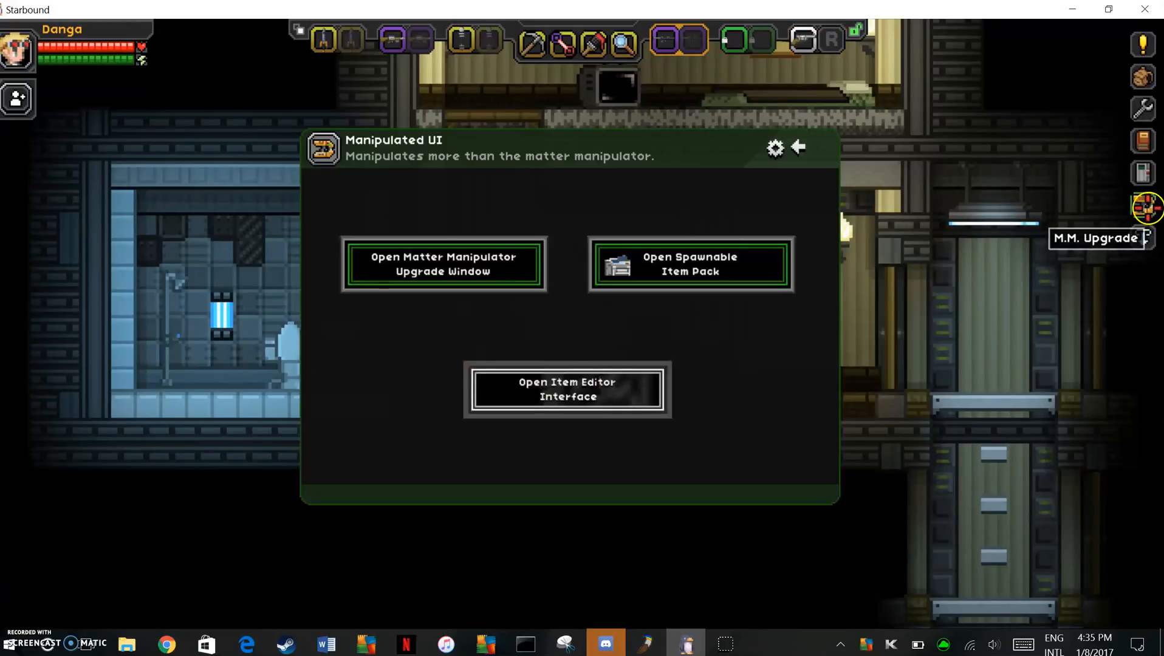
click(566, 389)
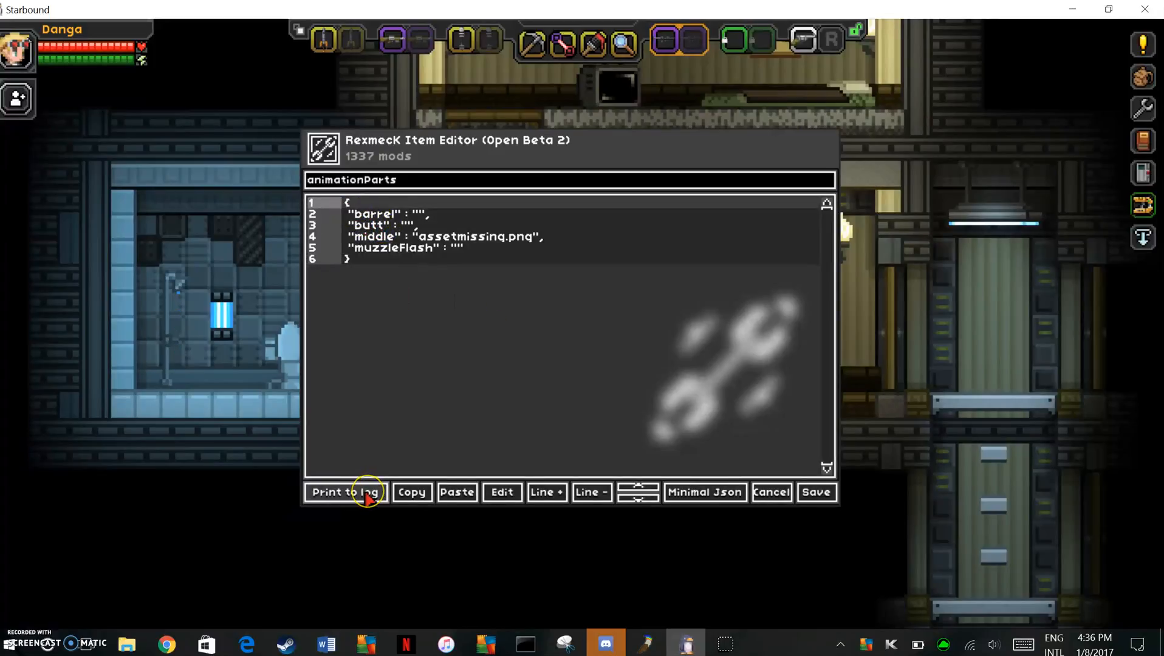
click(344, 492)
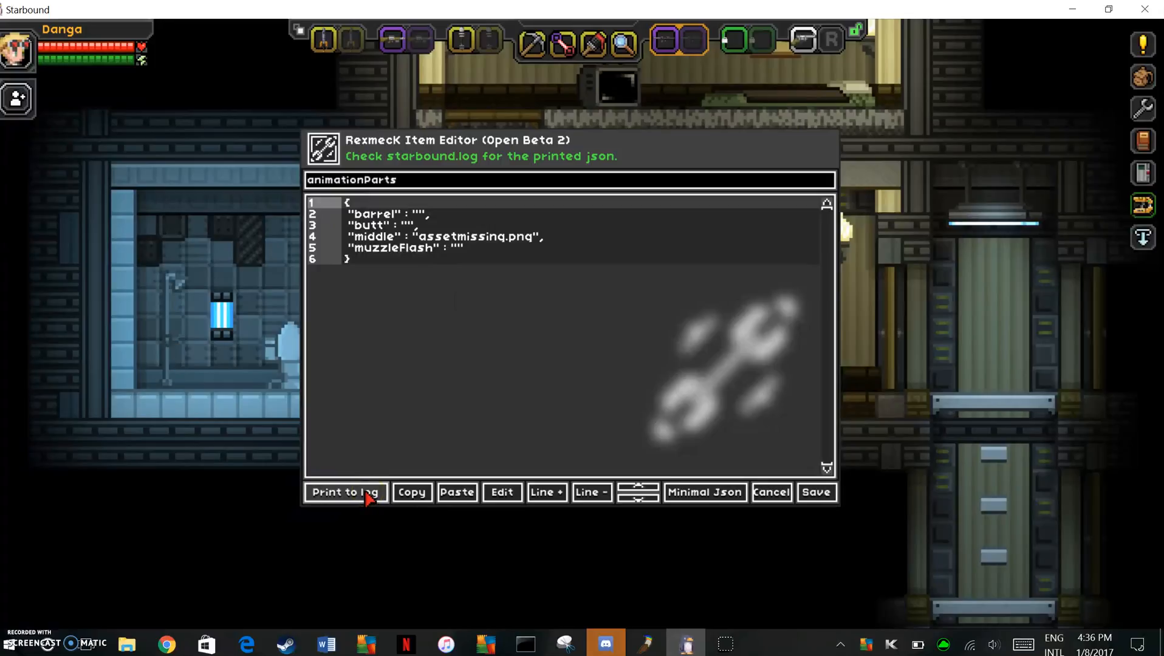
mouse_move(125, 644)
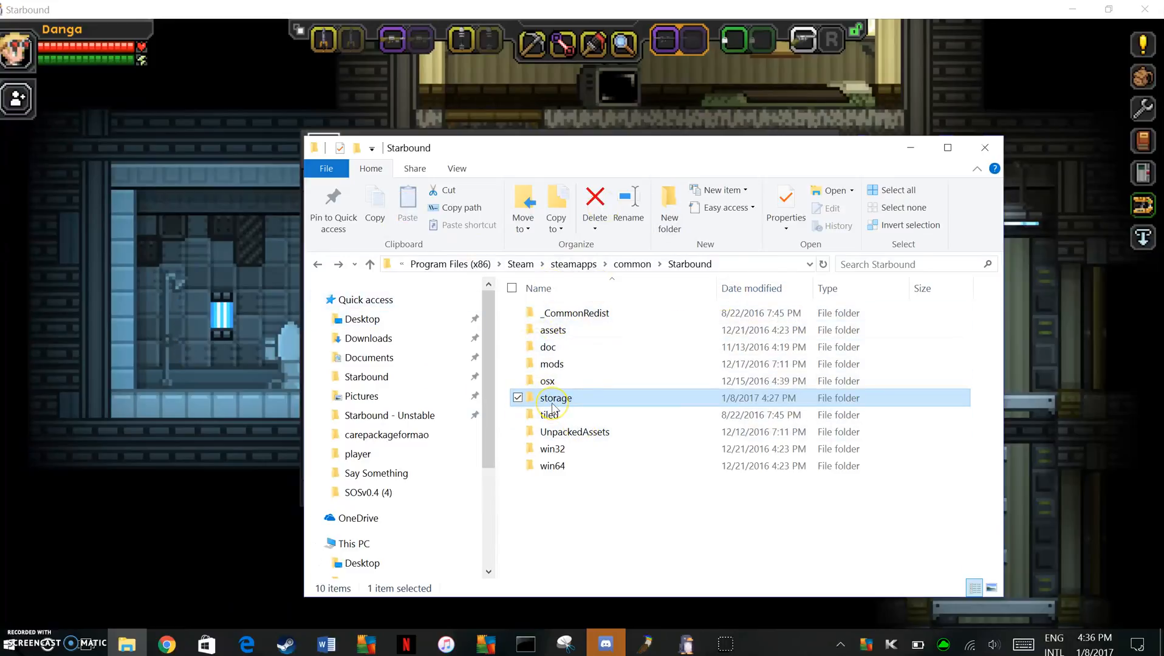
- Open the Starbound storage folder to reach starbound.log
double_click(555, 398)
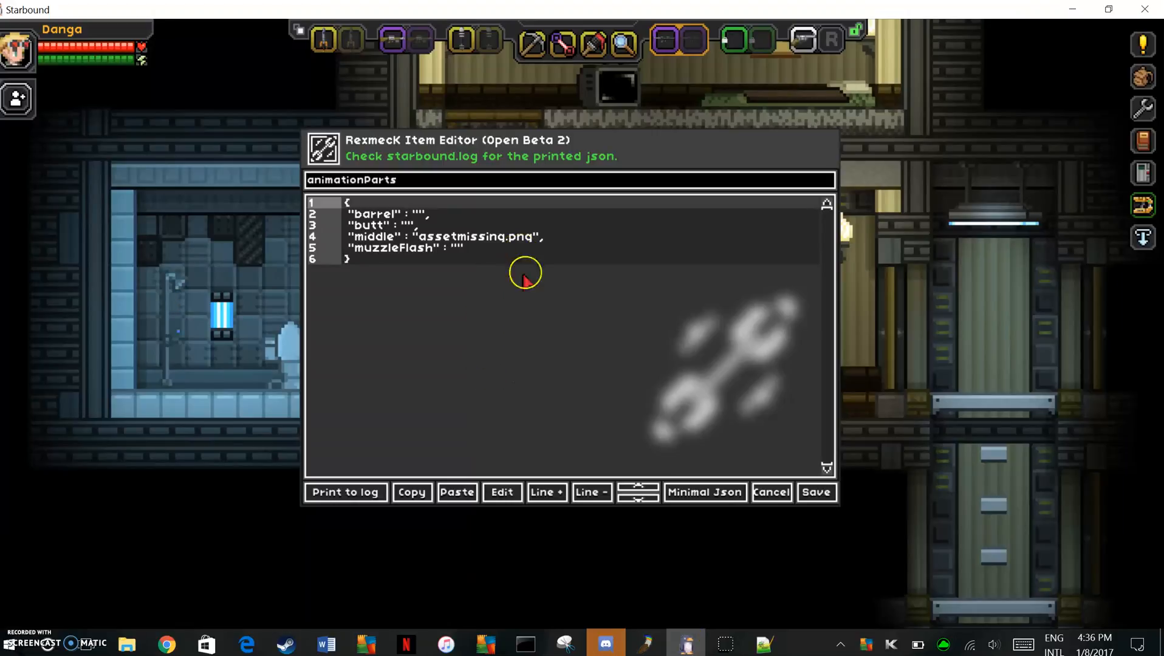
- Paste the compact JSON into the revolver's animationParts key and save it to the item
click(500, 492)
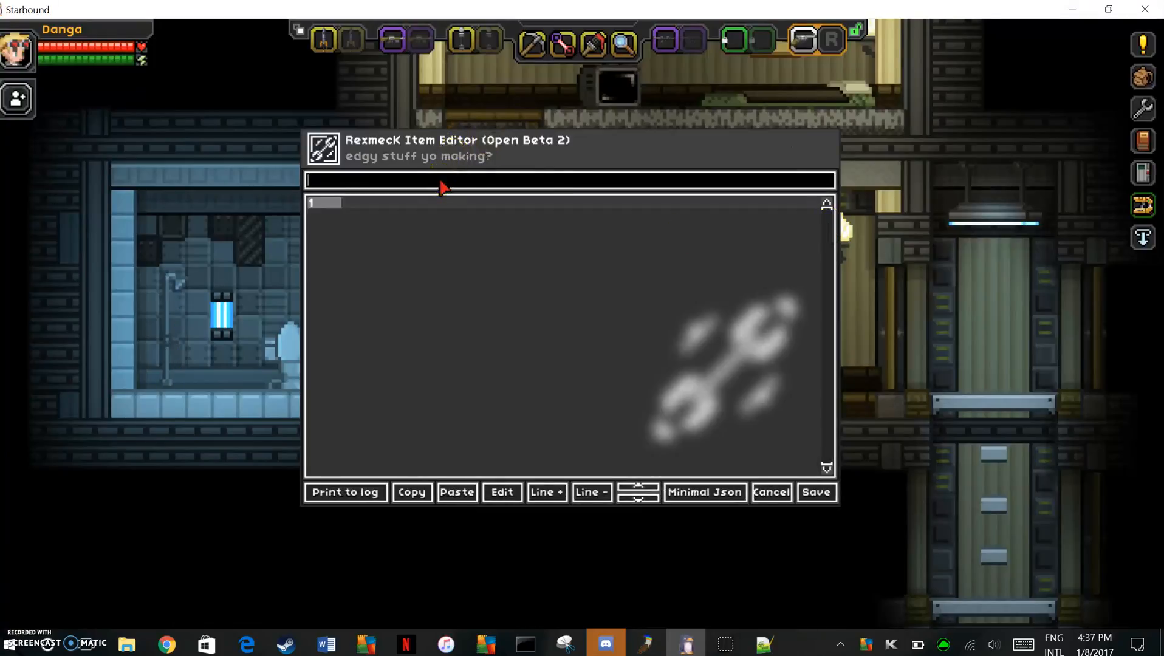
text(animationP)
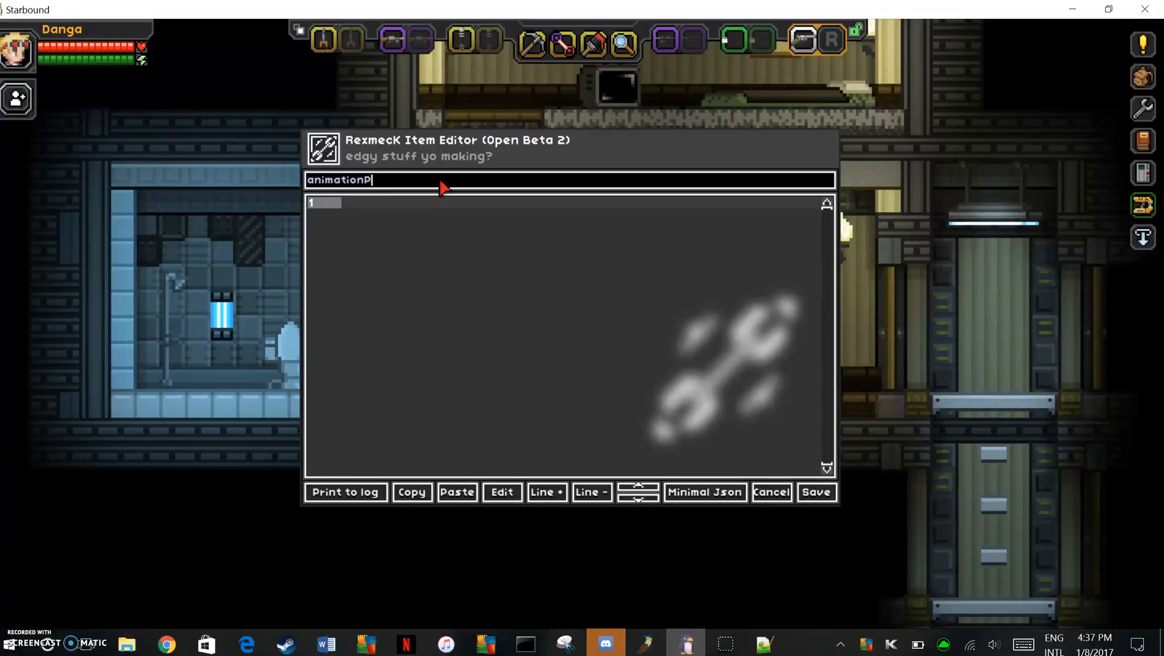
text(arts)
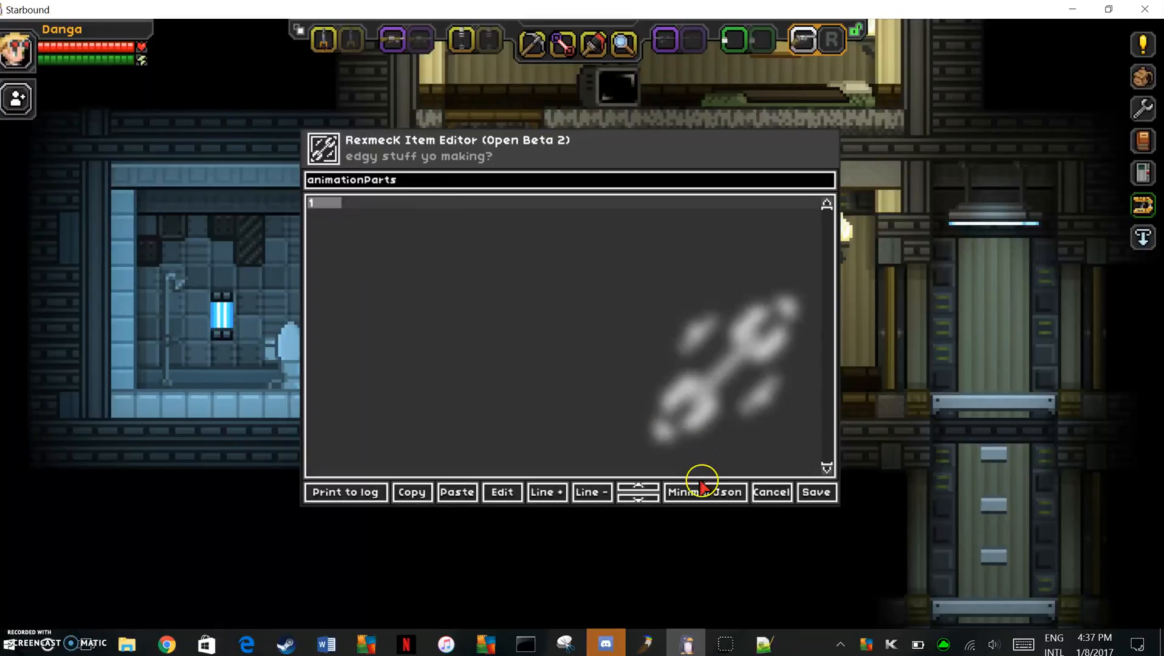
click(704, 492)
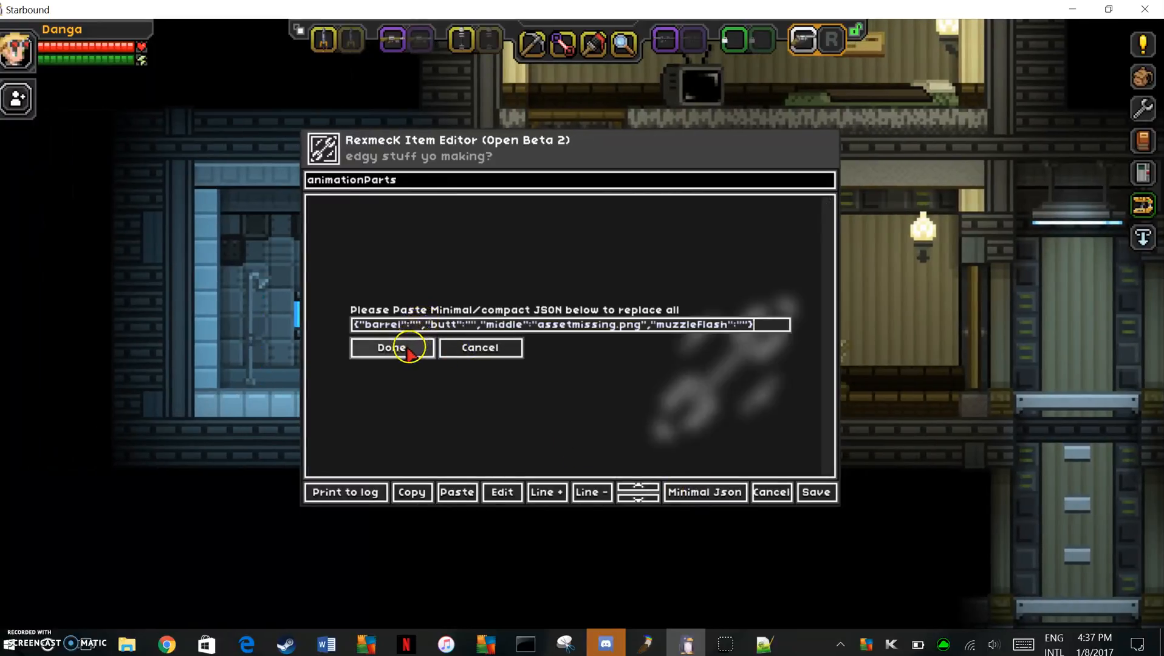
click(391, 348)
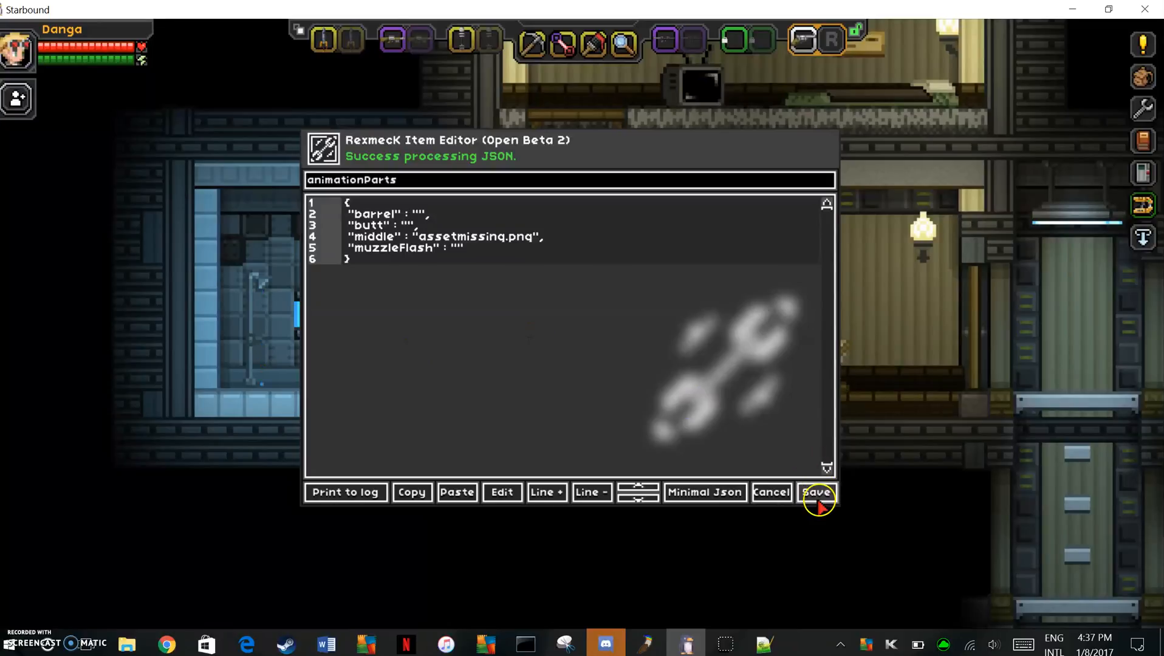
click(817, 492)
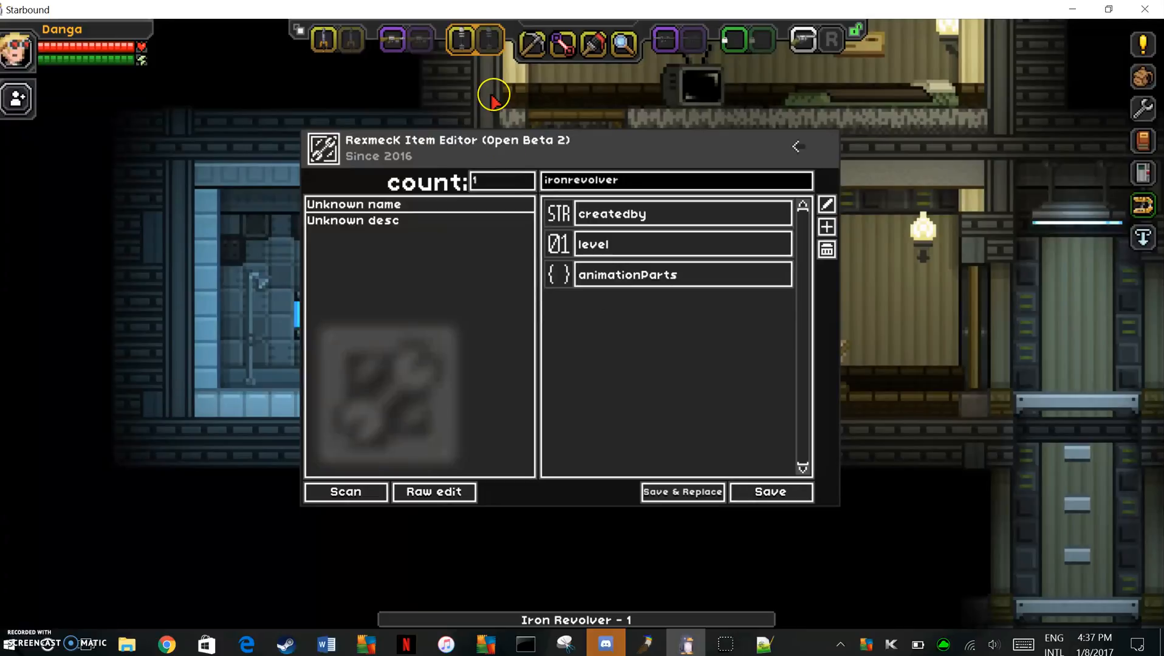
- Scan the Tesla staff, raw-edit its animationCustom key and print the animation data to the log
drag(458, 140, 848, 345)
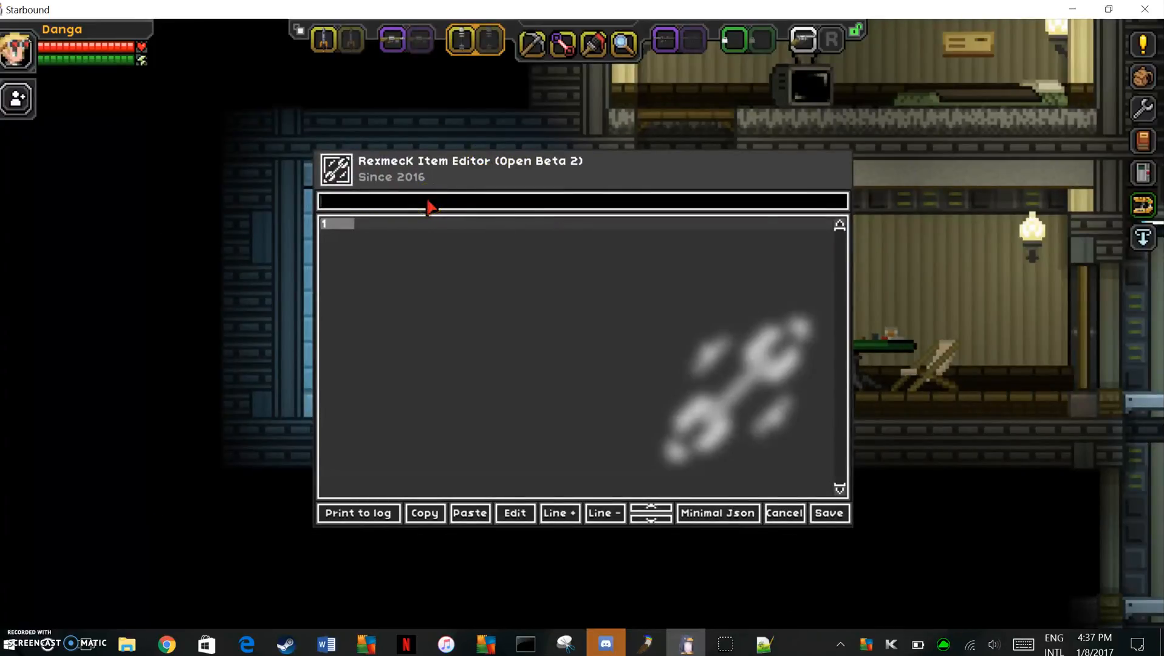
text(animation)
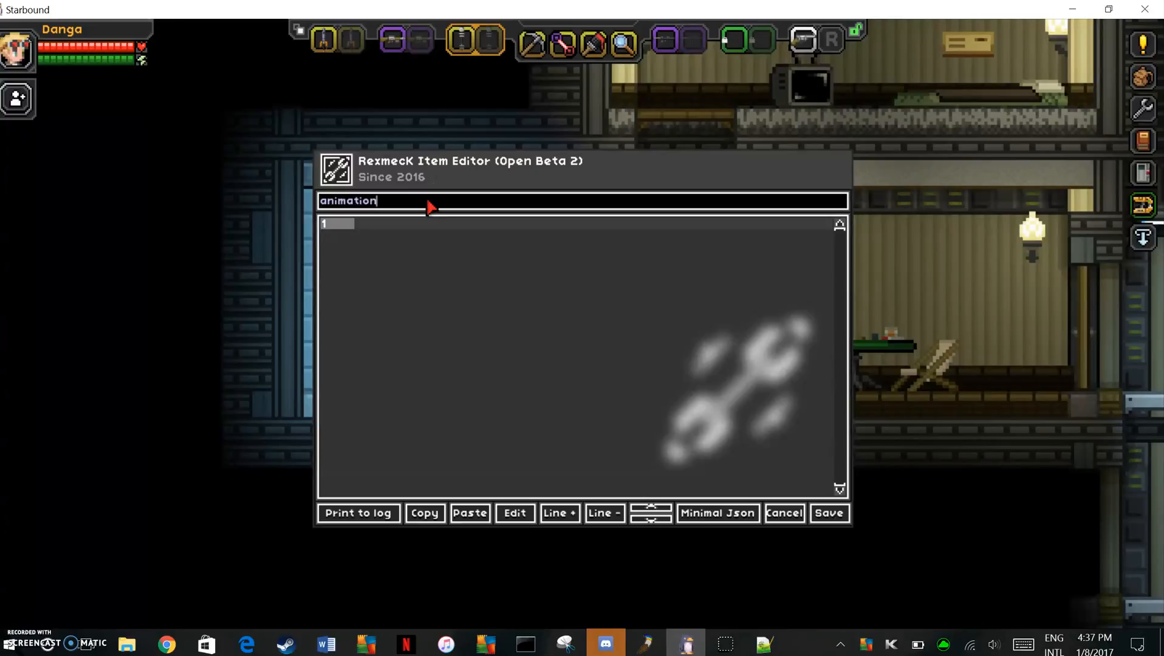
text(Custom)
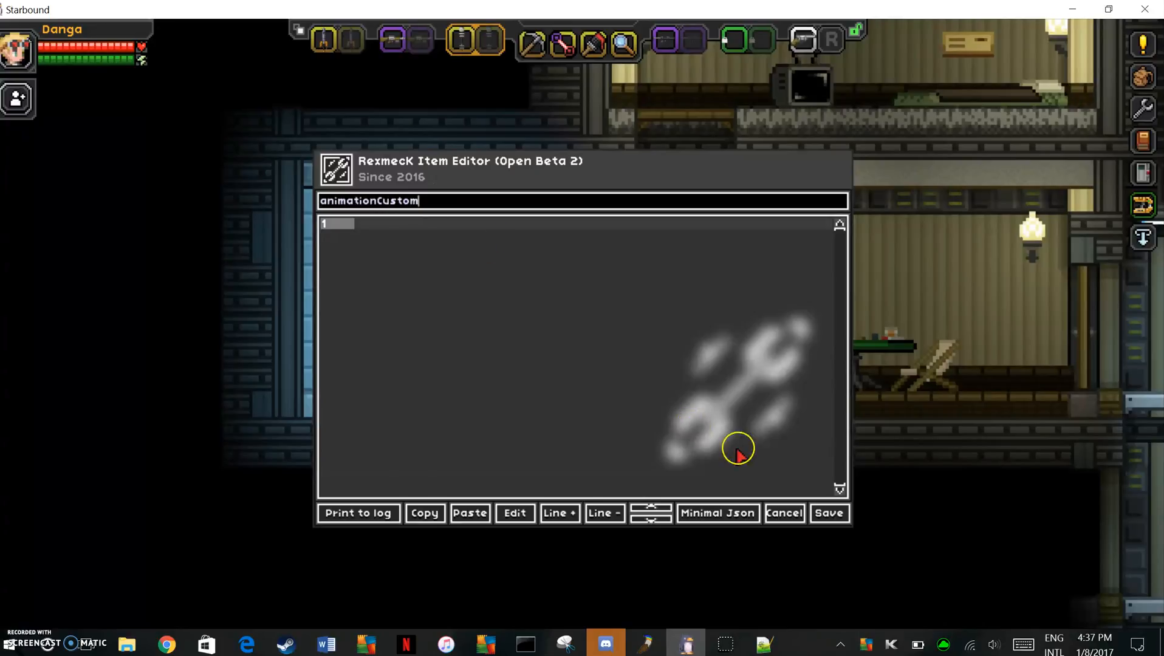
text(2)
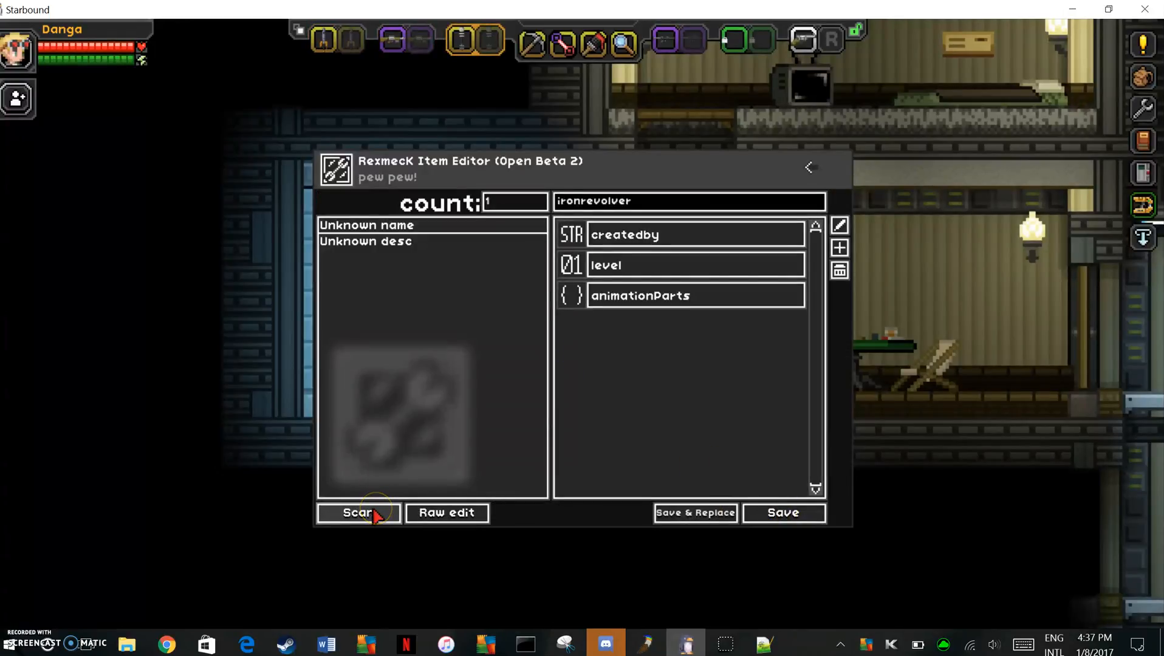
click(358, 512)
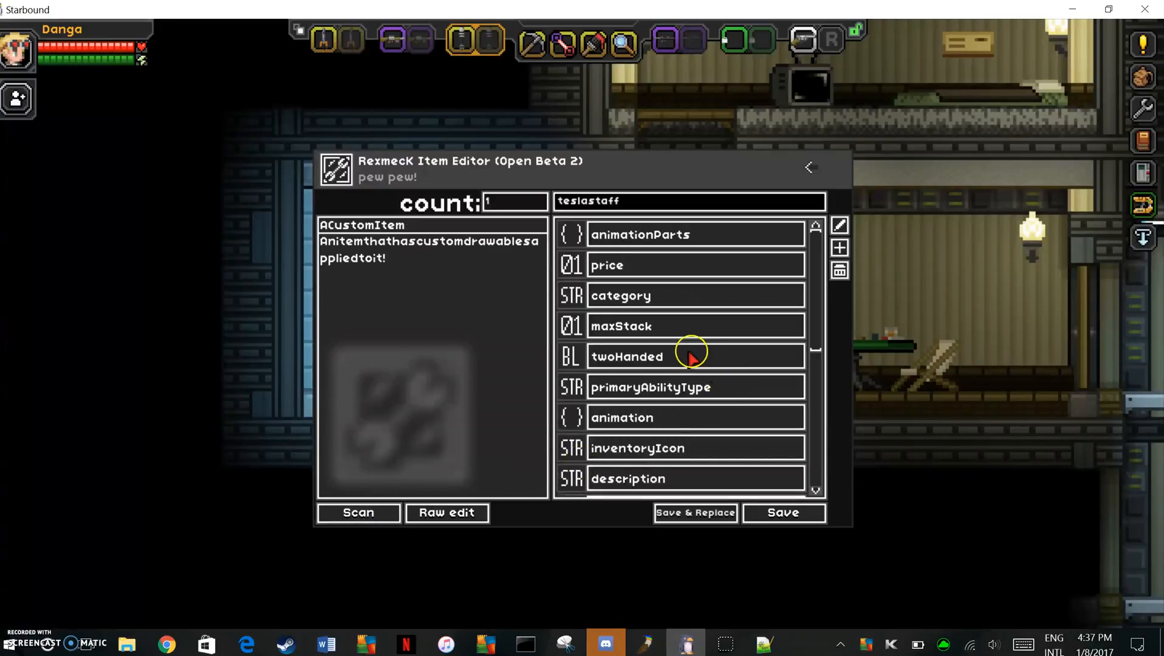
mouse_move(675, 264)
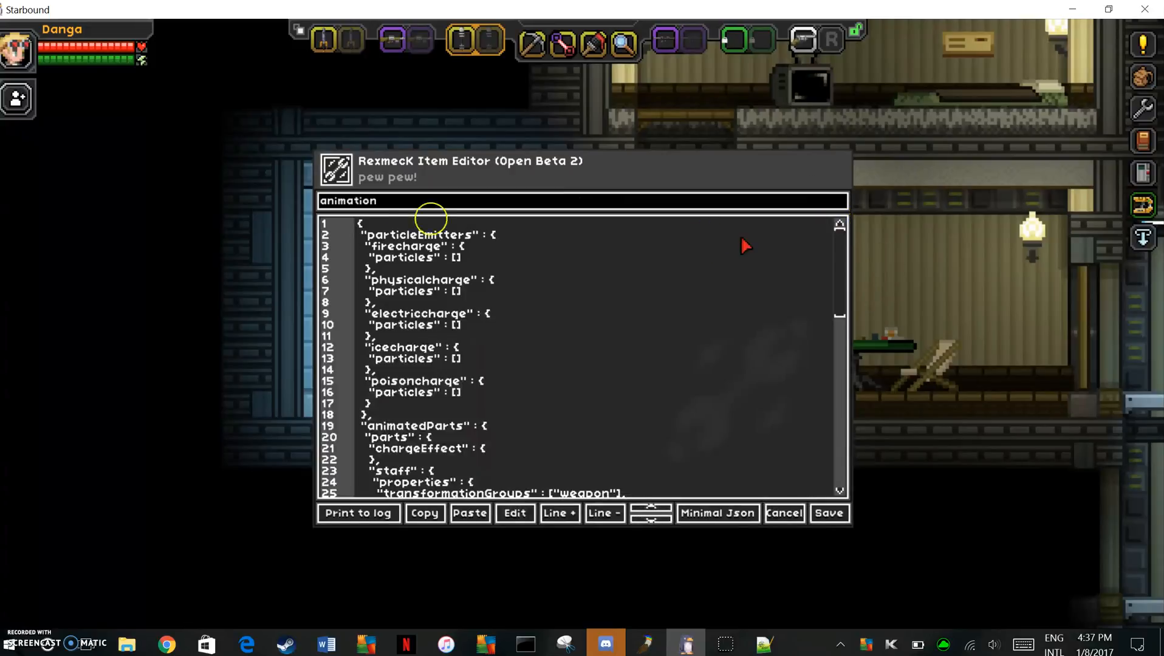
click(359, 513)
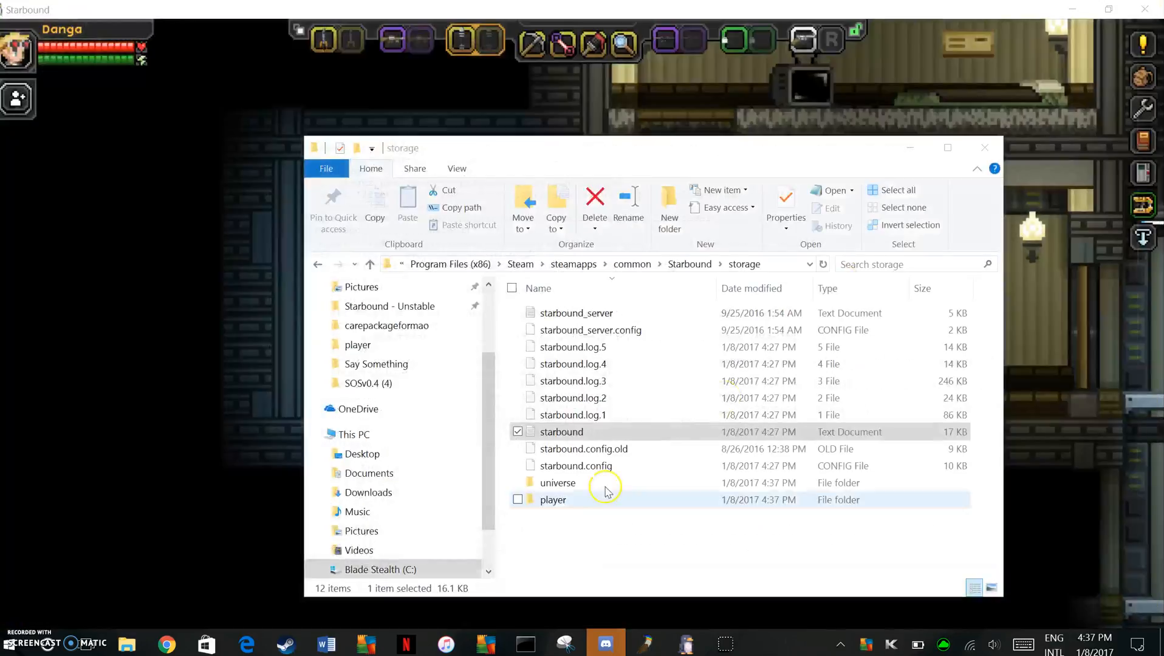
- Open starbound.log from the storage folder to copy the printed animation JSON
right_click(562, 431)
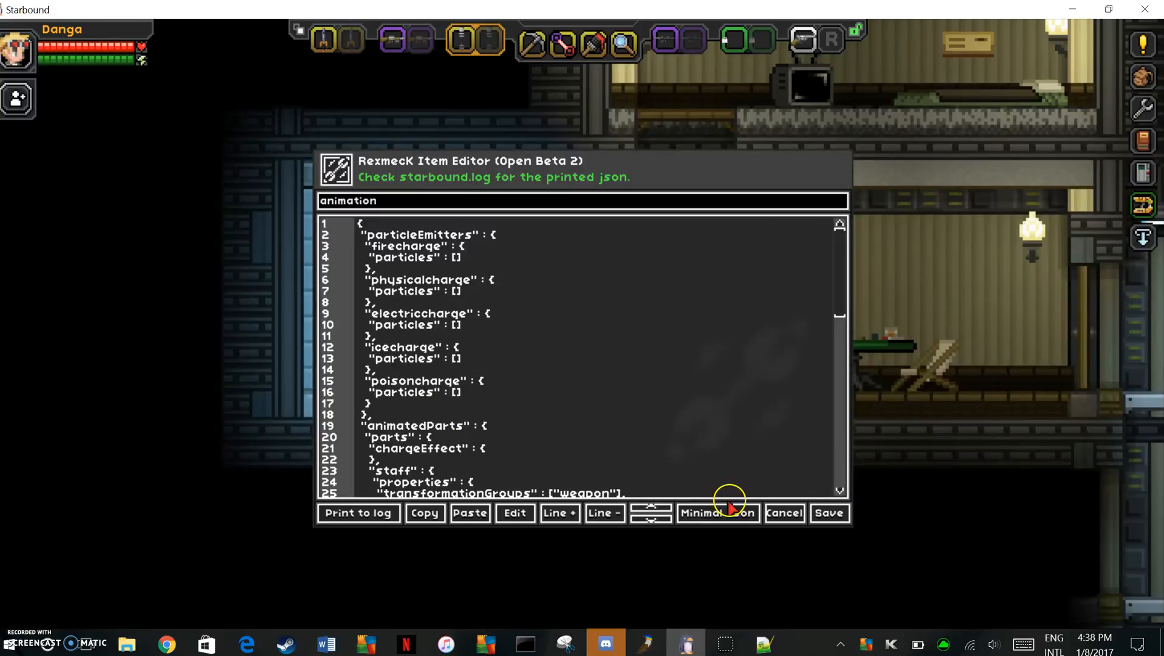
- Reopen the item editor and start a raw parameter keyed animationCustom
click(715, 513)
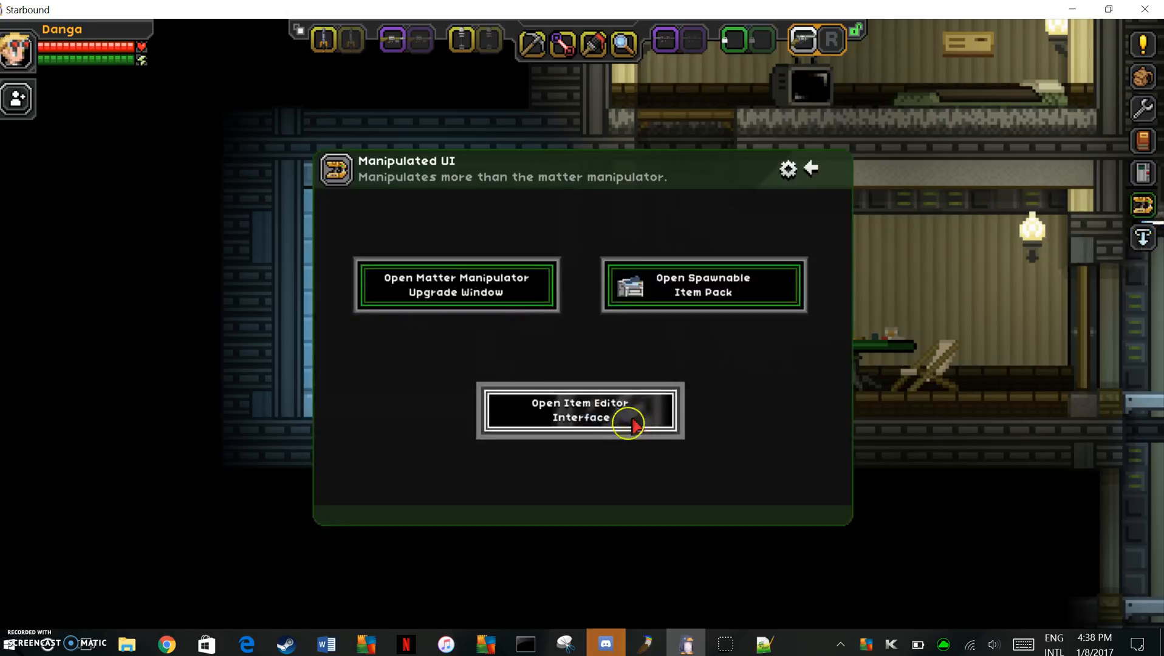
click(579, 411)
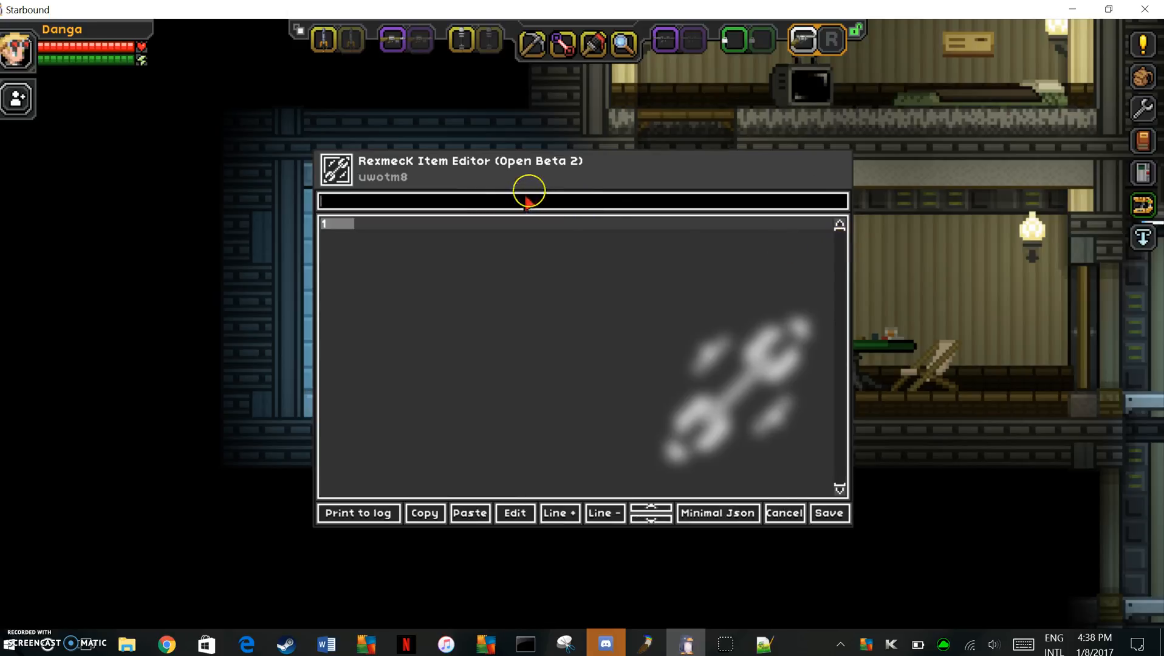
text(animationCustom)
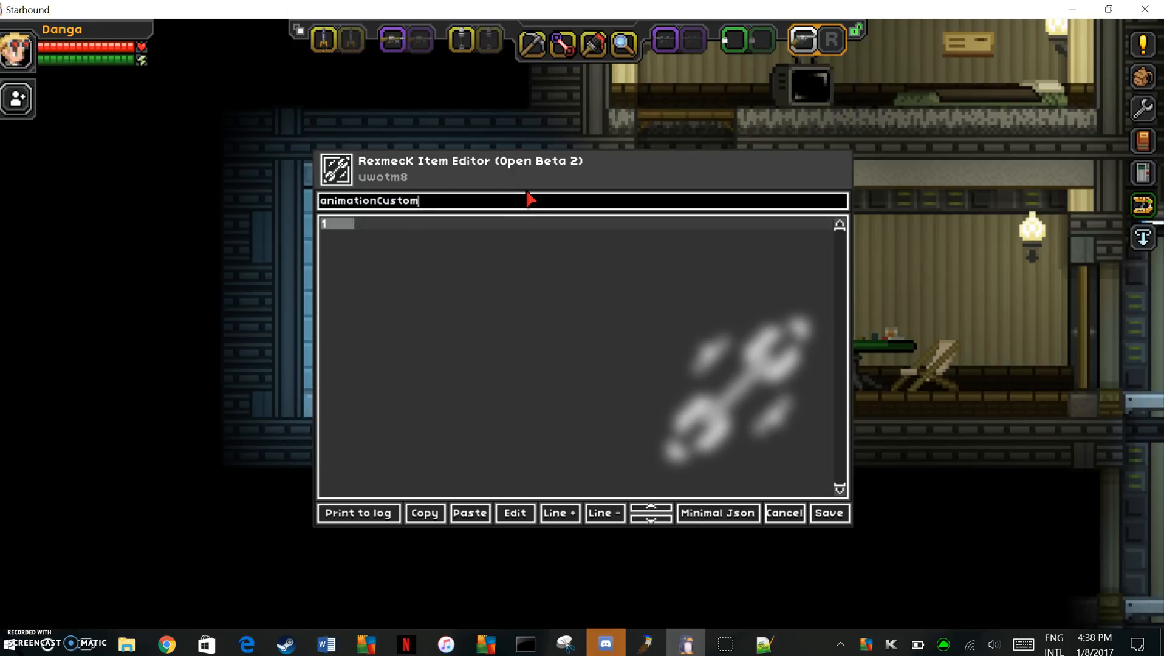
- Paste the Tesla staff's animation JSON as the animationCustom value and save it onto the revolver
click(715, 513)
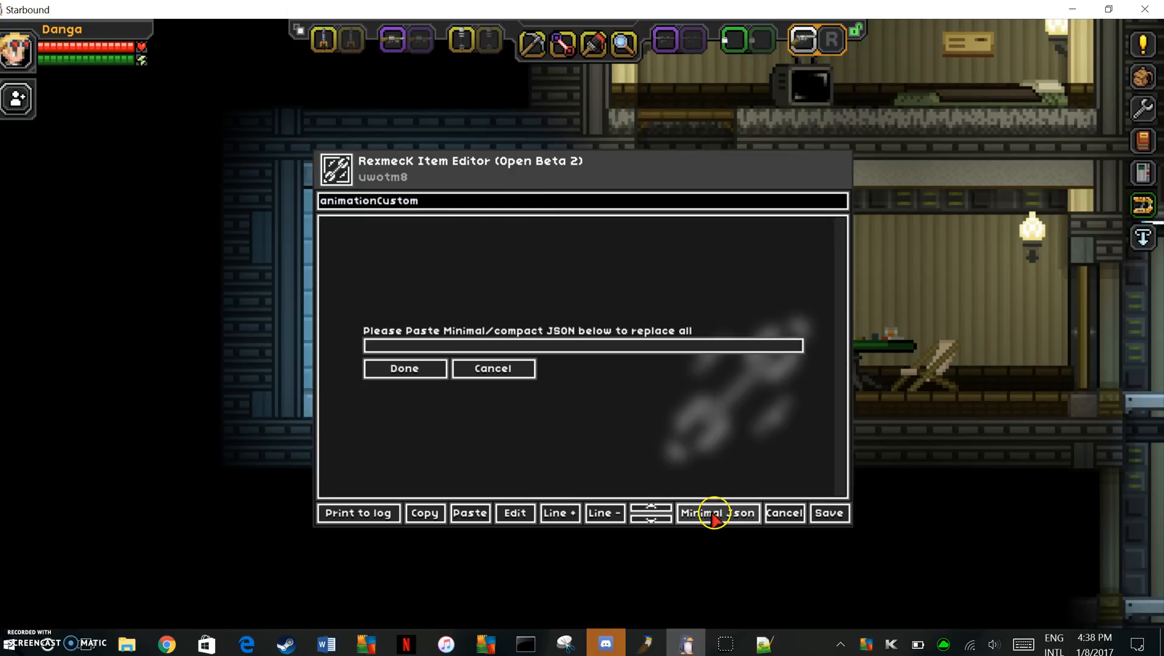
click(717, 513)
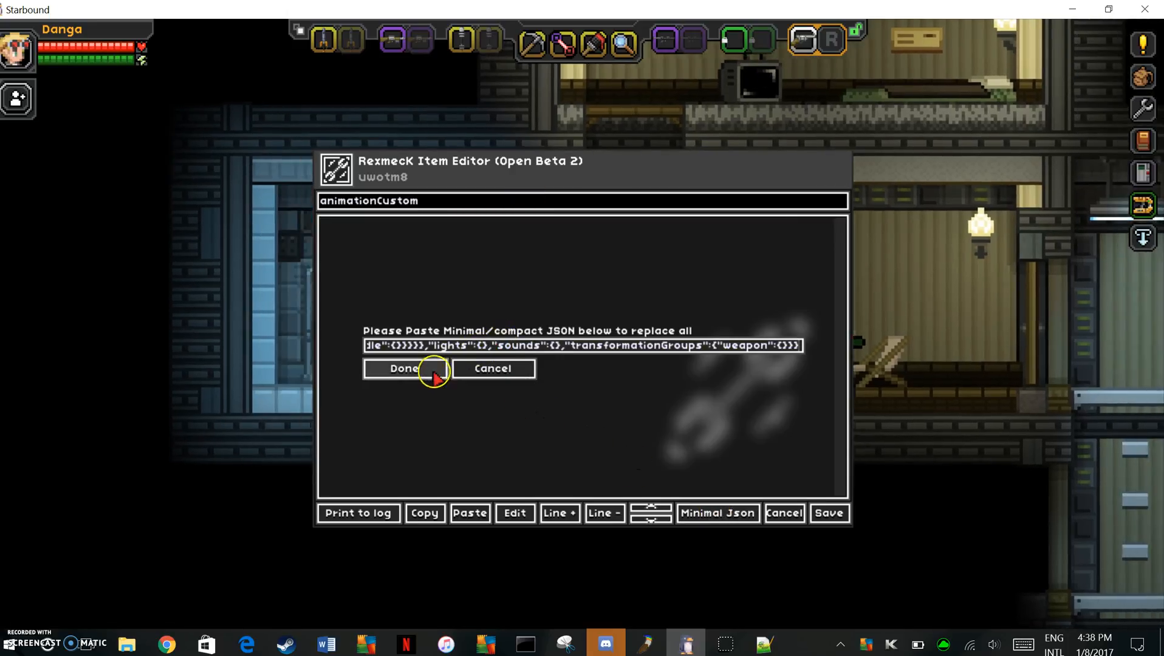
click(404, 368)
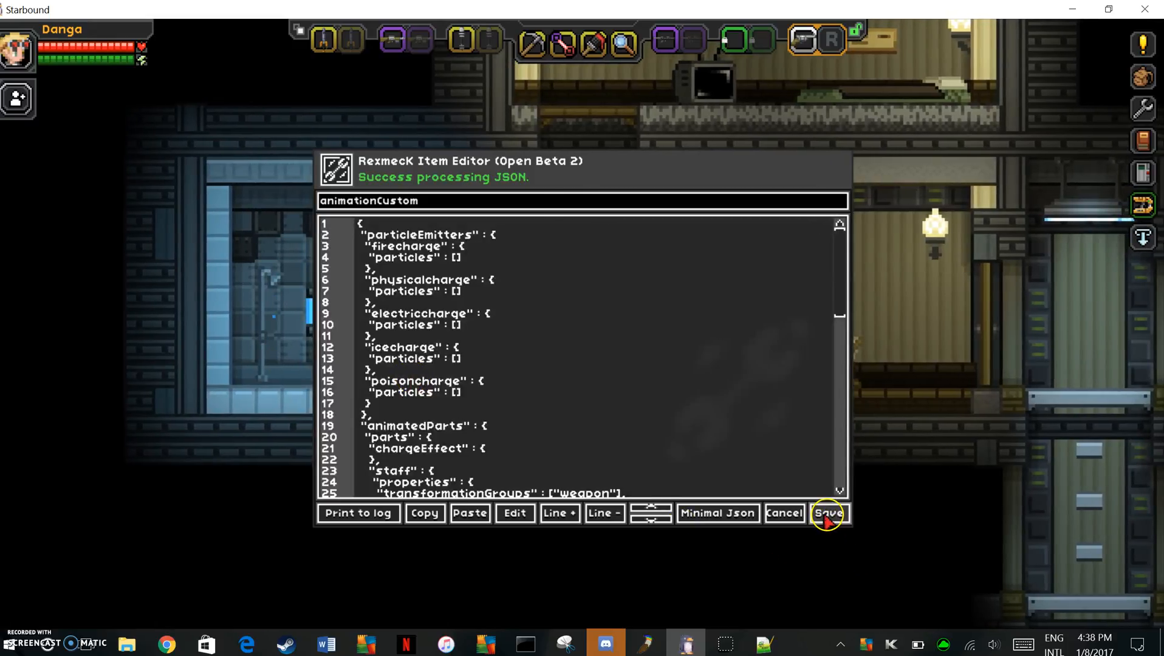
click(826, 513)
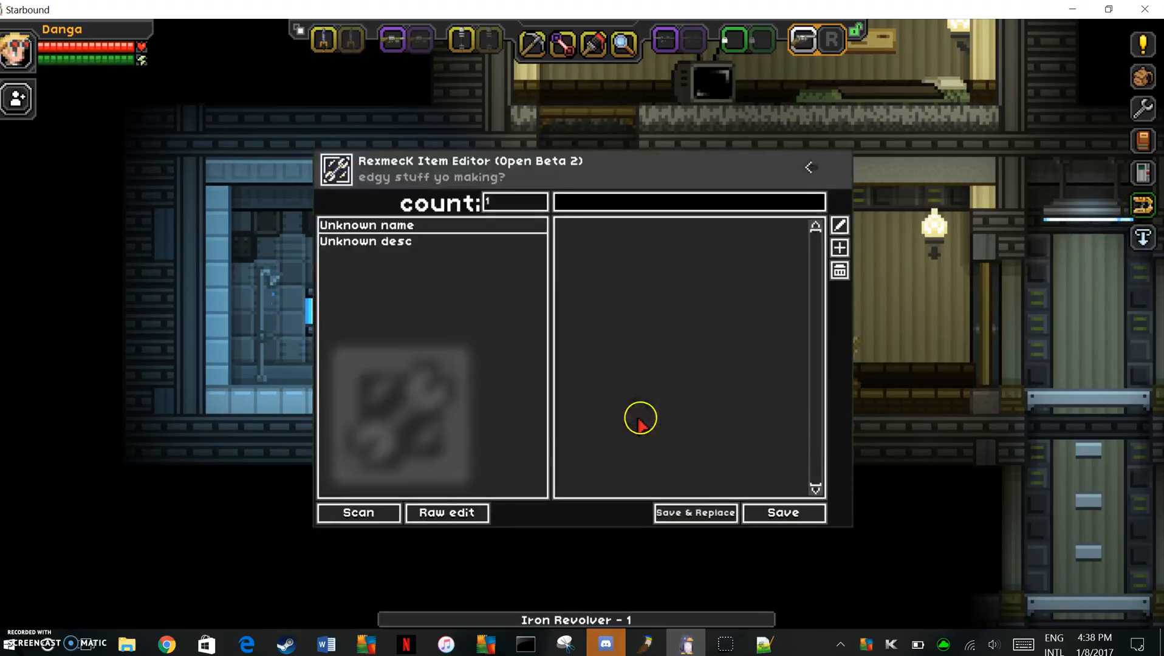
- Scan the revolver's parameters, begin editing the empty muzzleFlash line, and switch to File Explorer
click(358, 512)
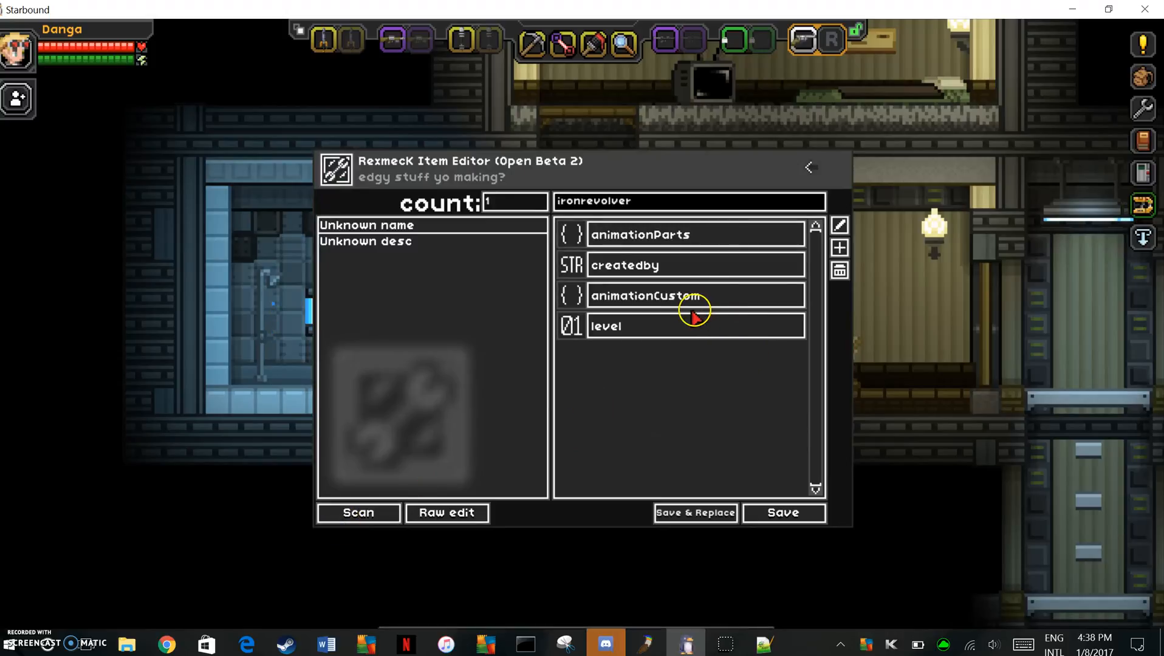
mouse_move(718, 252)
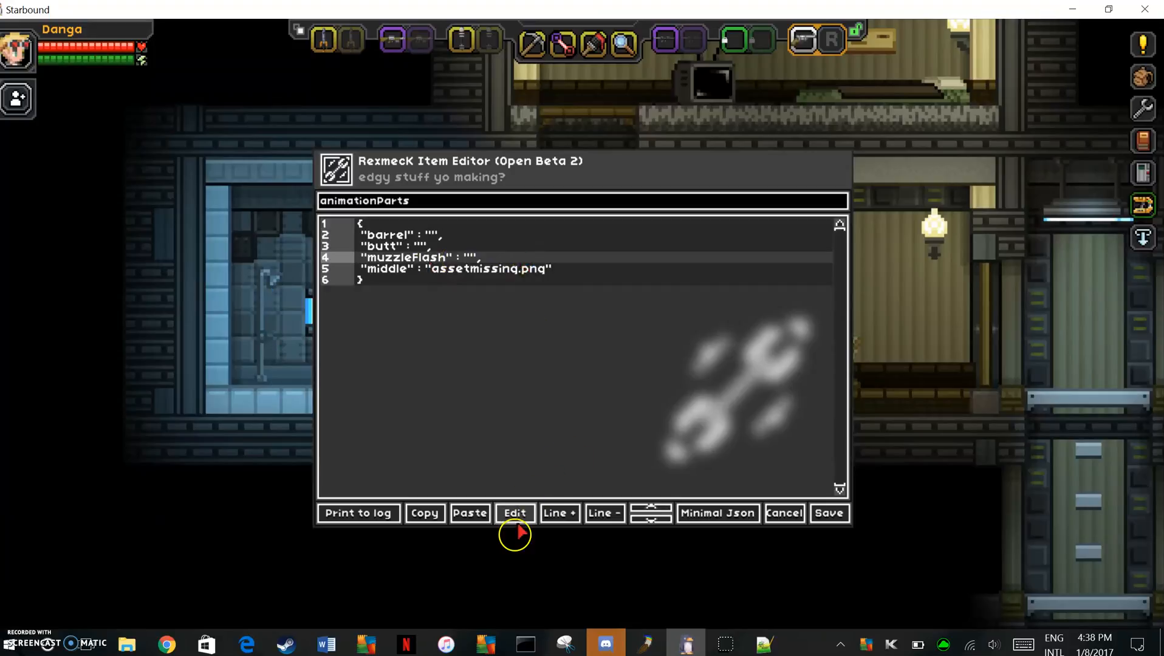
click(514, 513)
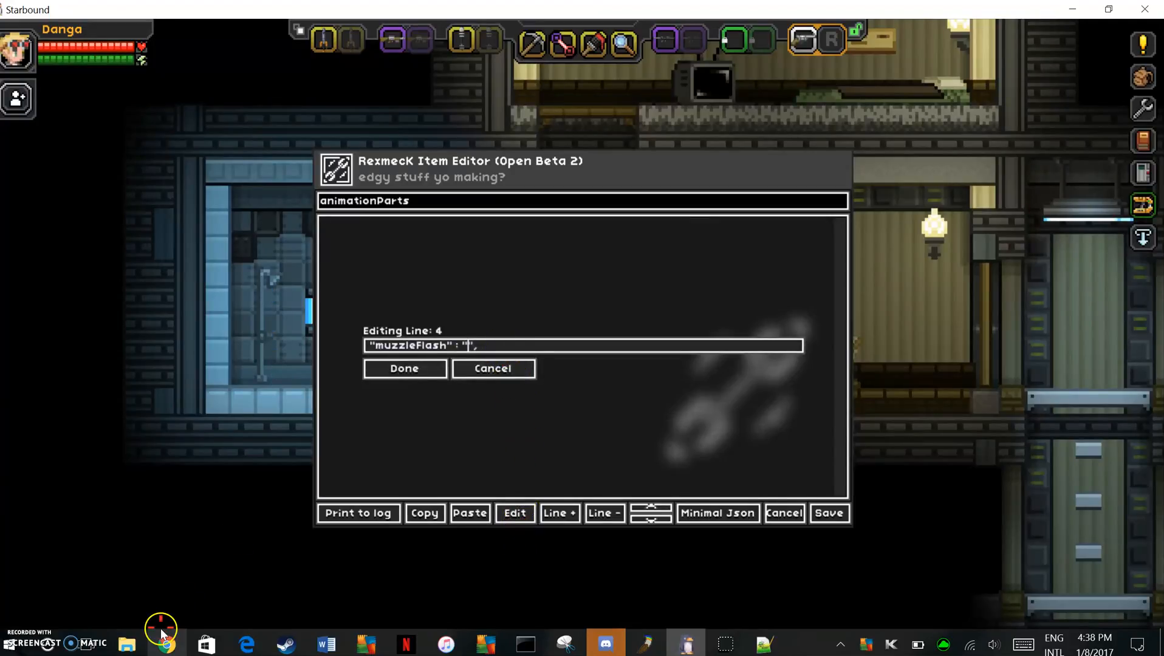
click(126, 643)
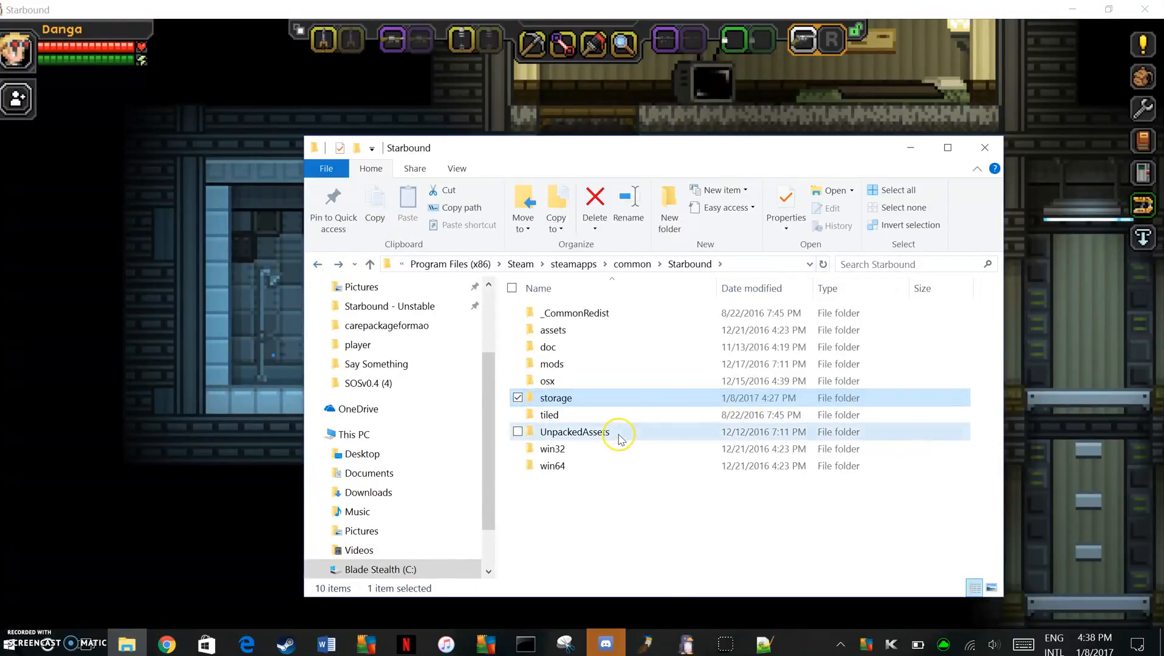
- Browse into UnpackedAssets > items > active > weapons > ranged to find the muzzleflash image
double_click(574, 431)
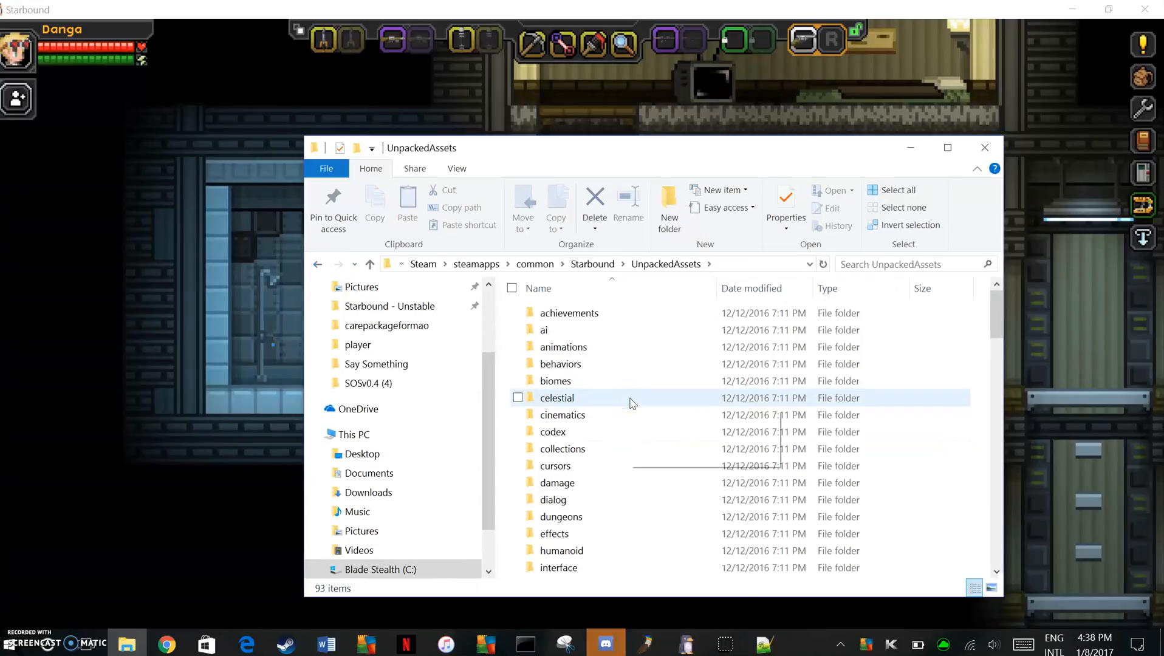
click(553, 308)
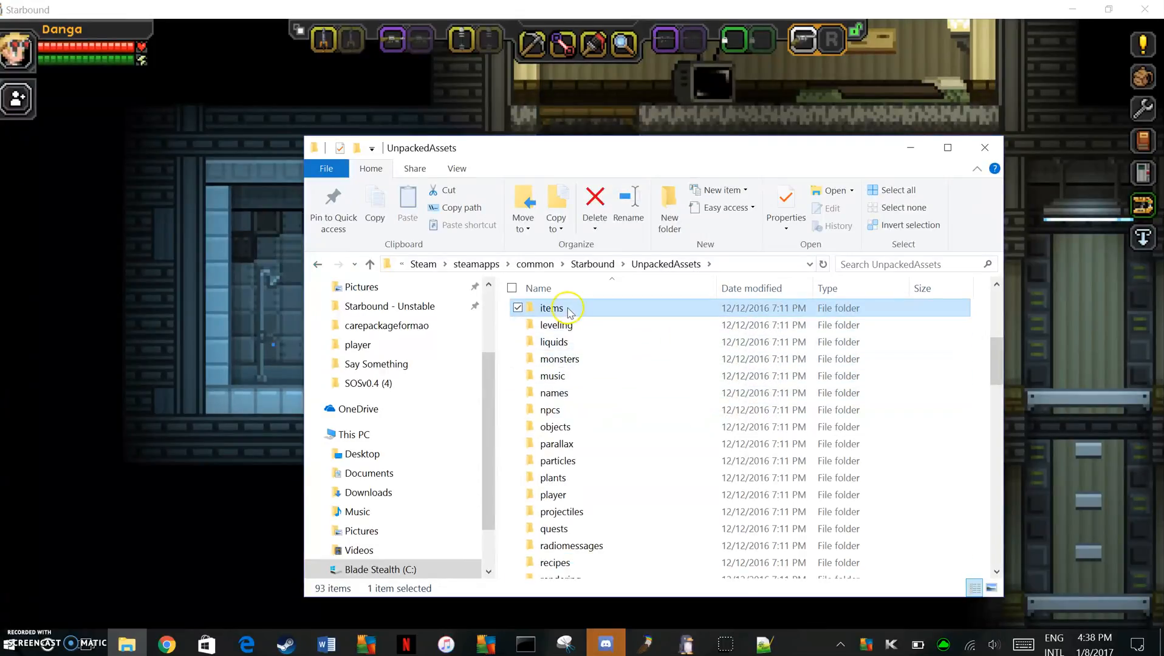
double_click(550, 309)
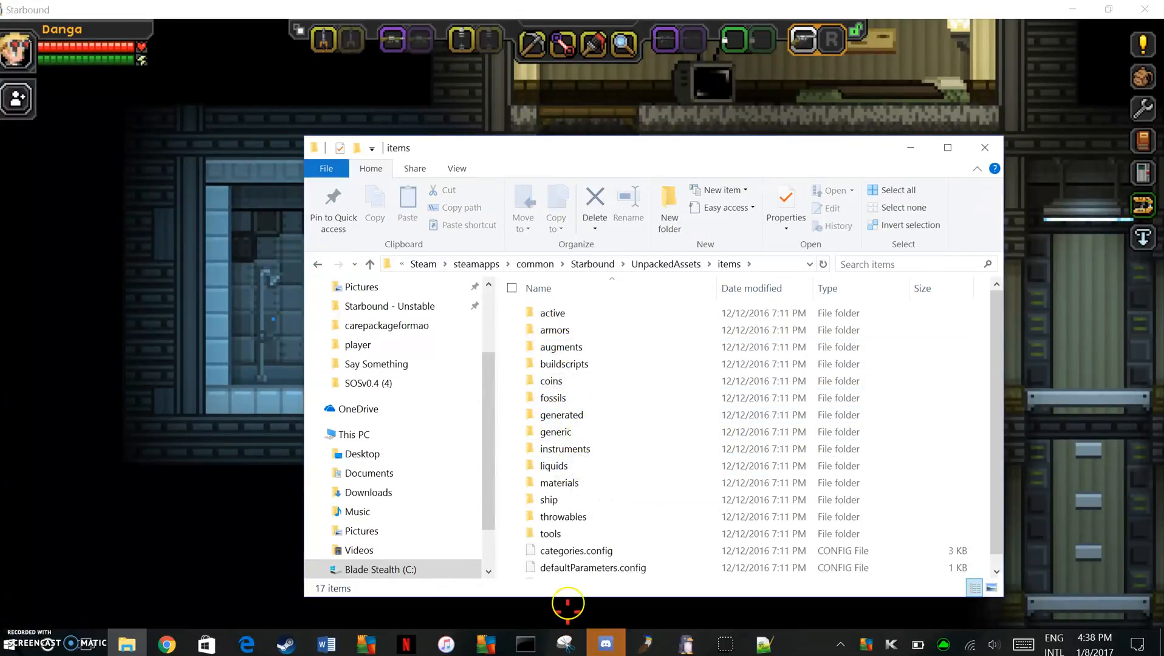
click(553, 313)
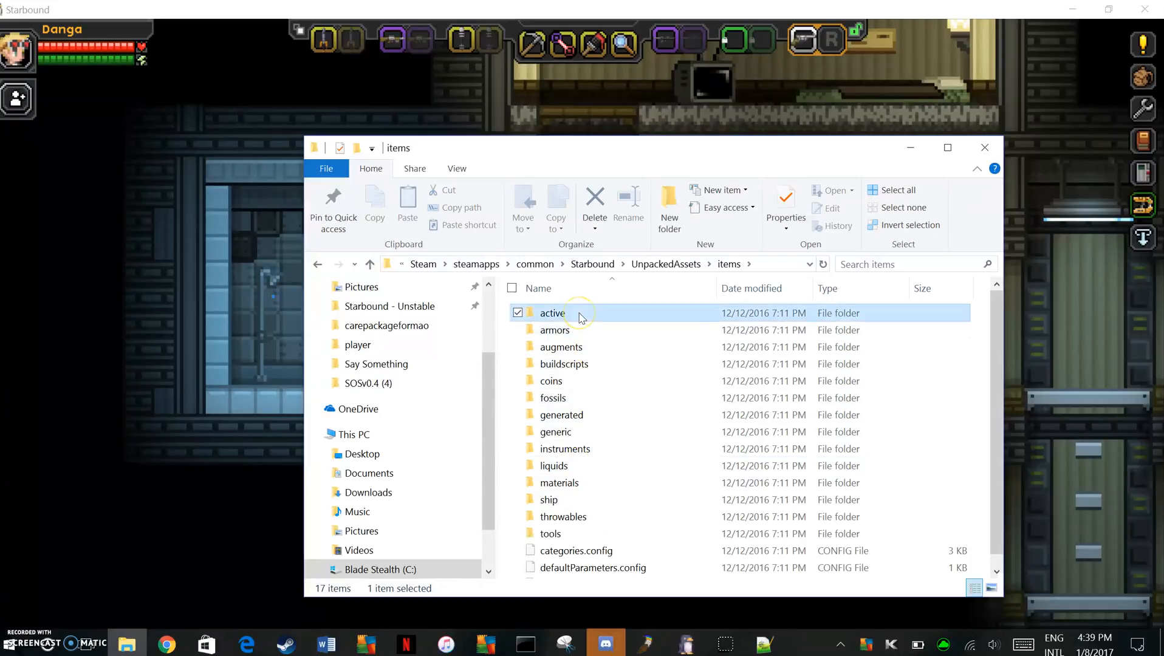
double_click(551, 313)
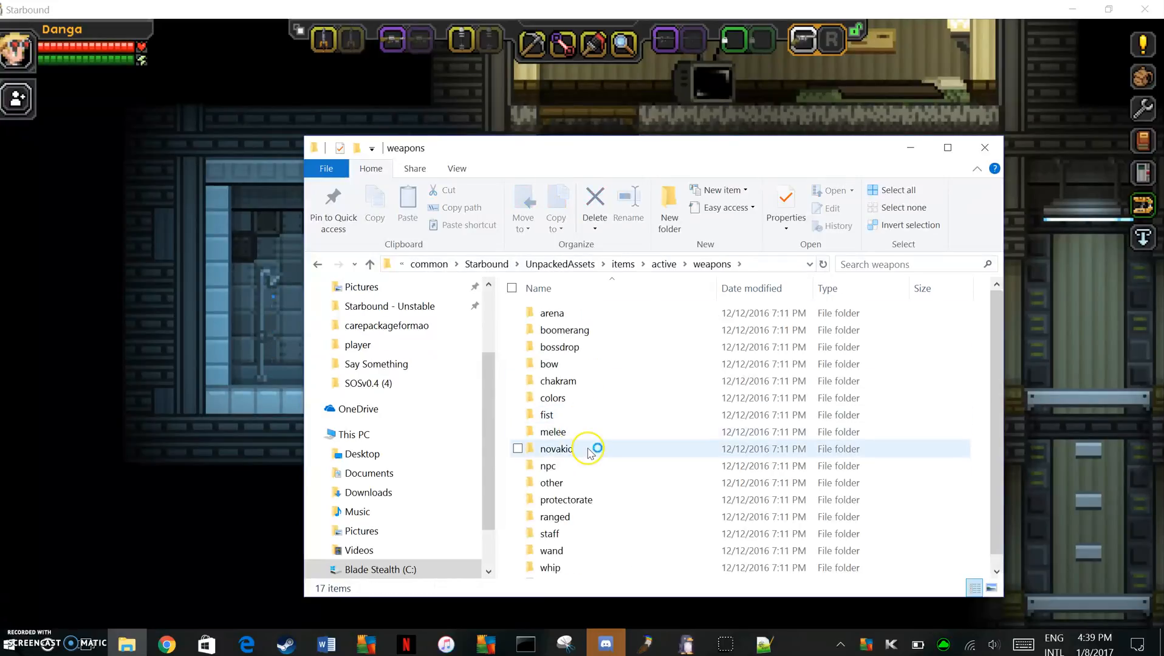
click(579, 502)
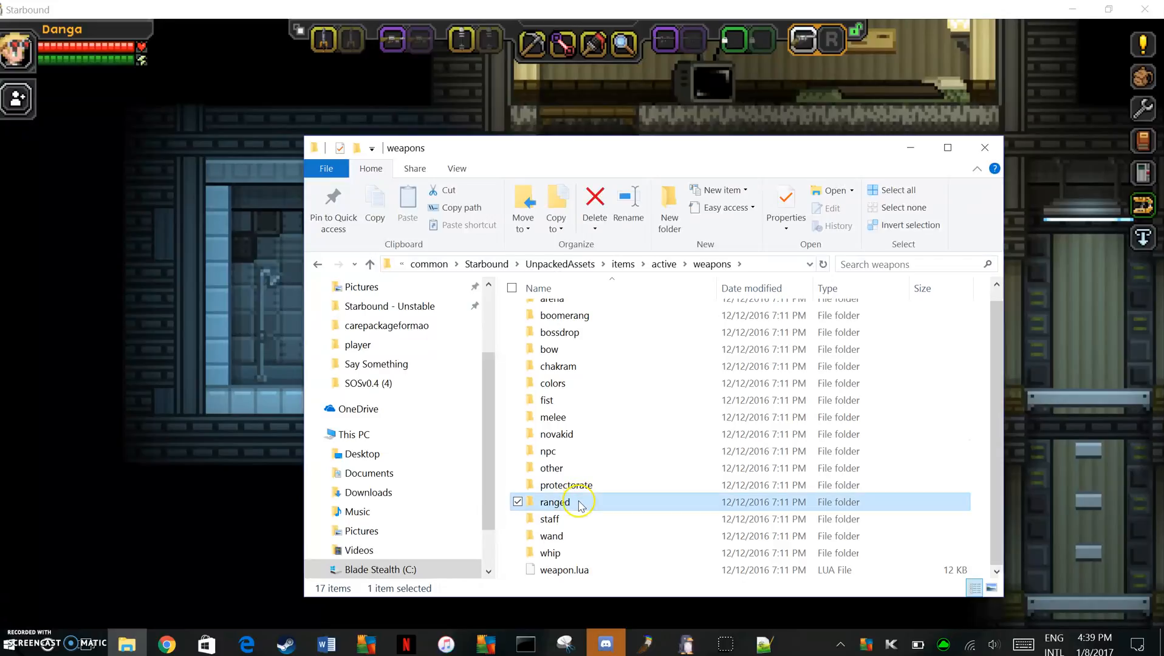
double_click(554, 502)
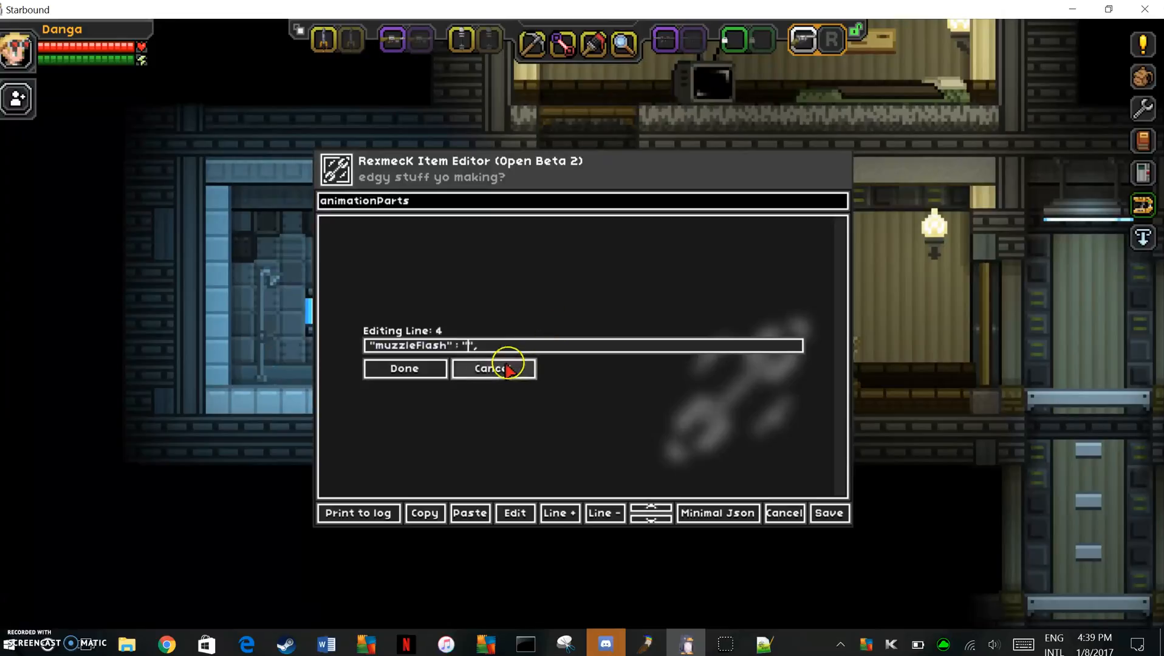
- Set muzzleFlash to /items/active/weapons/ranged/muzzleflash.png and replace the held revolver with the edit
text(/items/)
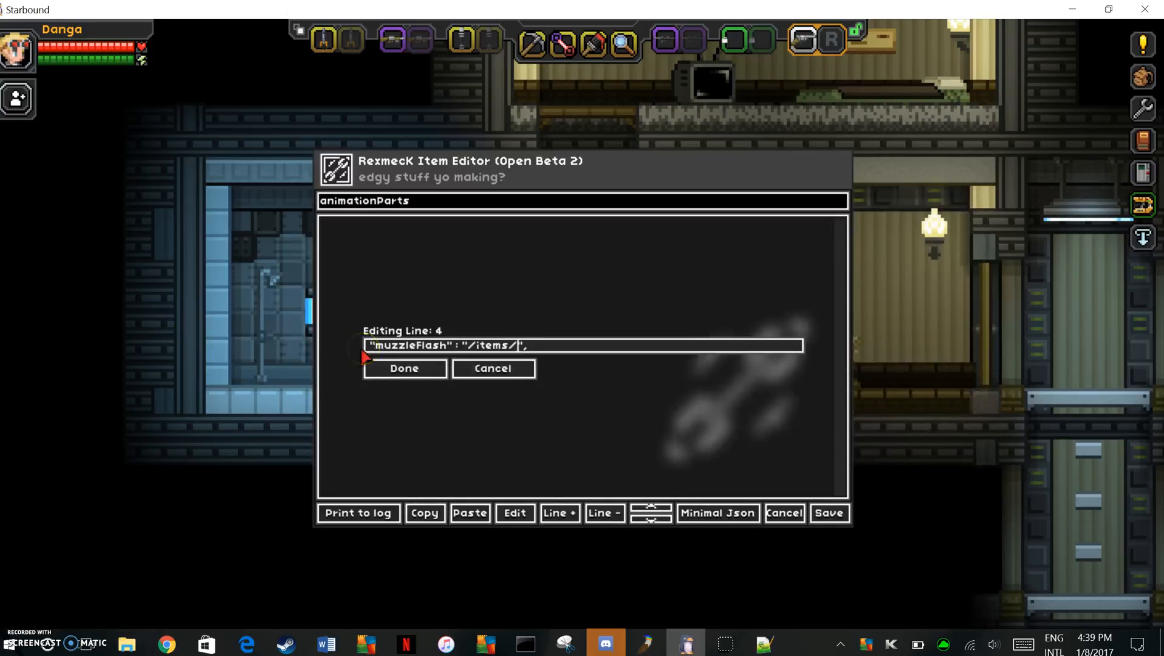
text(active/wea)
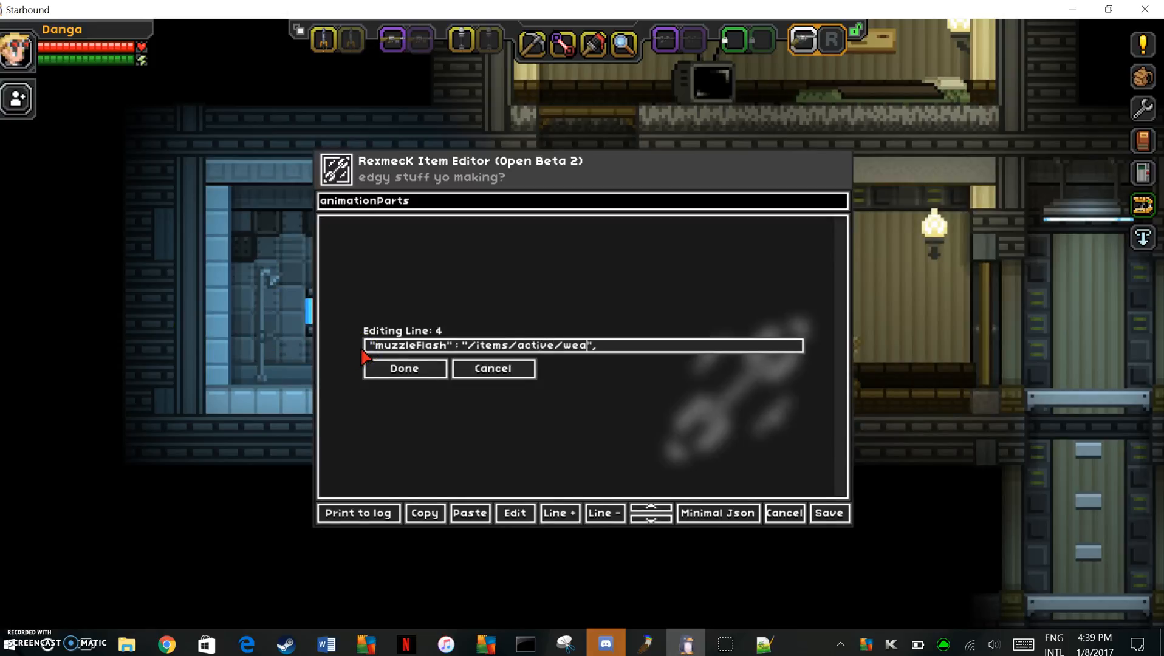
text(pons/ranged)
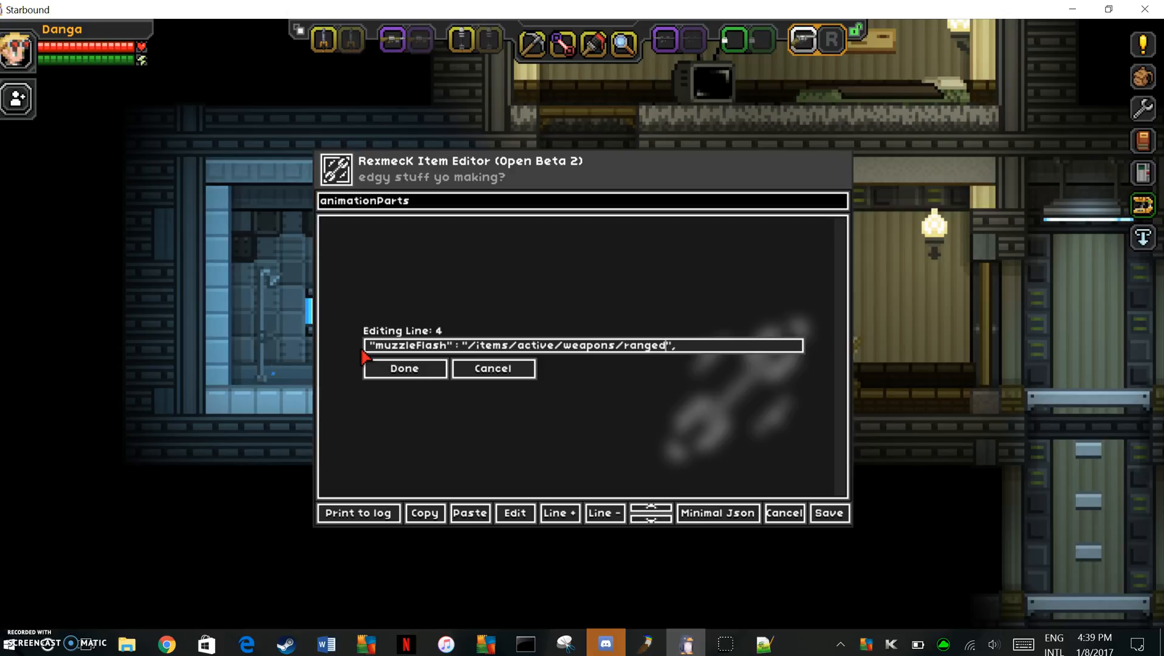
text(muzzleflash.)
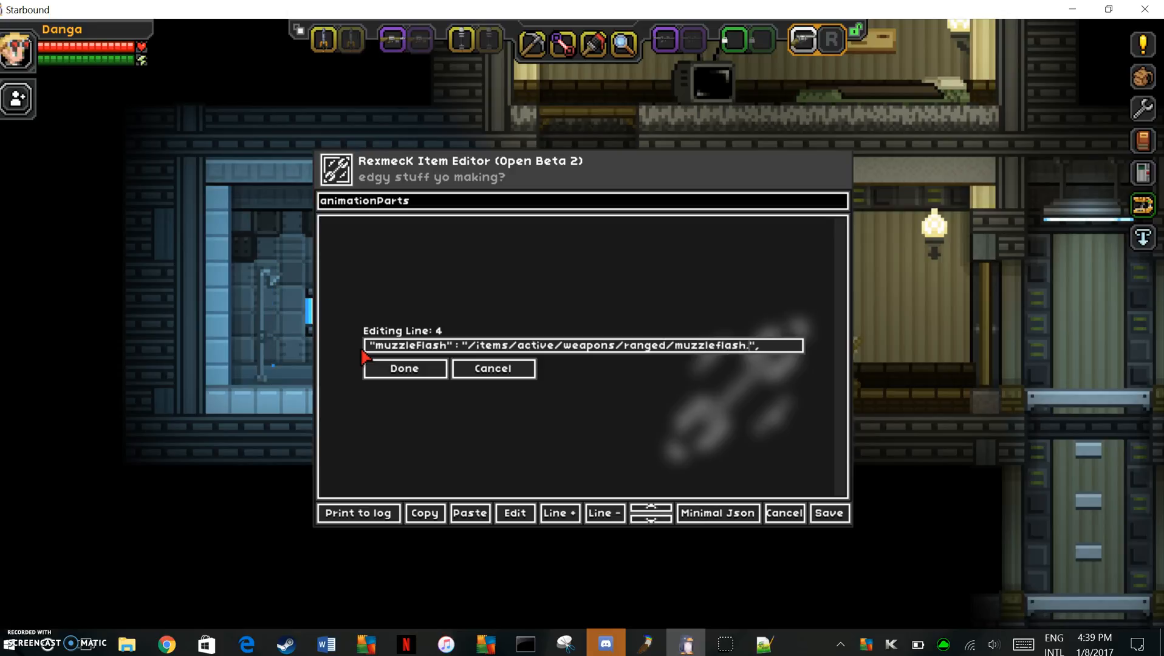
click(403, 368)
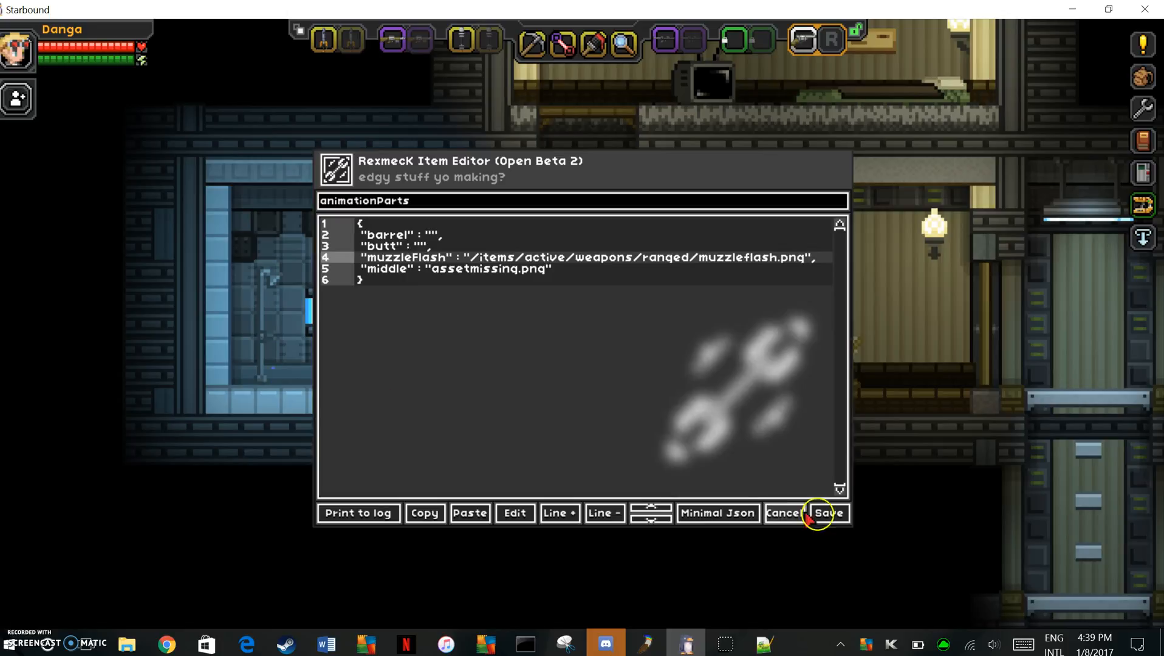
click(821, 513)
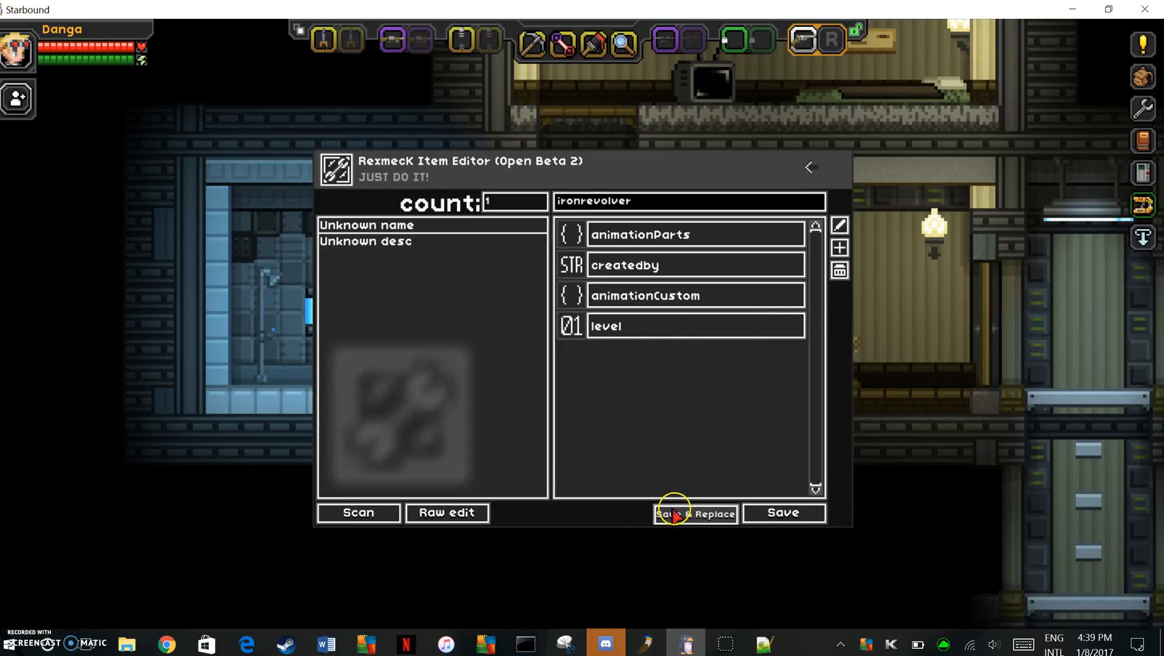
- Return to the game, reopen the item editor and key a new muzzleOffset parameter
click(695, 513)
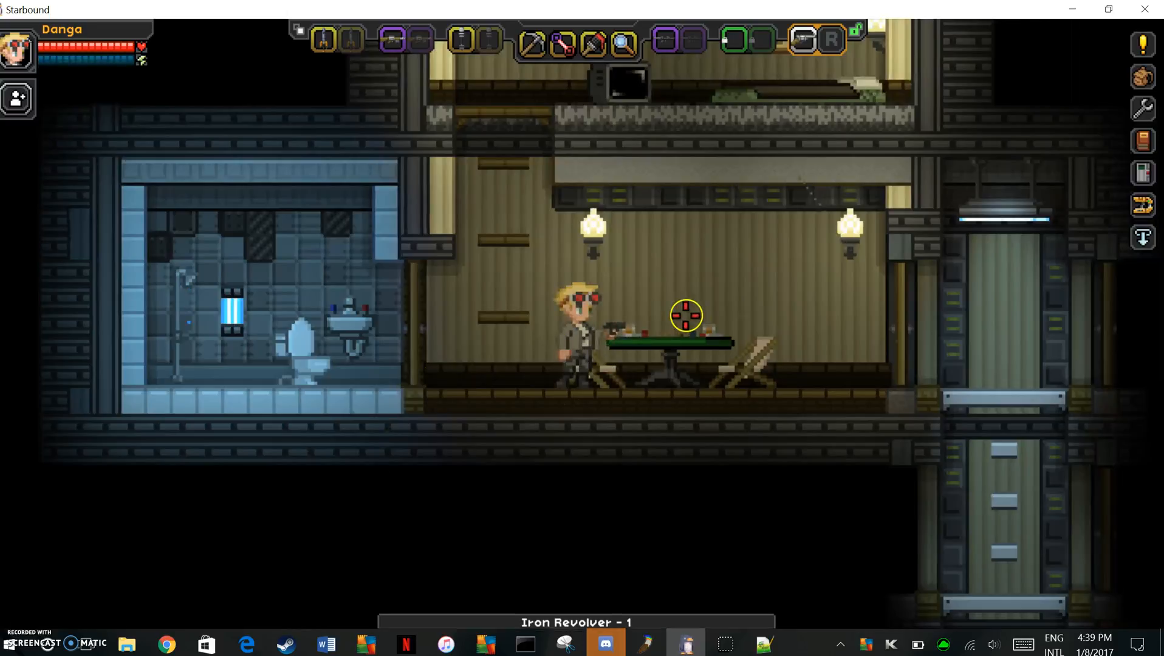
click(1142, 205)
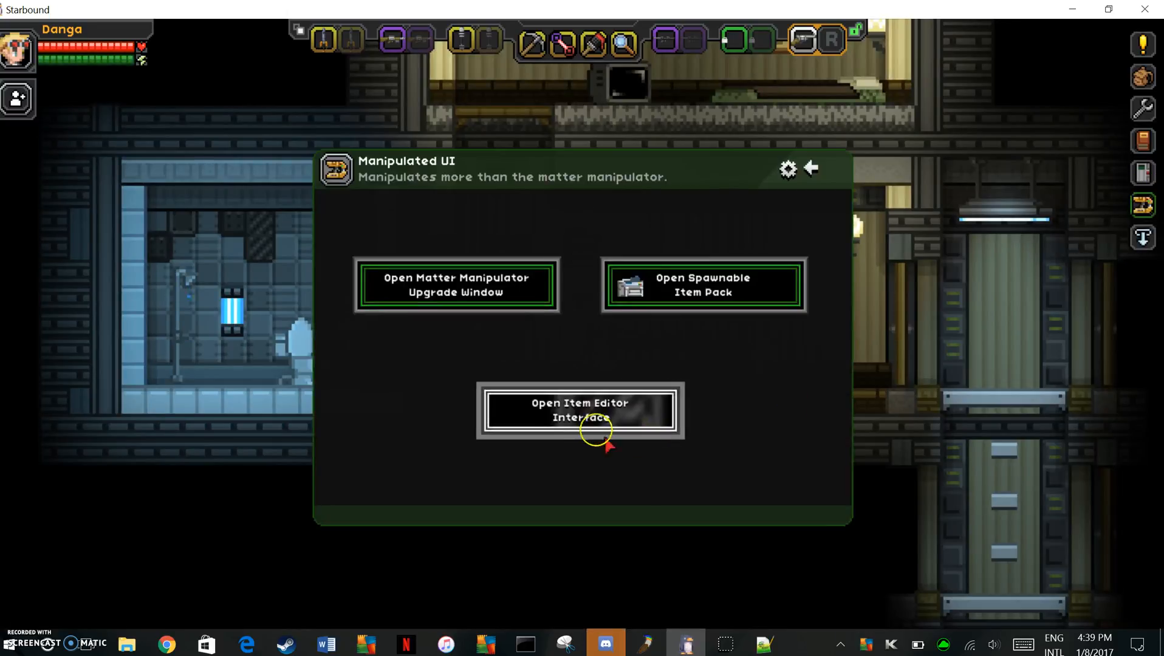
click(580, 411)
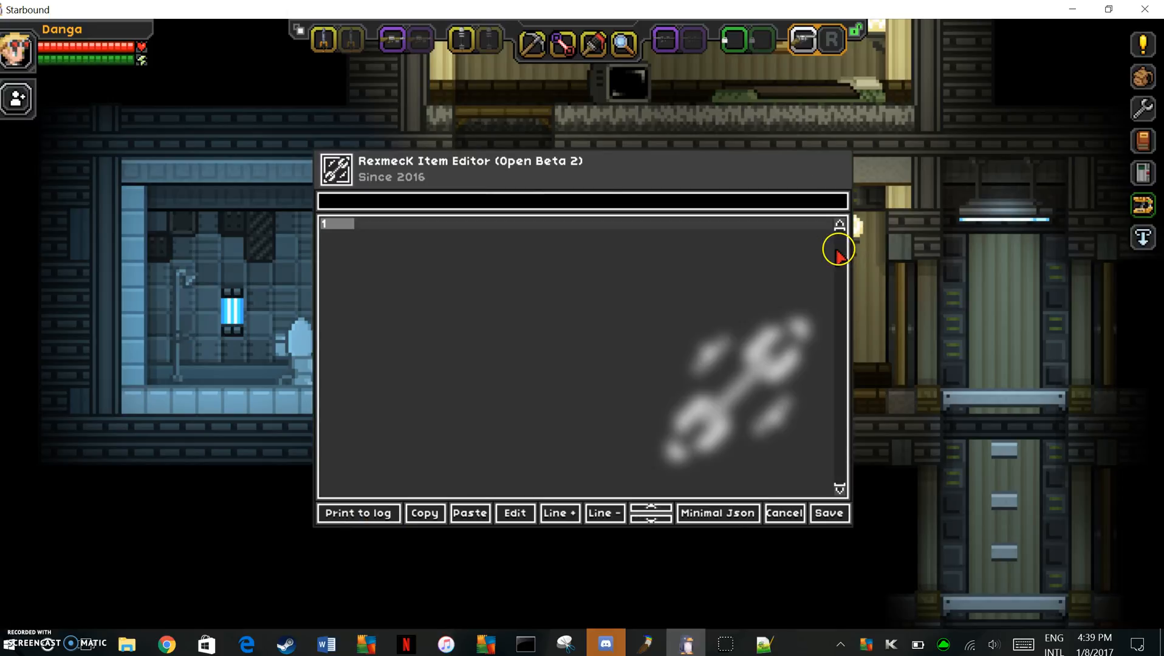
text(muzzleOffset)
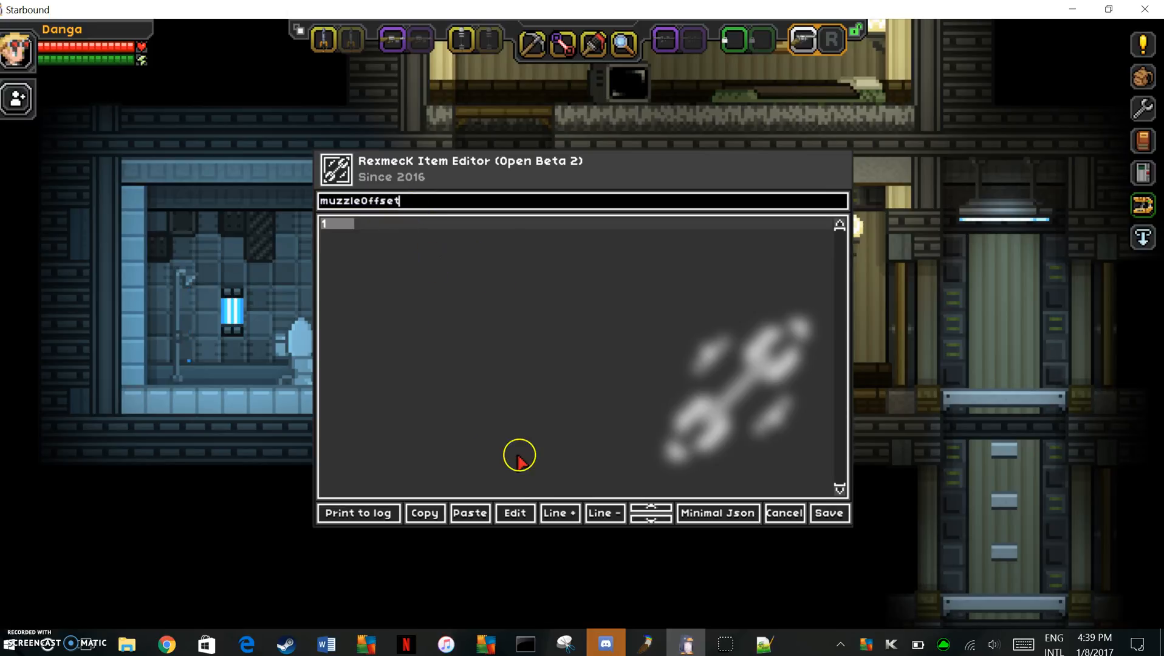
- Set muzzleOffset's first line to [0.5,0.5] and save the parameter
click(514, 512)
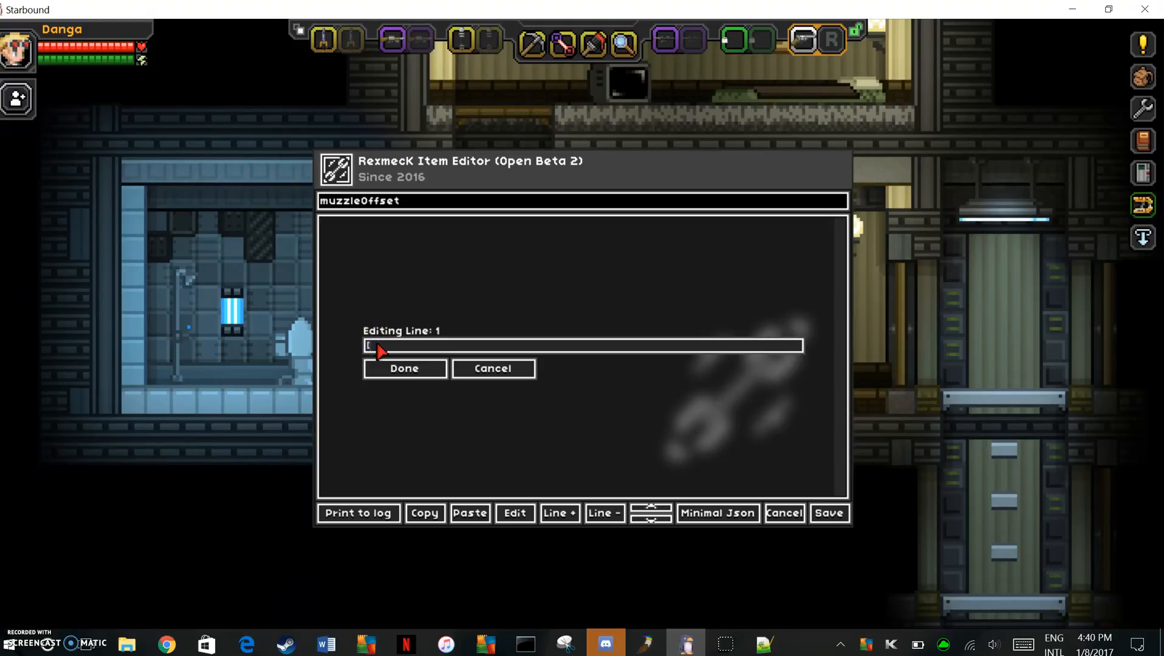
text(0.5,)
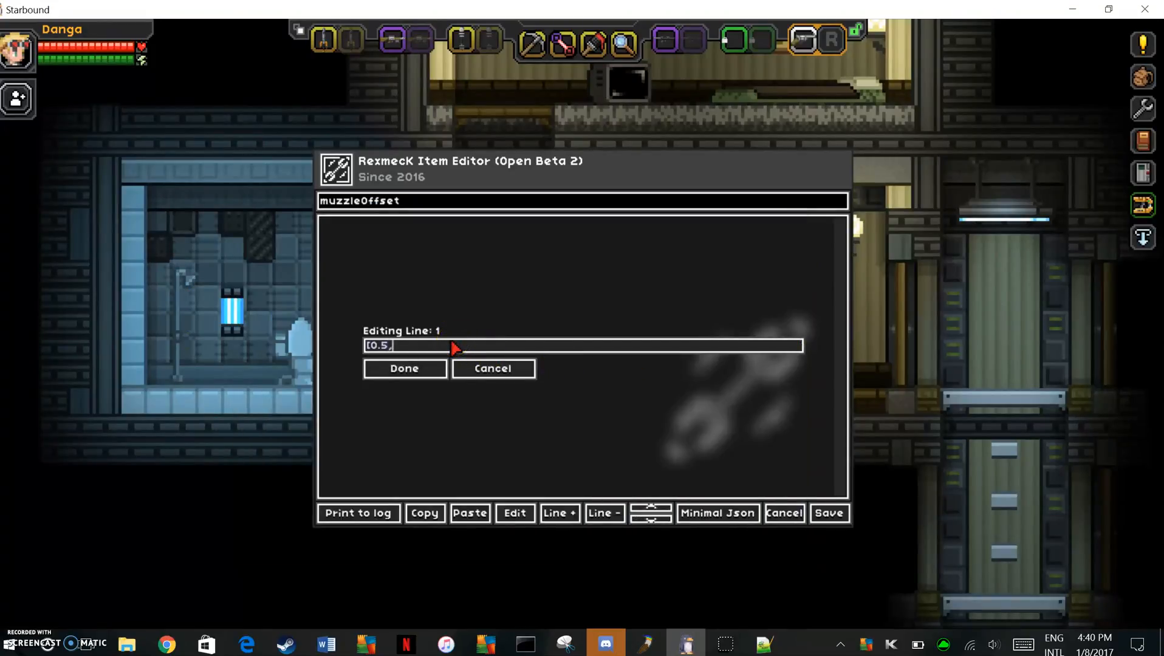
text(0.5])
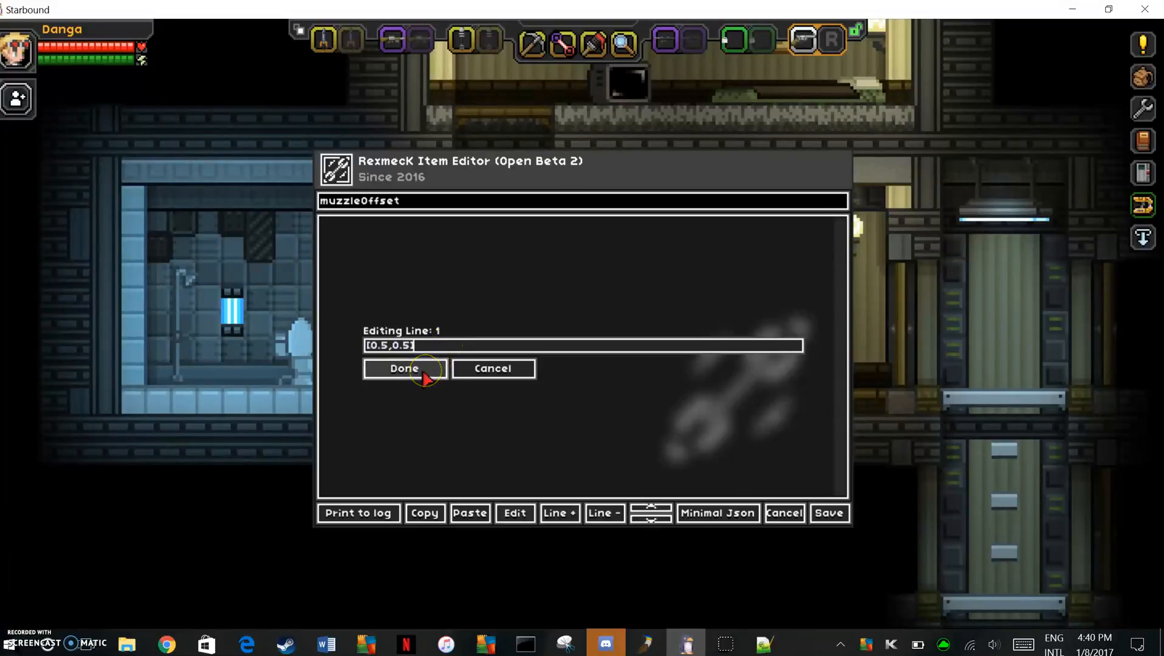
click(403, 369)
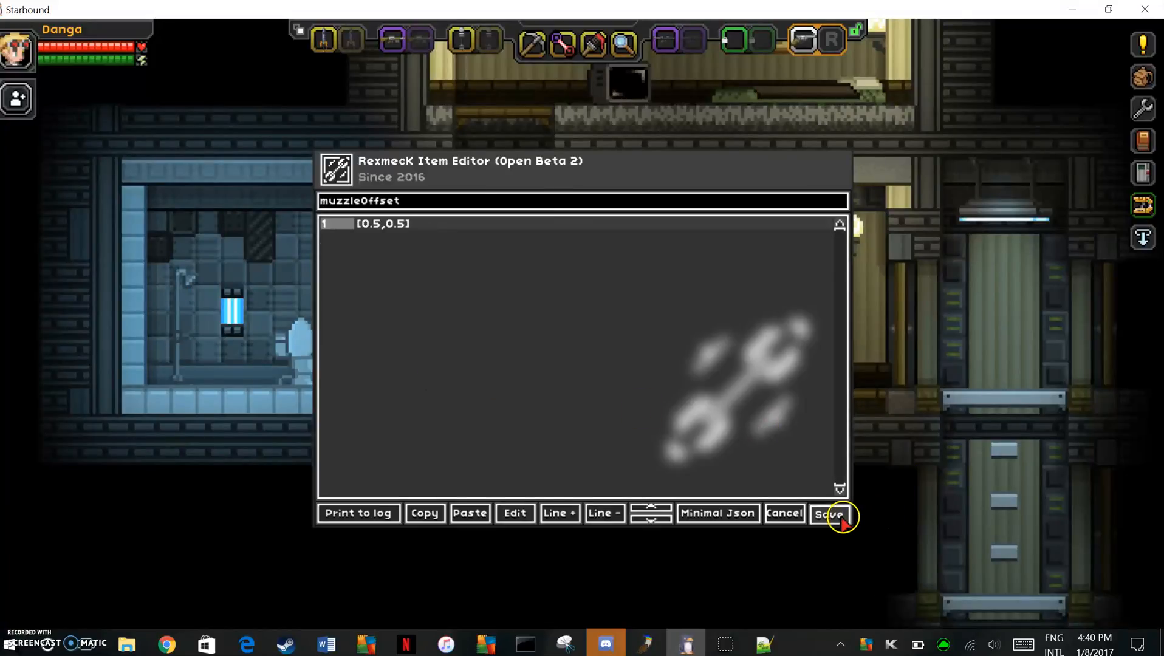
click(829, 513)
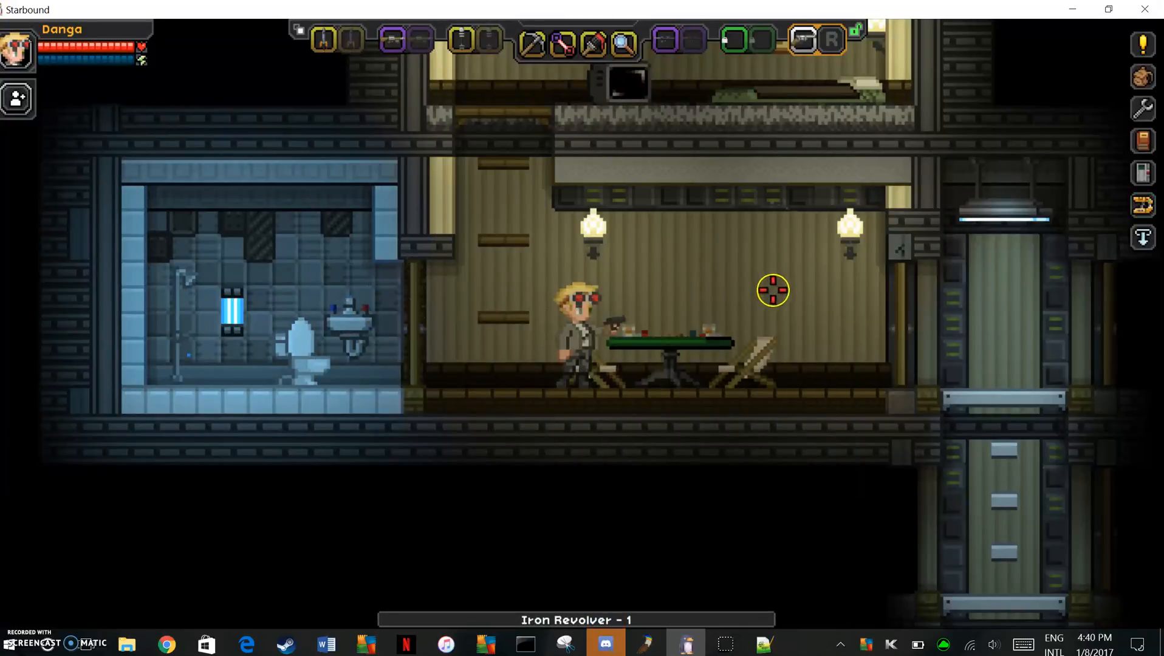
- Check muzzleOffset reads [0.5, 0.5] in the item editor and apply the edited revolver to the held item
click(1145, 214)
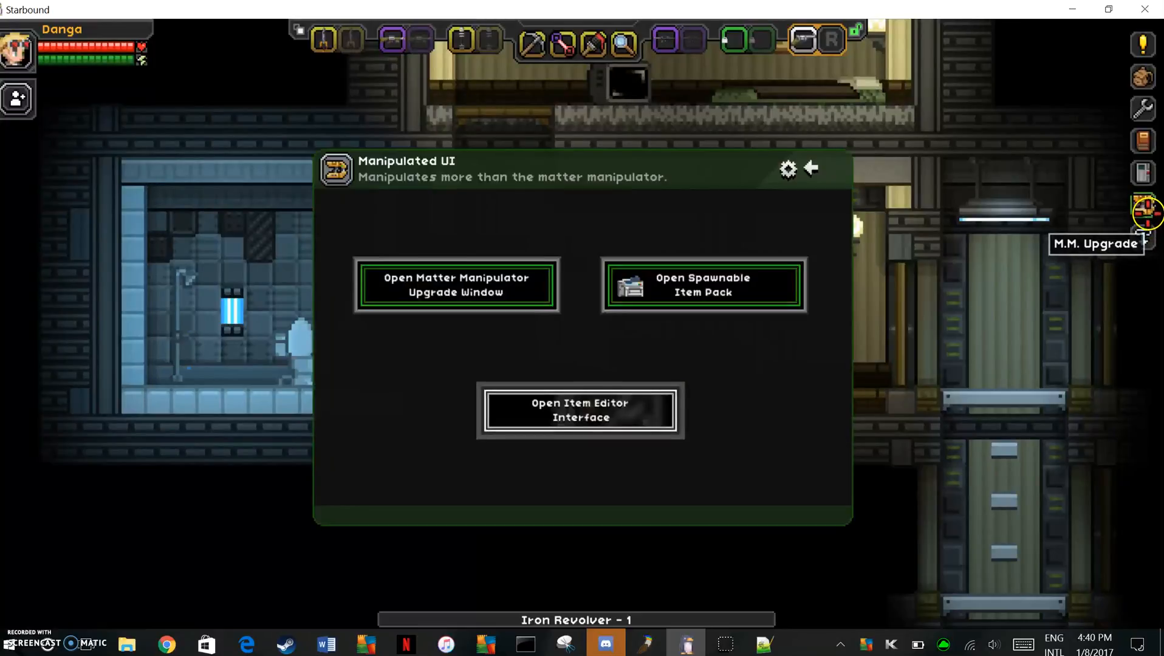
click(580, 410)
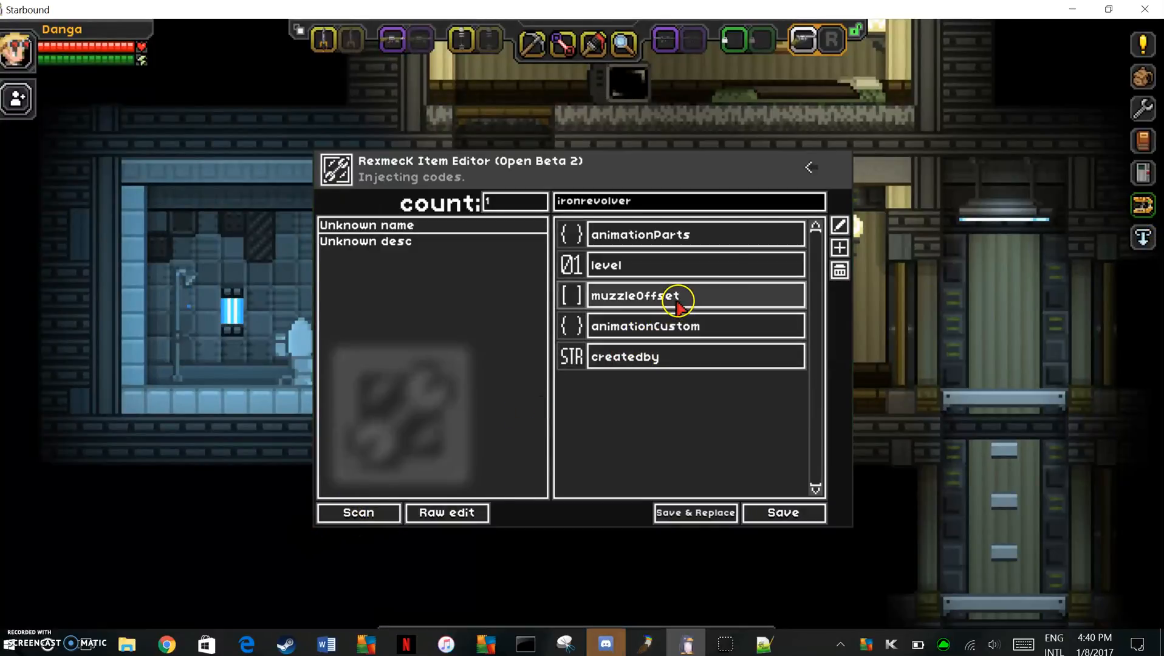
click(676, 295)
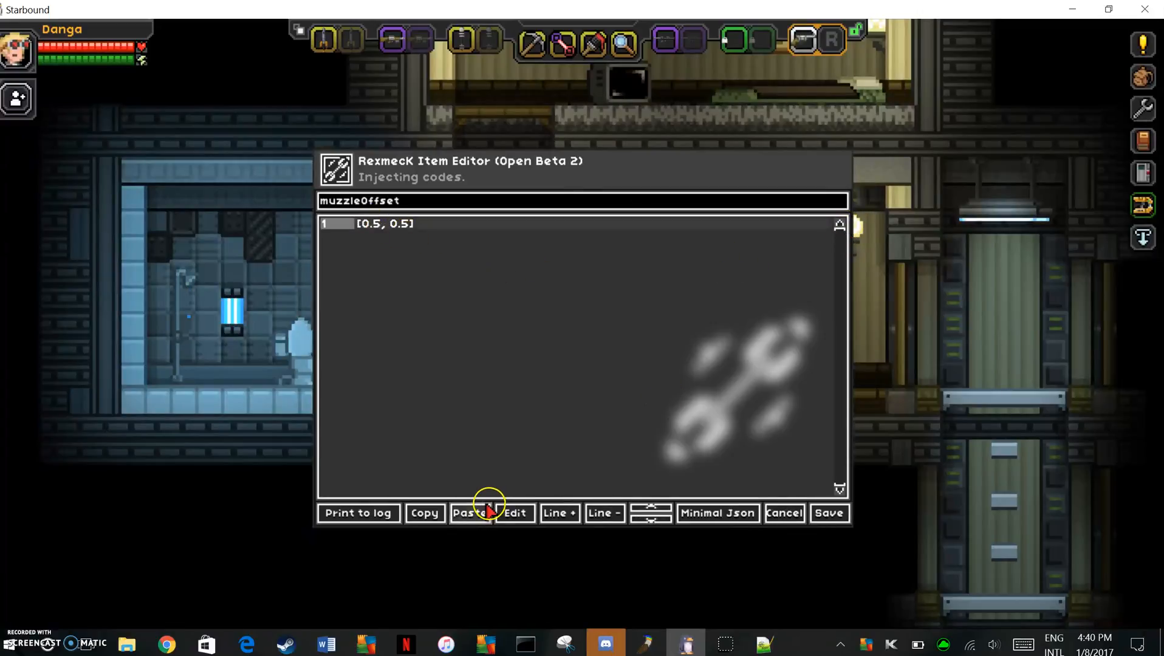
click(512, 513)
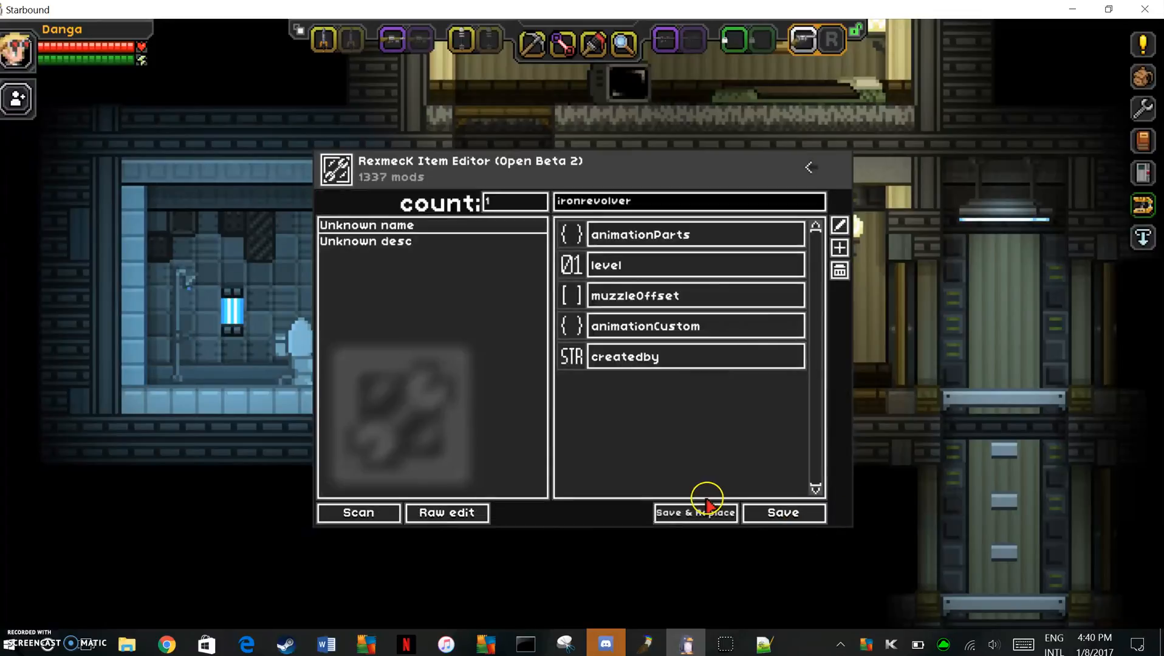
click(695, 512)
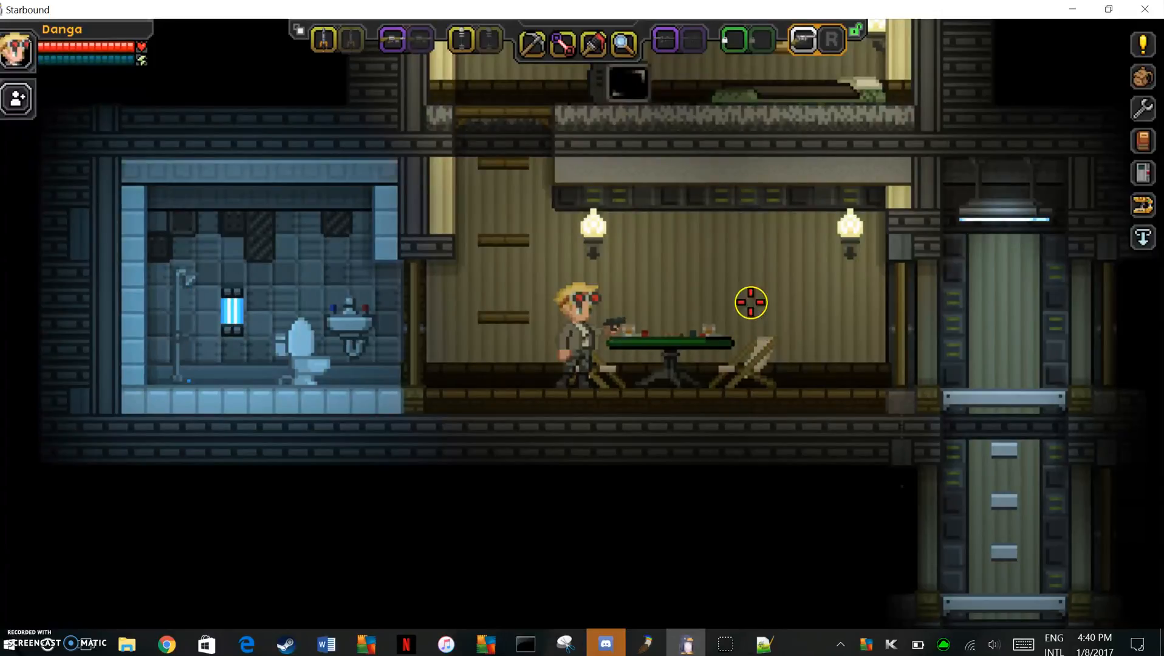
mouse_move(386, 311)
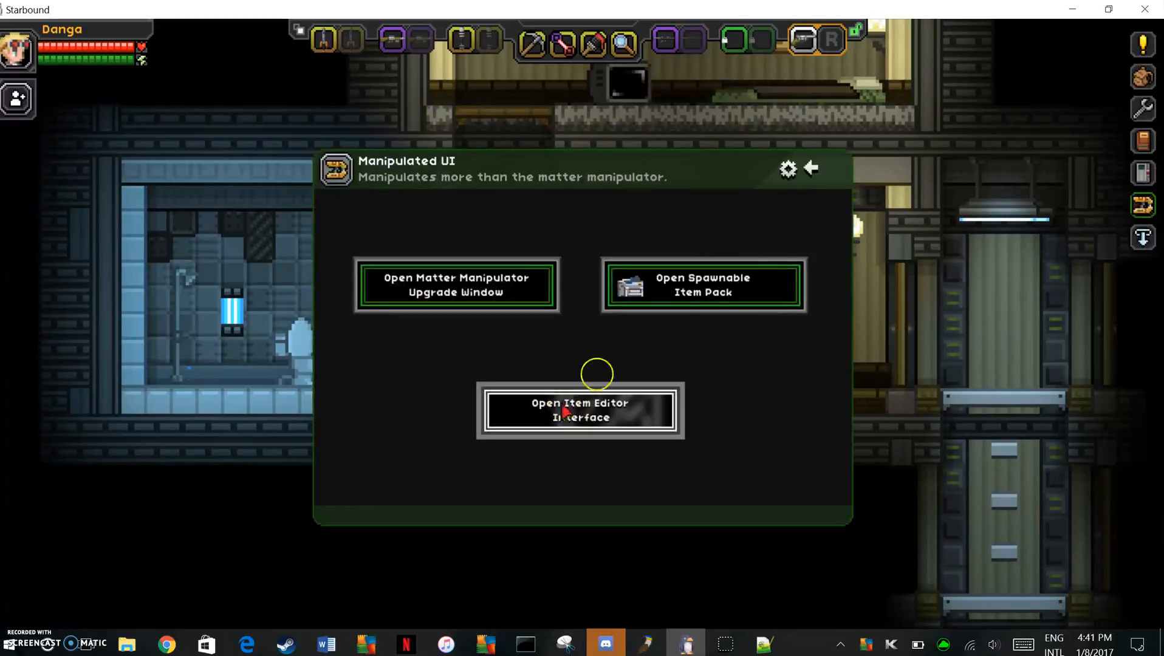
- Search the spawnable item pack for 'sword' and print a Stone Sword into the inventory
click(701, 284)
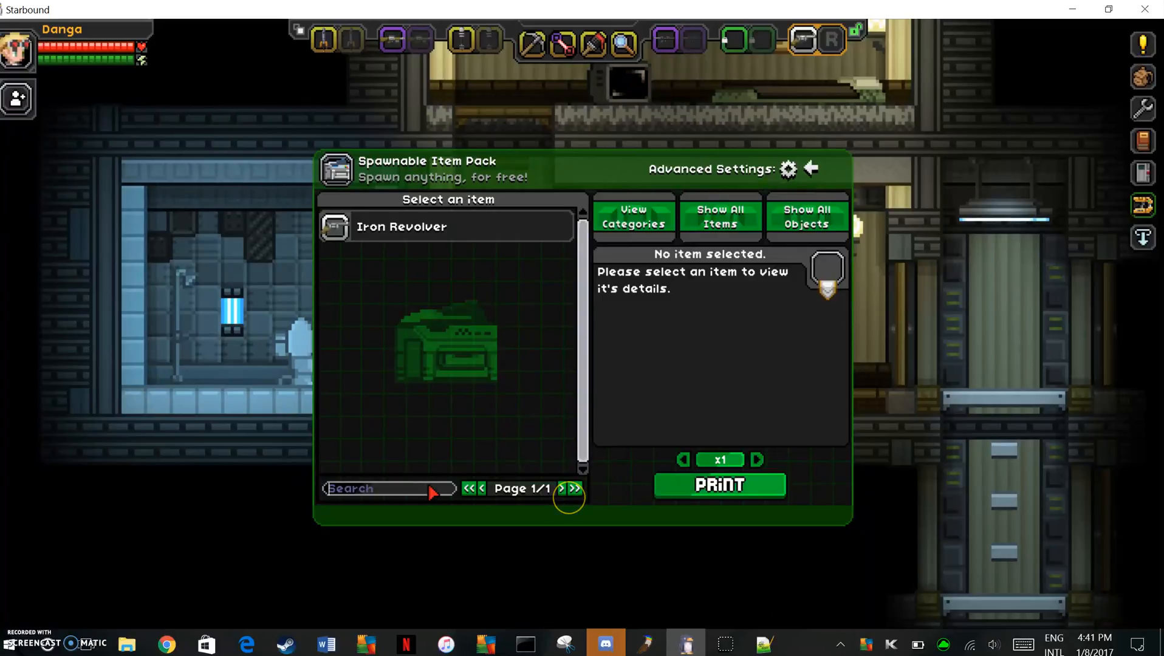
text(sword)
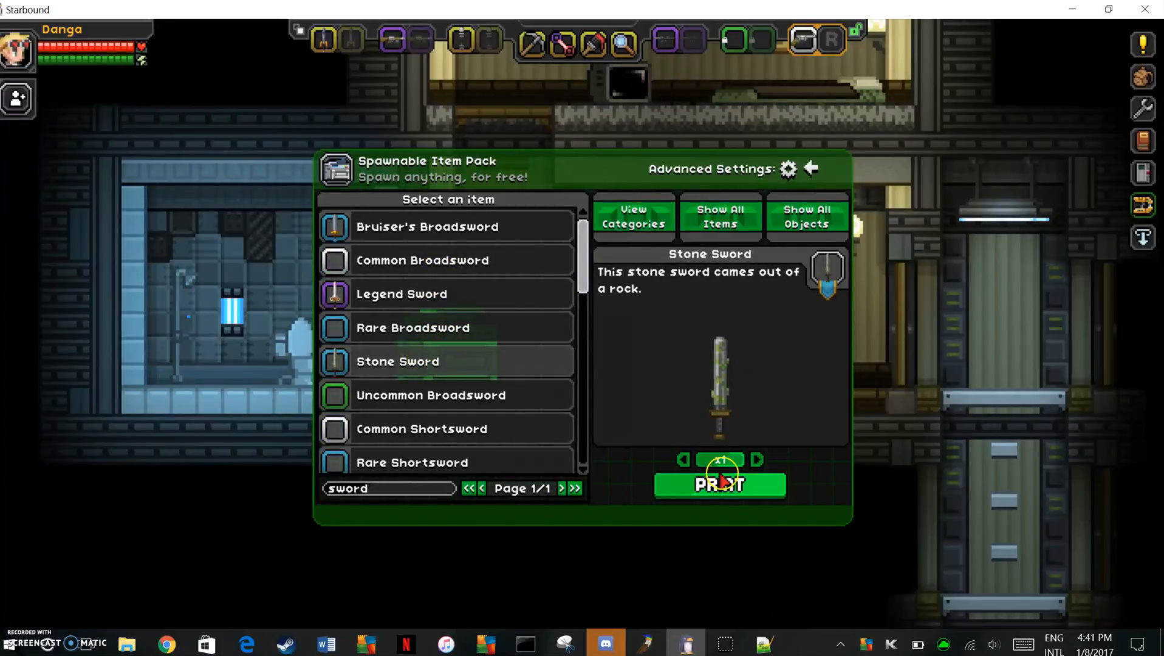
click(718, 484)
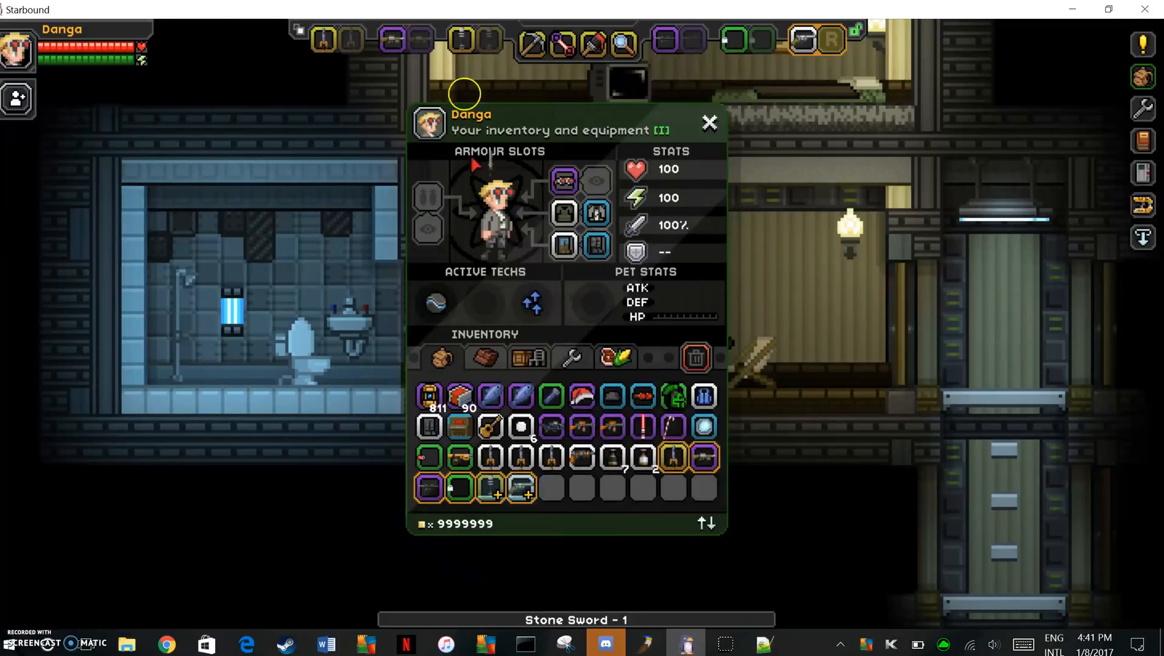
- Scan the Iron Revolver into the item editor and open the raw edit view for a new parameter
click(707, 122)
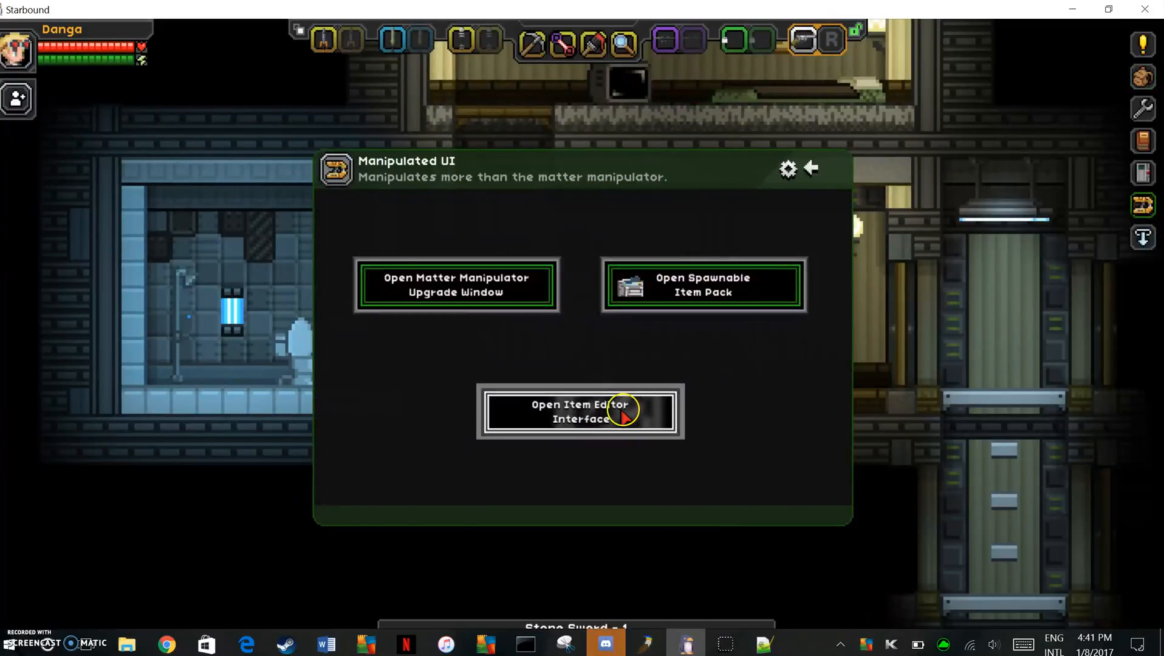
click(580, 412)
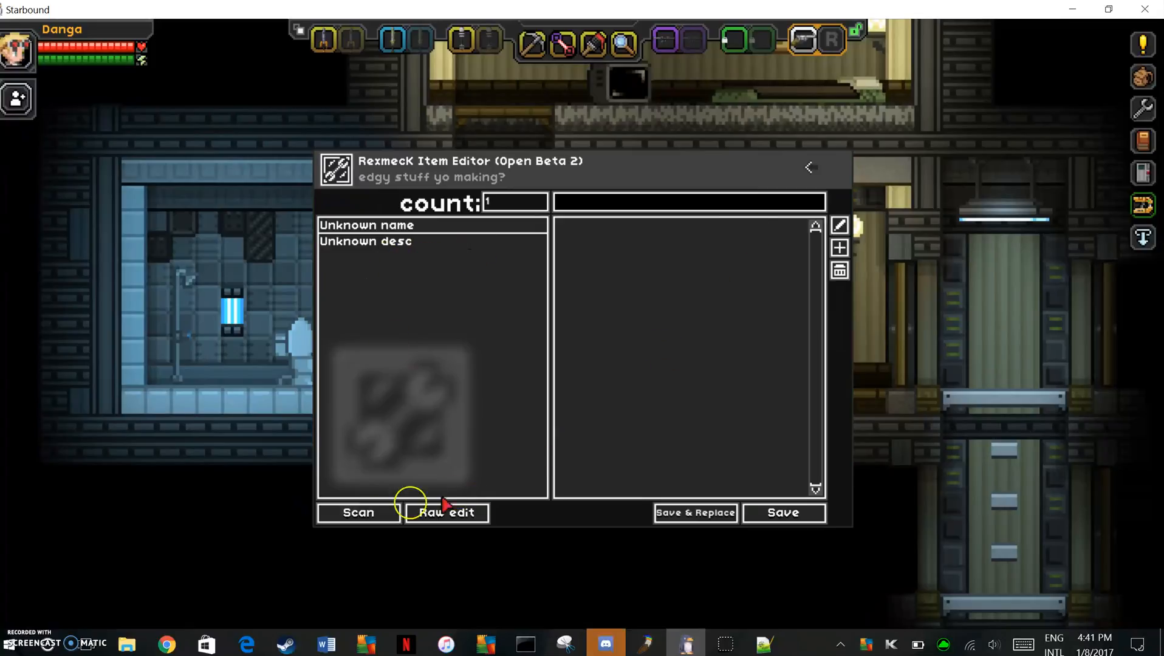
click(358, 513)
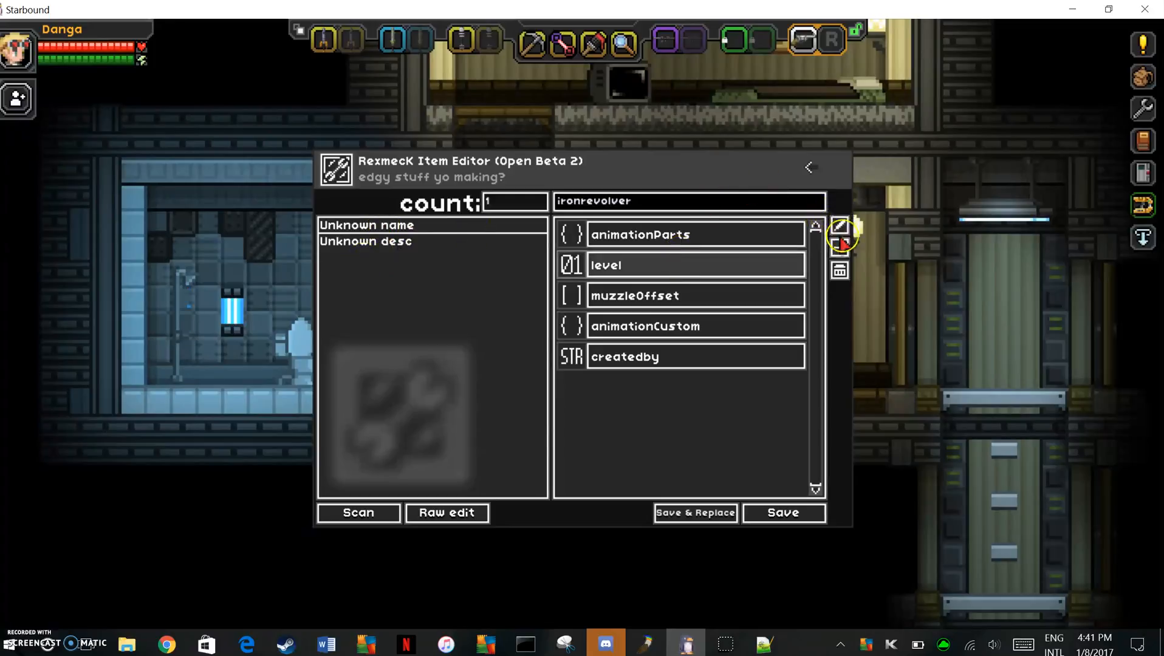
click(446, 512)
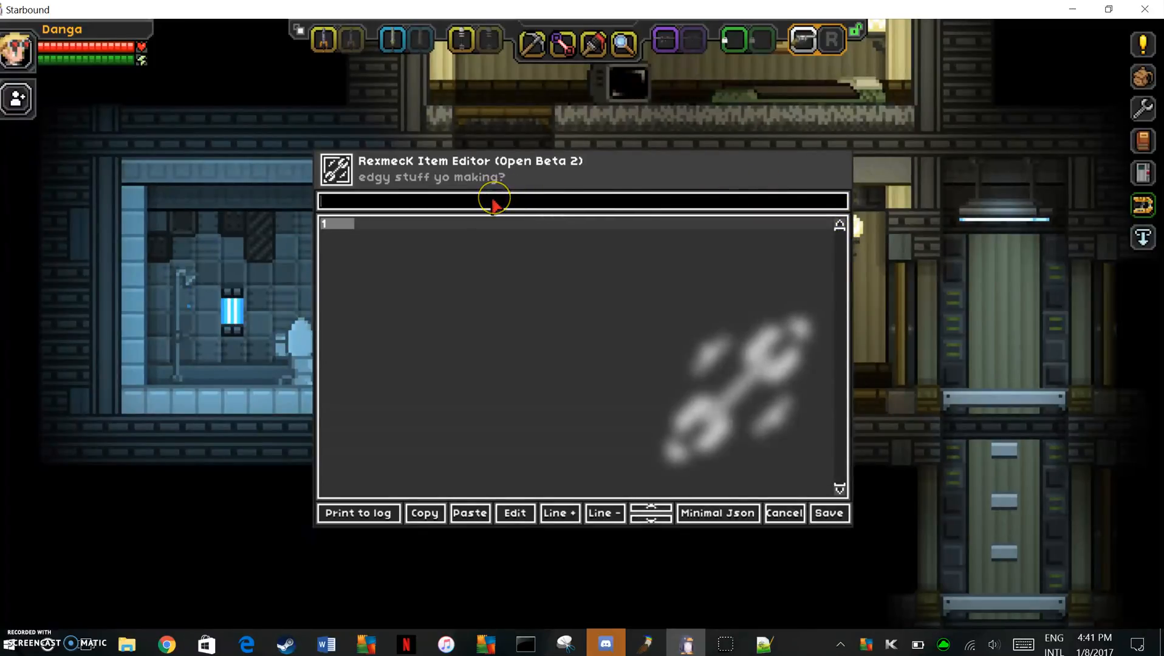
- Key the new parameter as description and start editing its first line
text(desc)
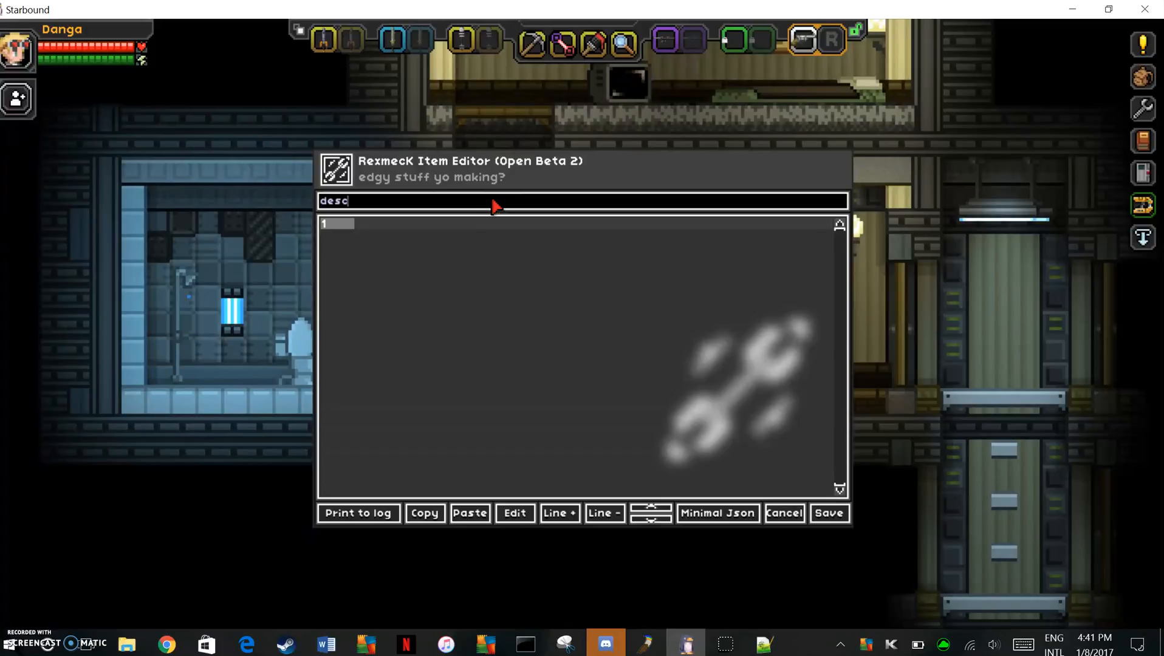
text(ription)
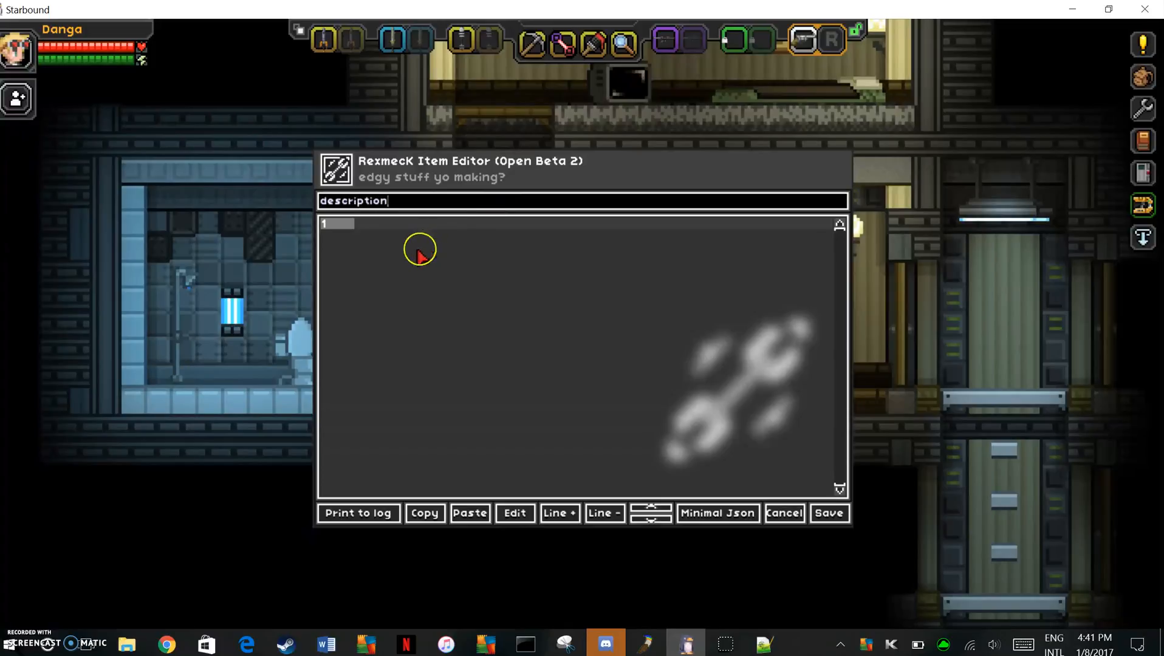
click(514, 513)
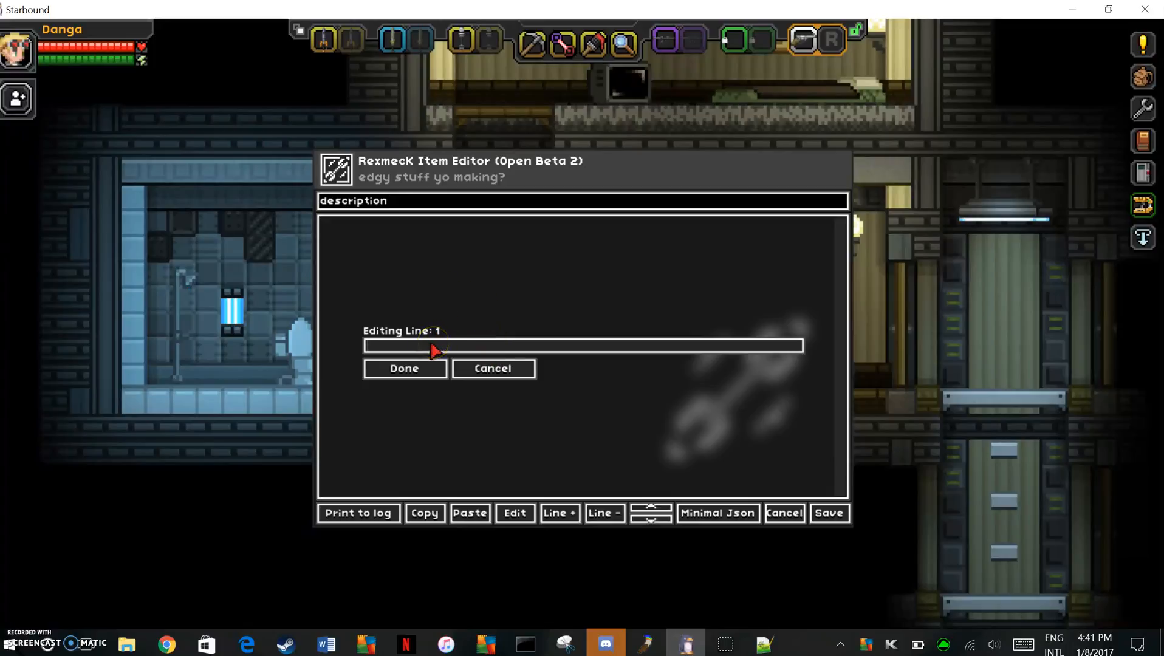
- Enter "Cass' Handgun" as the description value and save the parameter
text(")
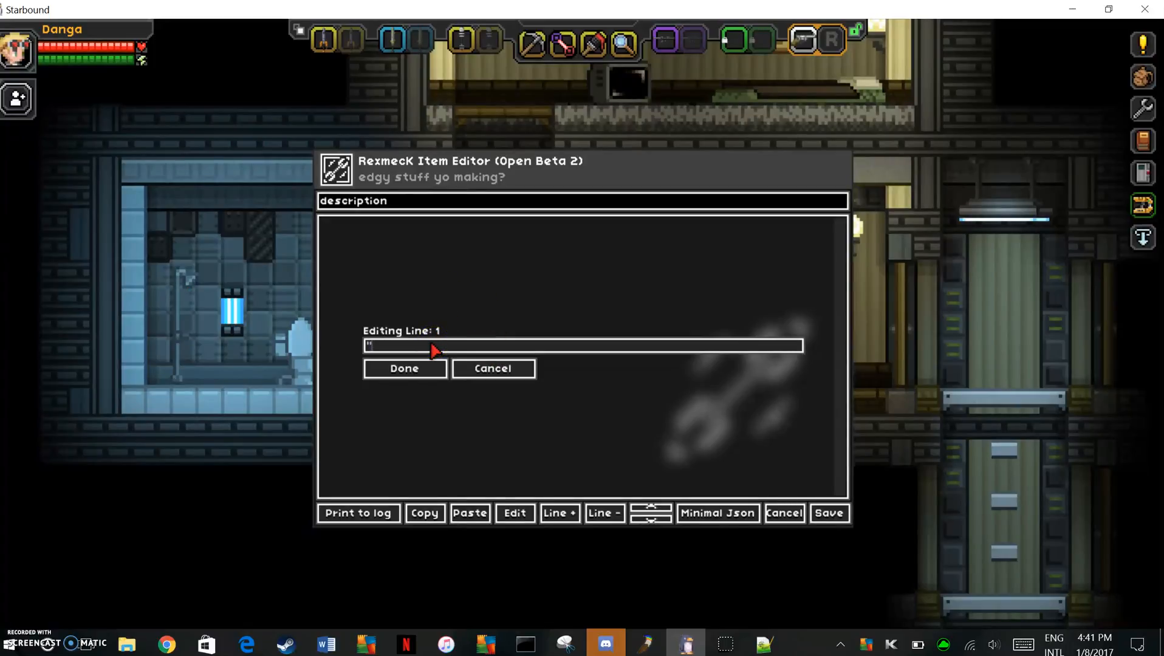
text(C)
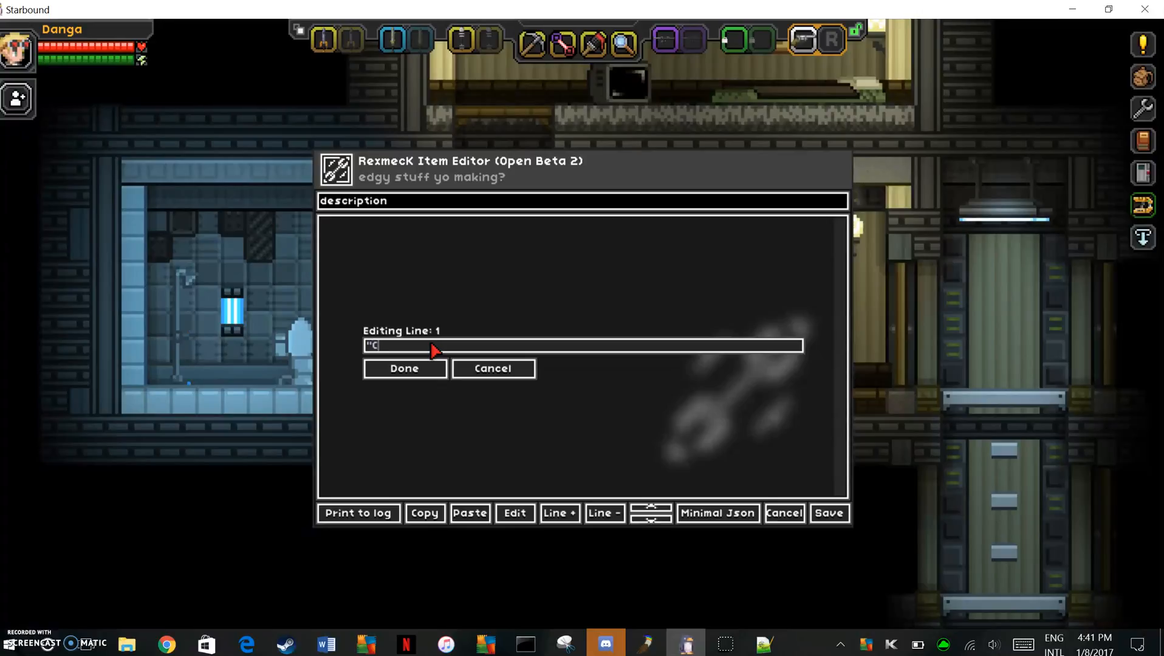
text(ass' G)
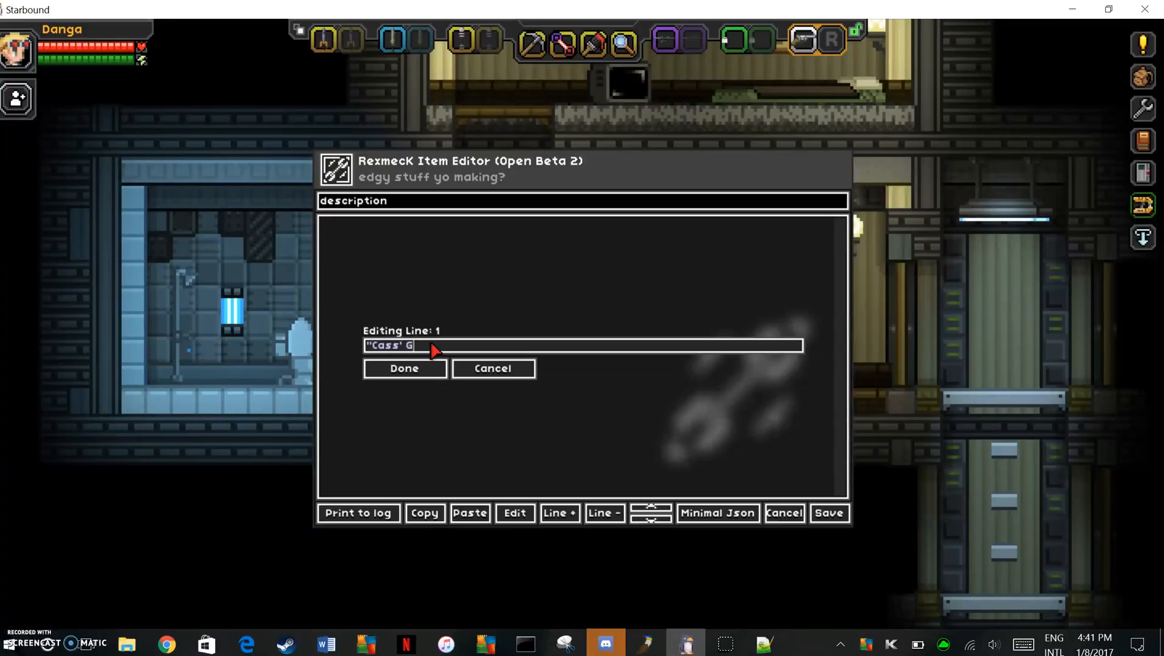
key(Backspace)
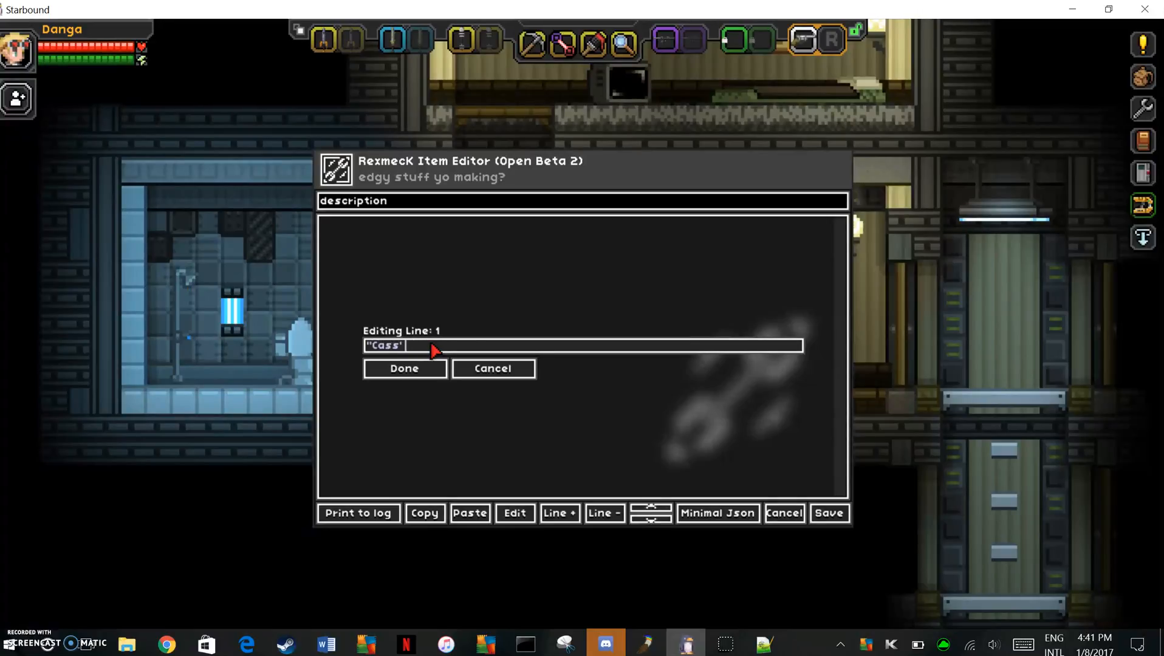
text(Handgun)
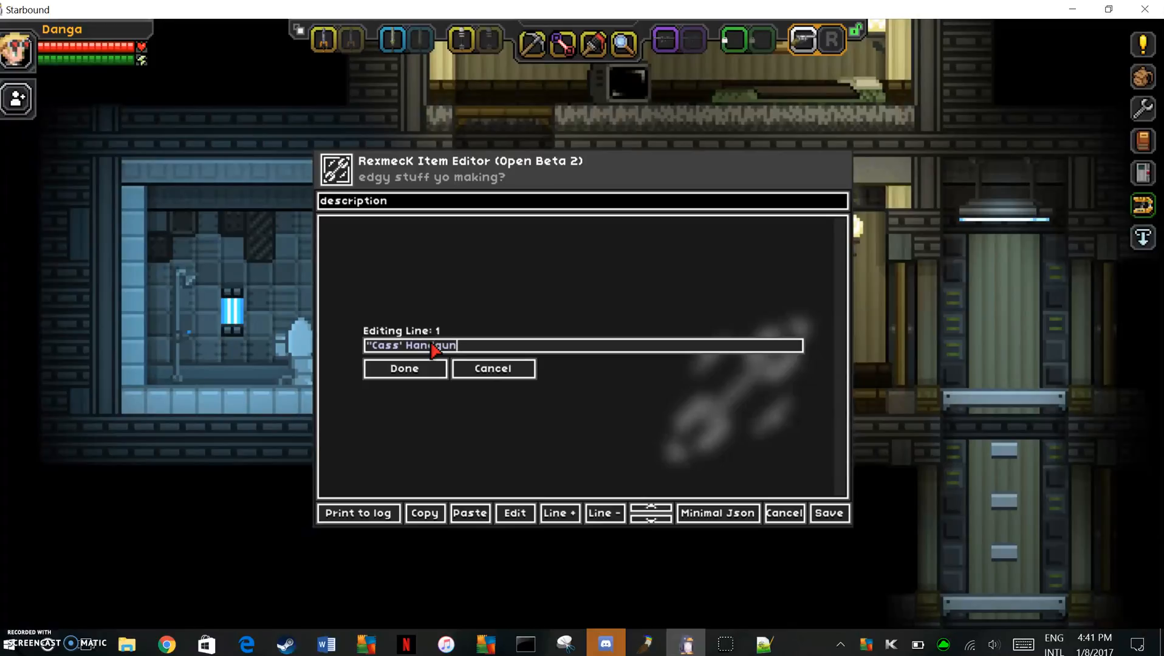
click(403, 368)
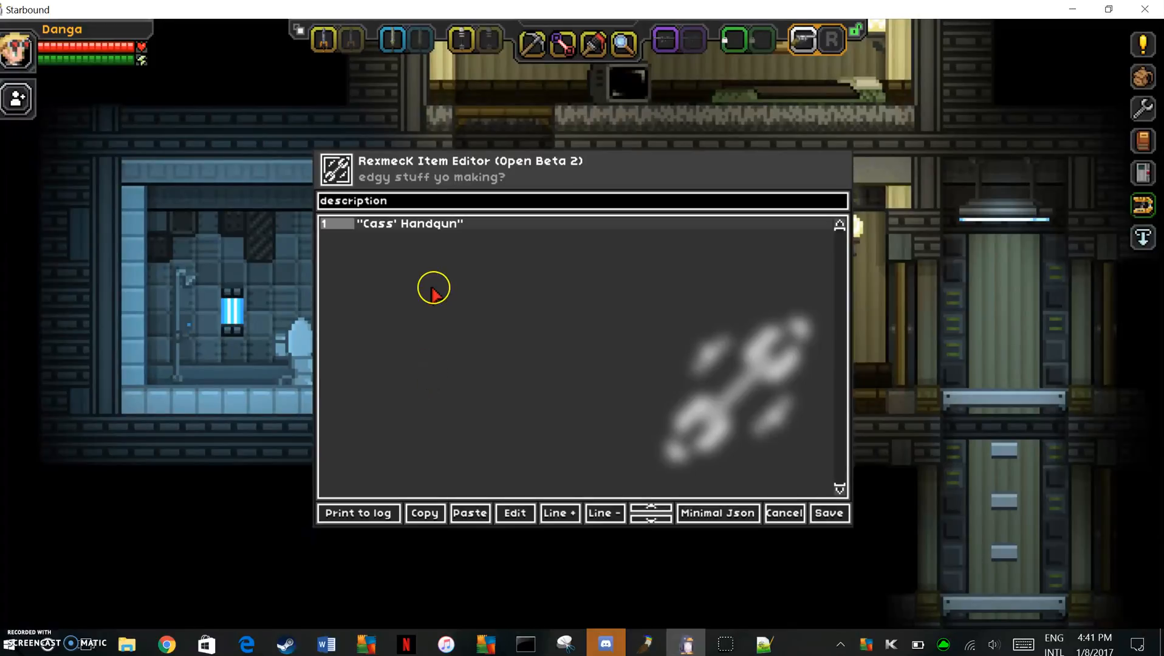
click(514, 513)
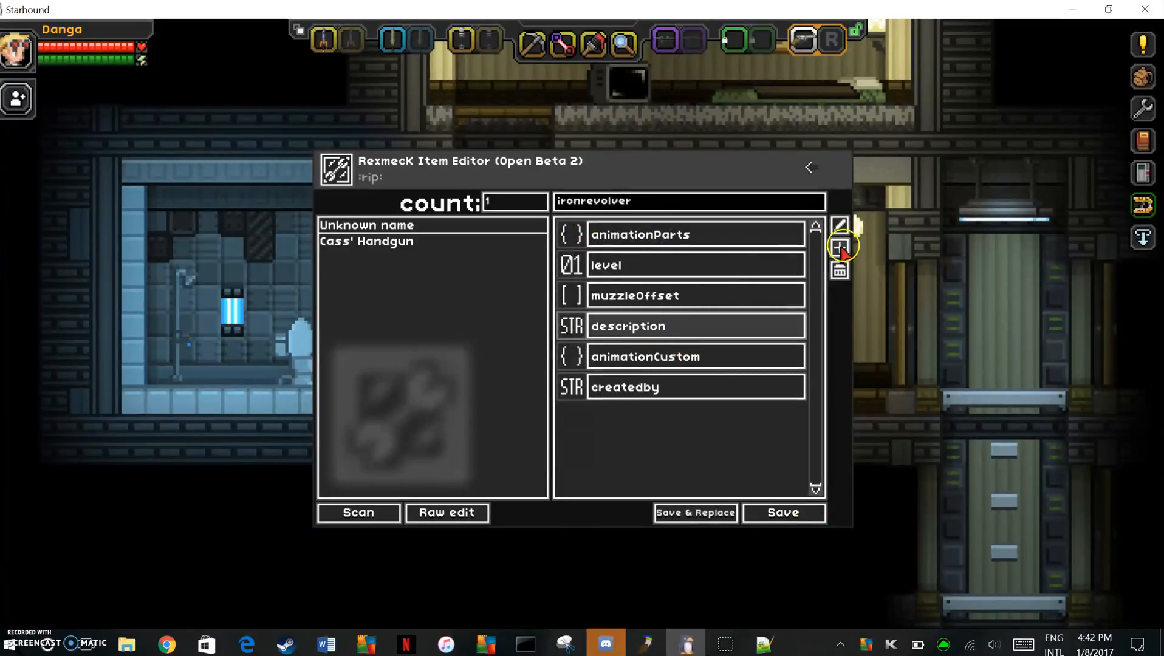
- Add a new parameter named shortdescription and start editing its value
click(446, 511)
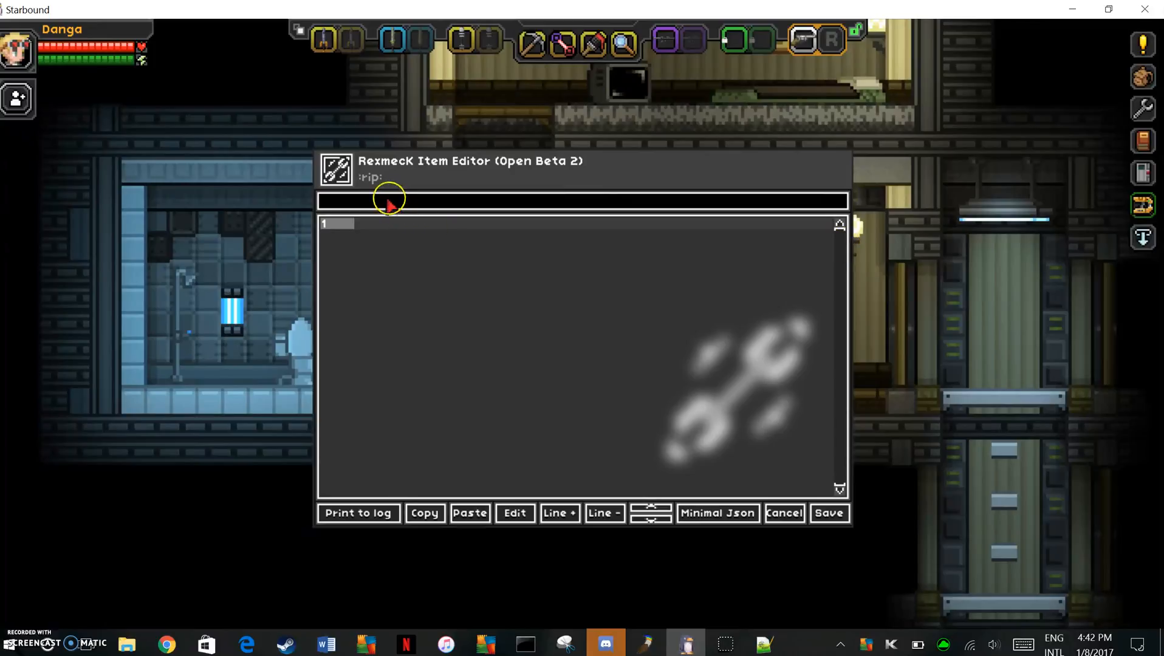
text(short)
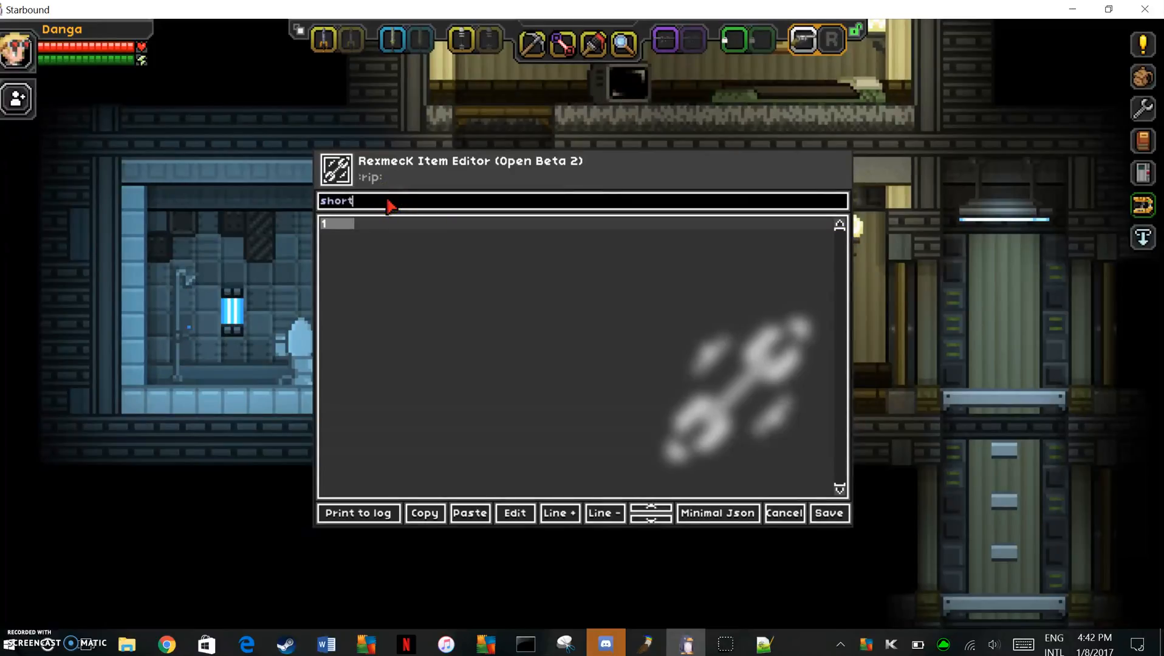
text(description)
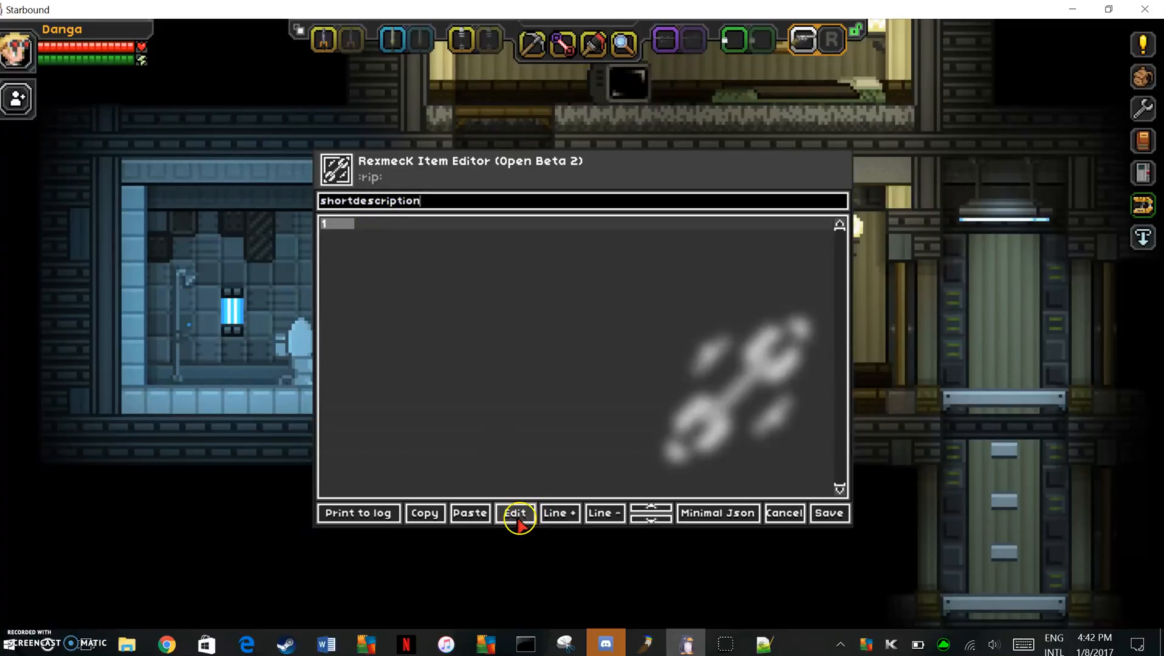
click(515, 512)
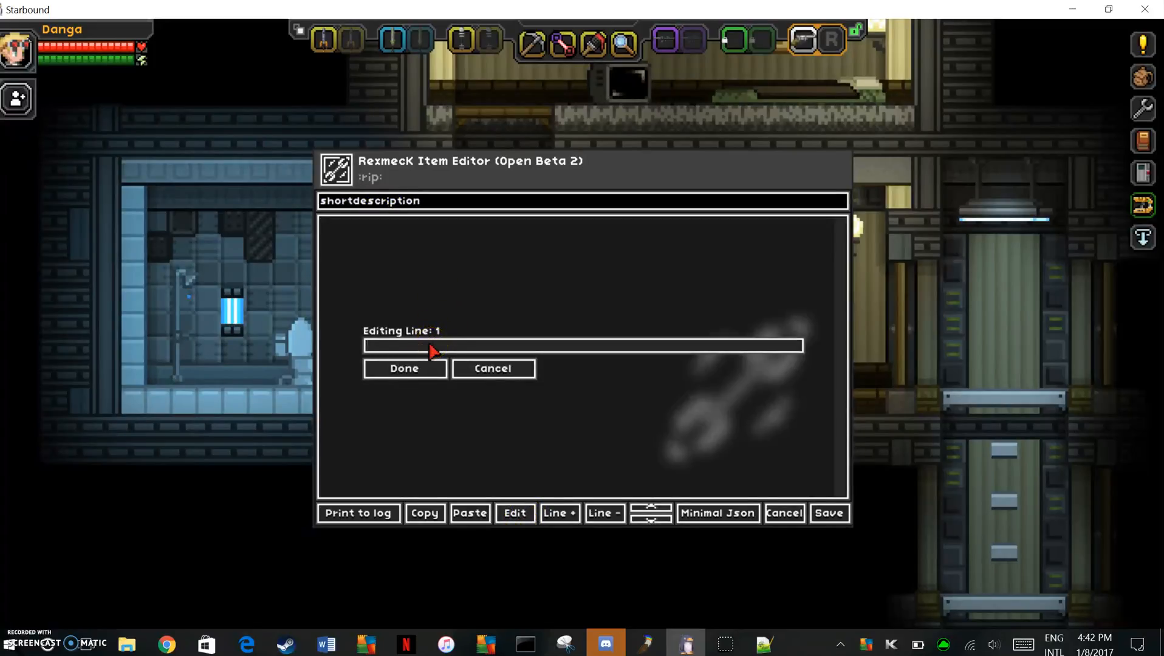
- Enter "Cass' Handgun" as the shortdescription value, confirm it and save
text("")
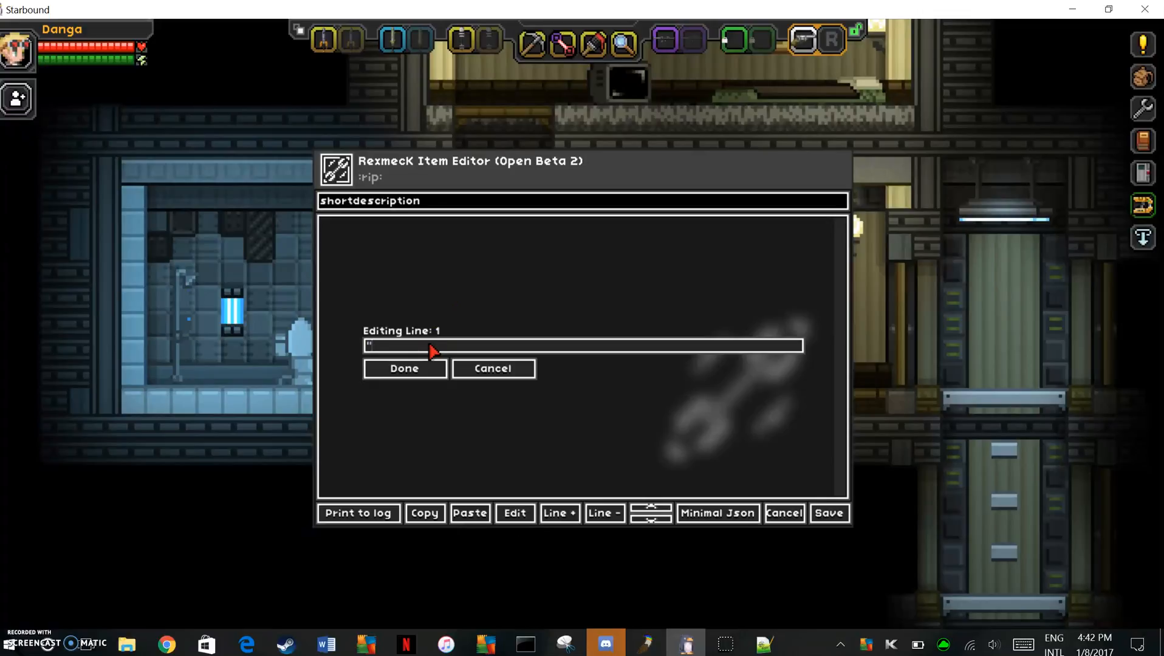
text(Cass)
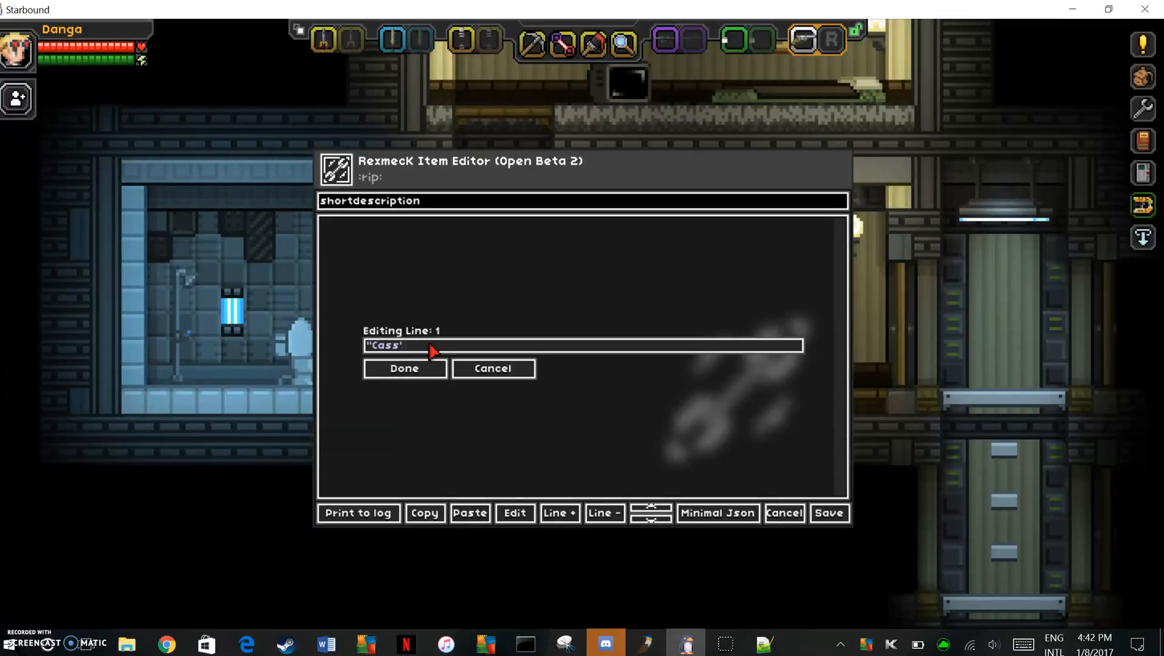
text(Handgun)
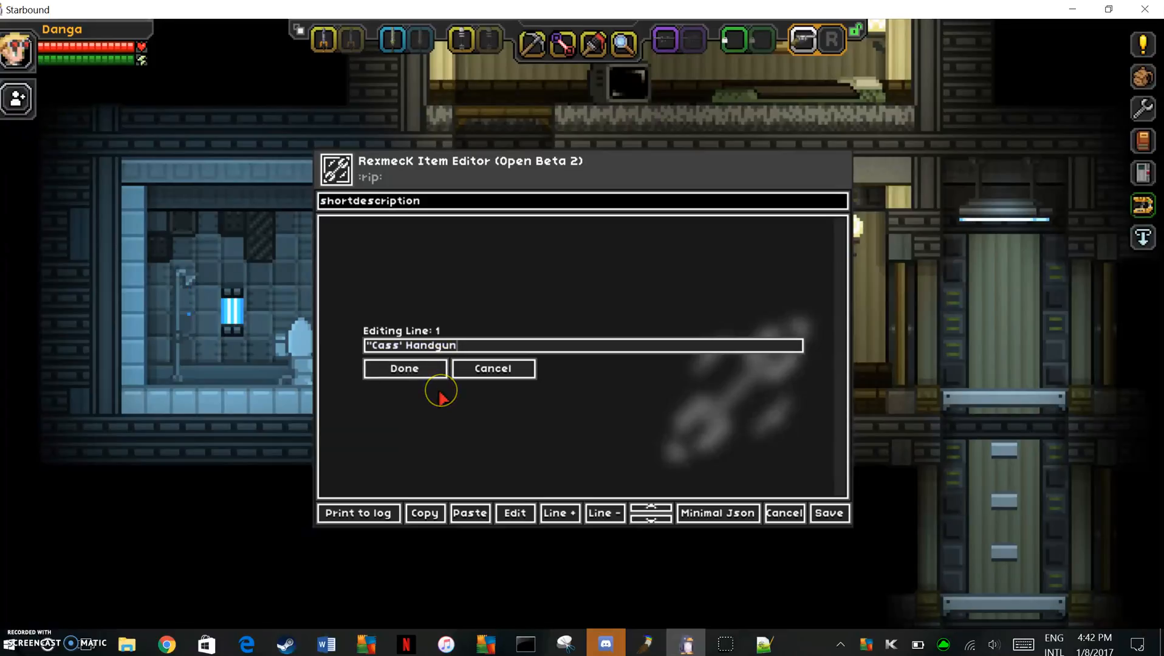
click(403, 368)
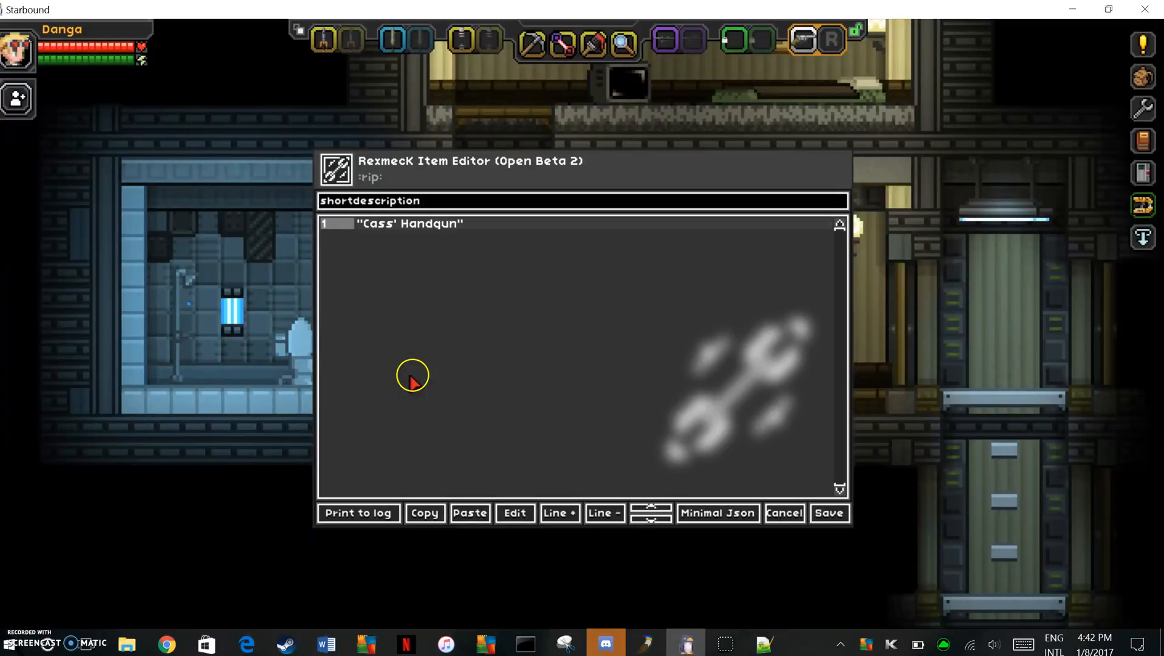
click(514, 513)
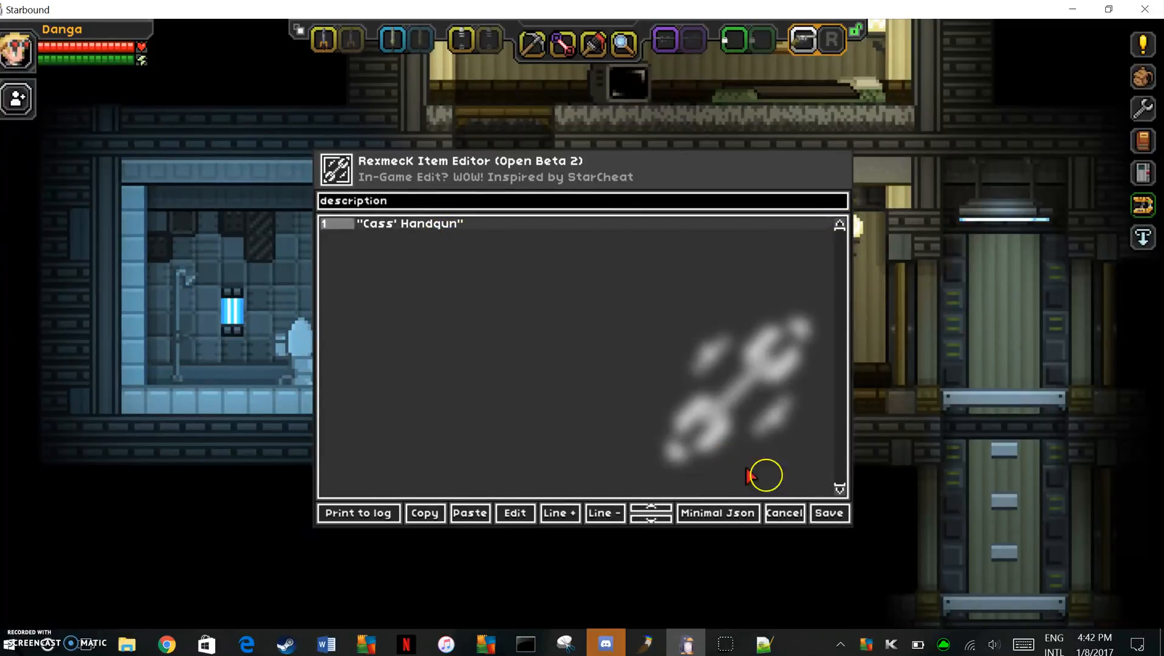
- Append a '(made by maoaomao)' note with the creator's name in purple to the Cass' Handgun description
click(514, 512)
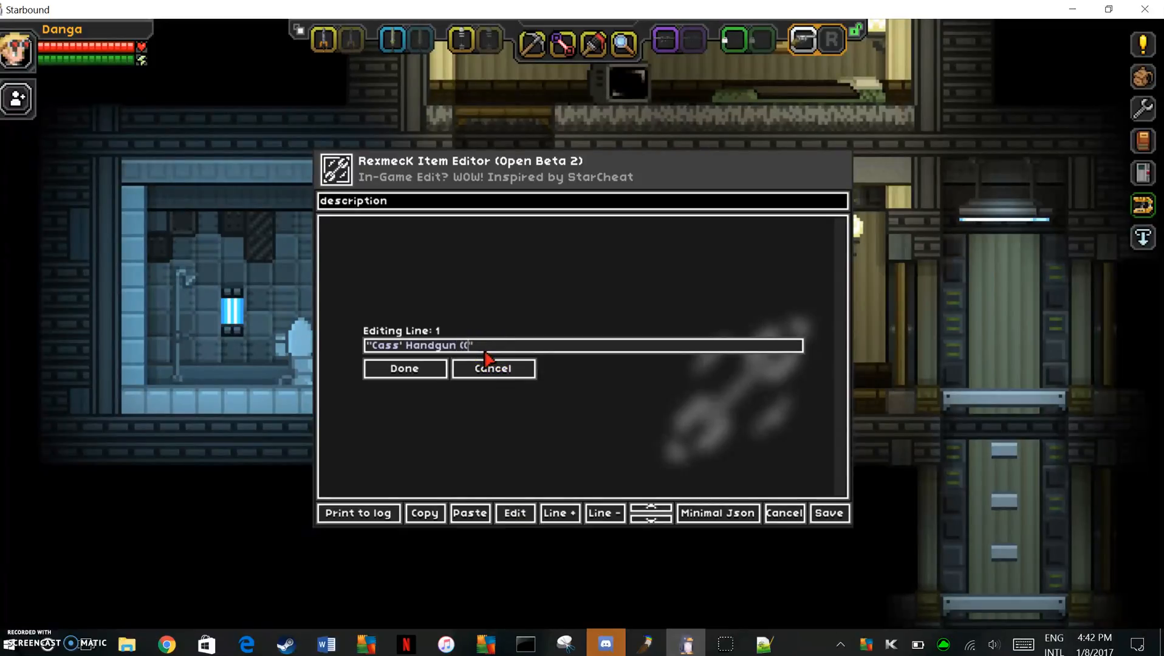
text(made by ^)
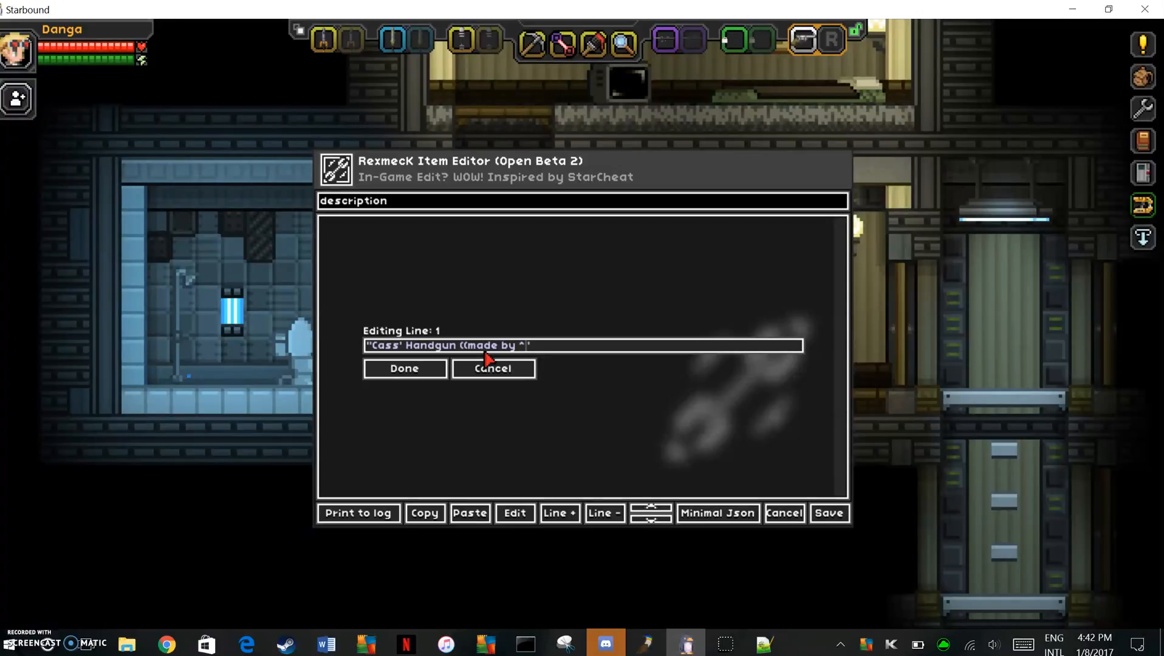
text(maoaomao)
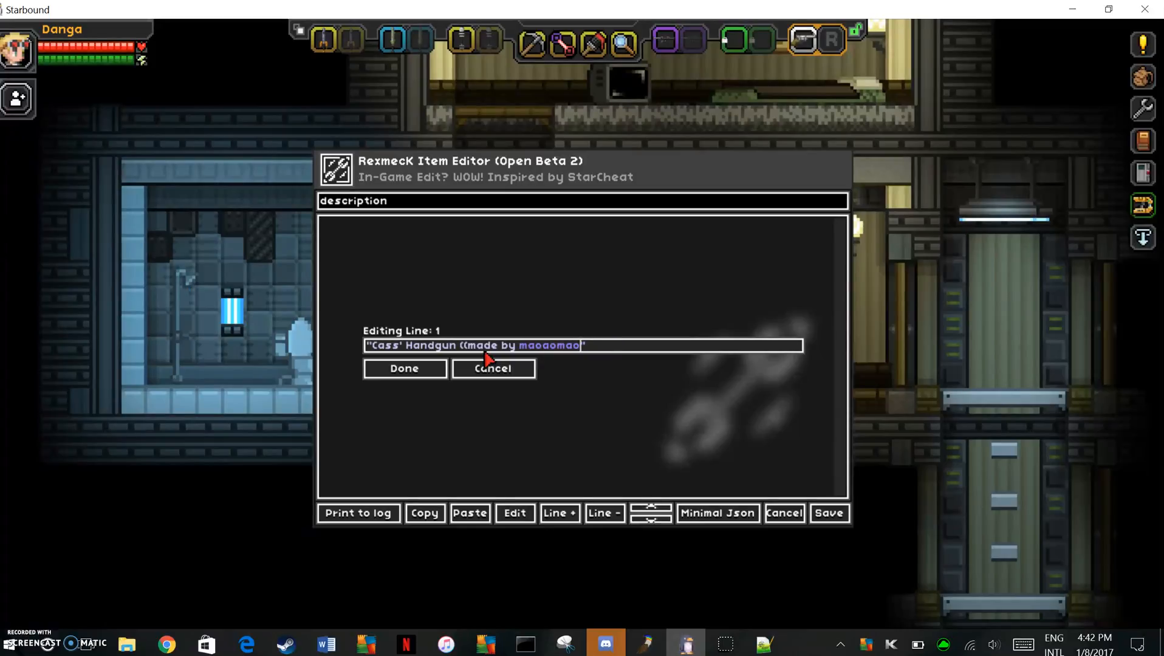
click(403, 368)
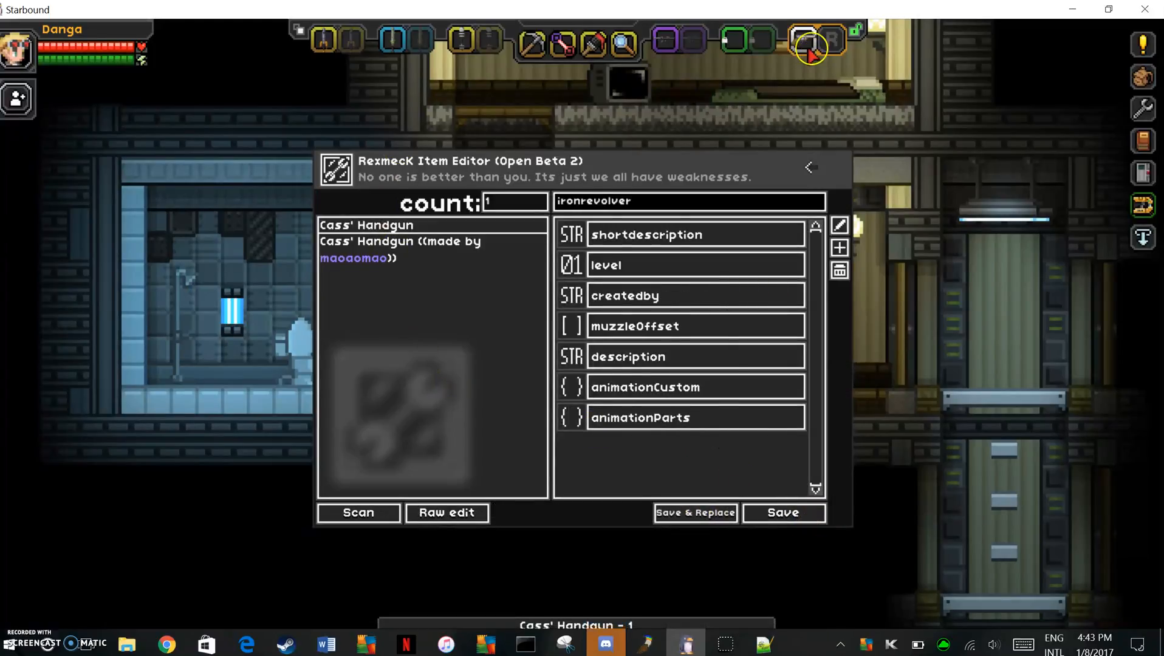
mouse_move(808, 47)
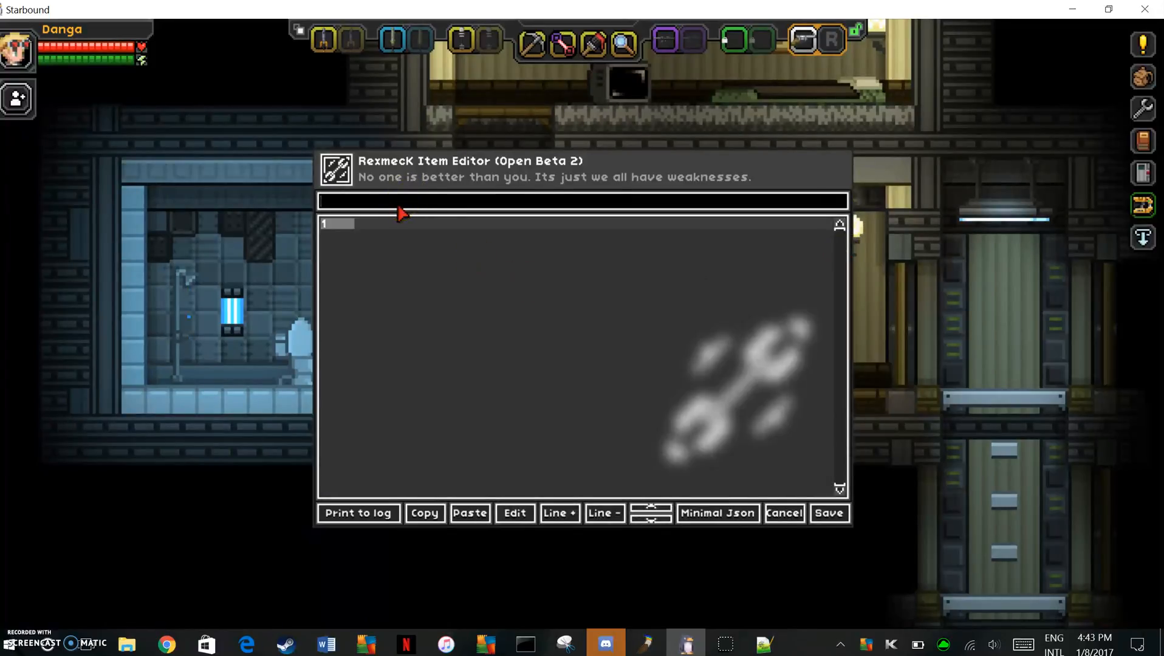
- Add a tooltipKind parameter with its value and replace the held gun with the edited version
text(toolti)
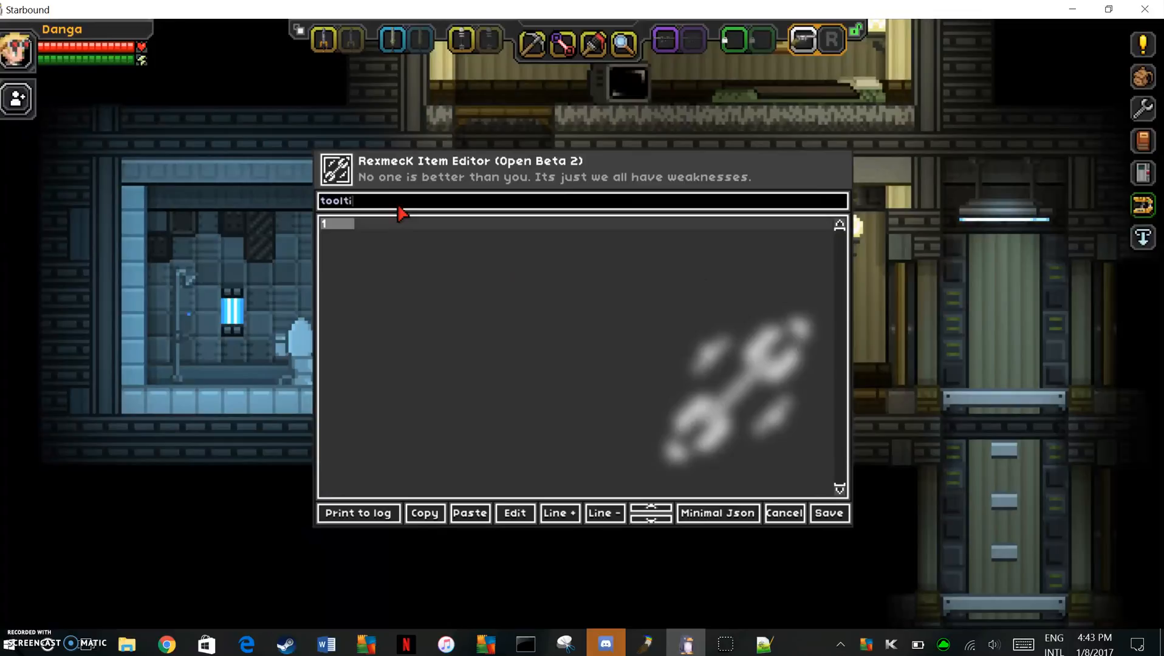
text(pKind)
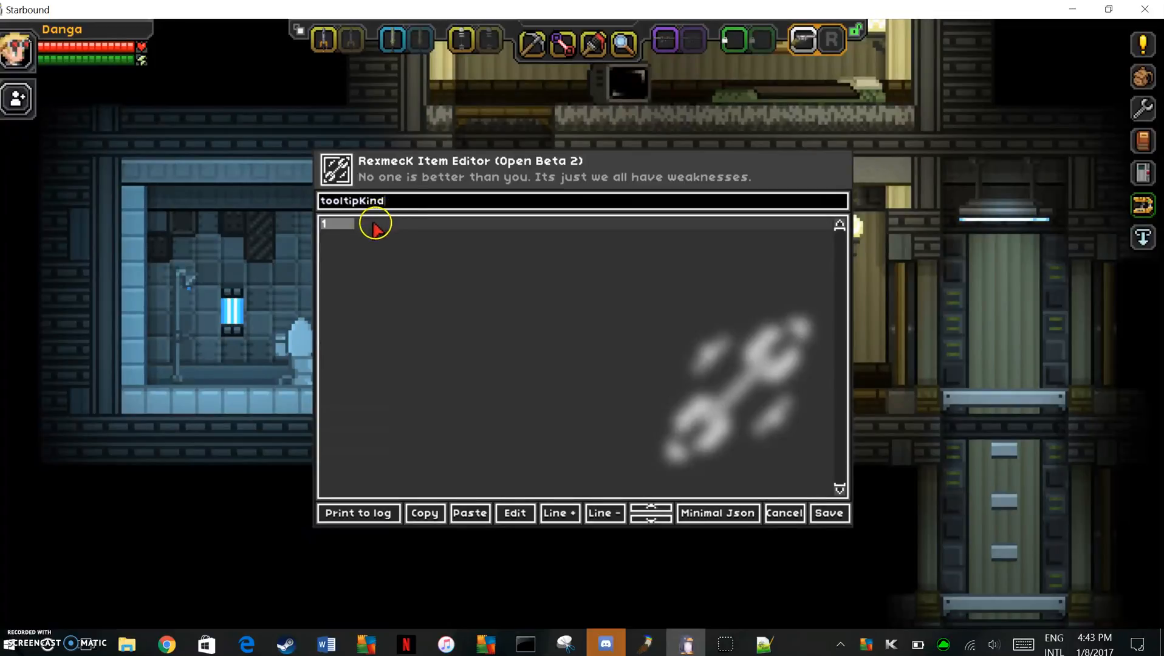
click(514, 513)
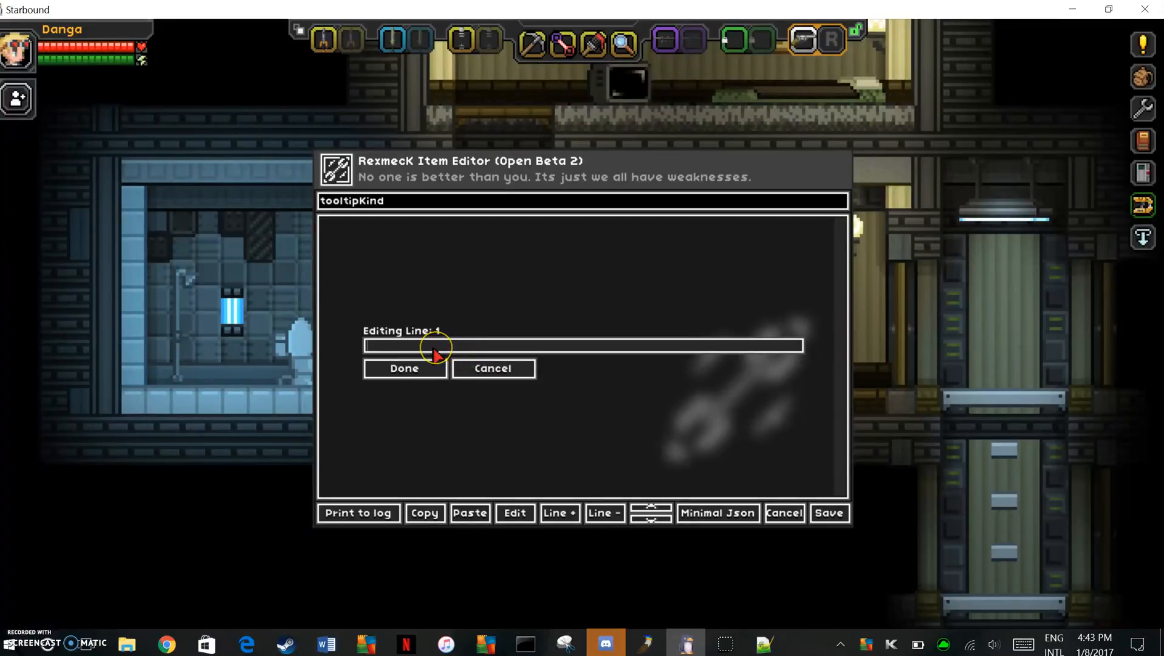
text("ds)
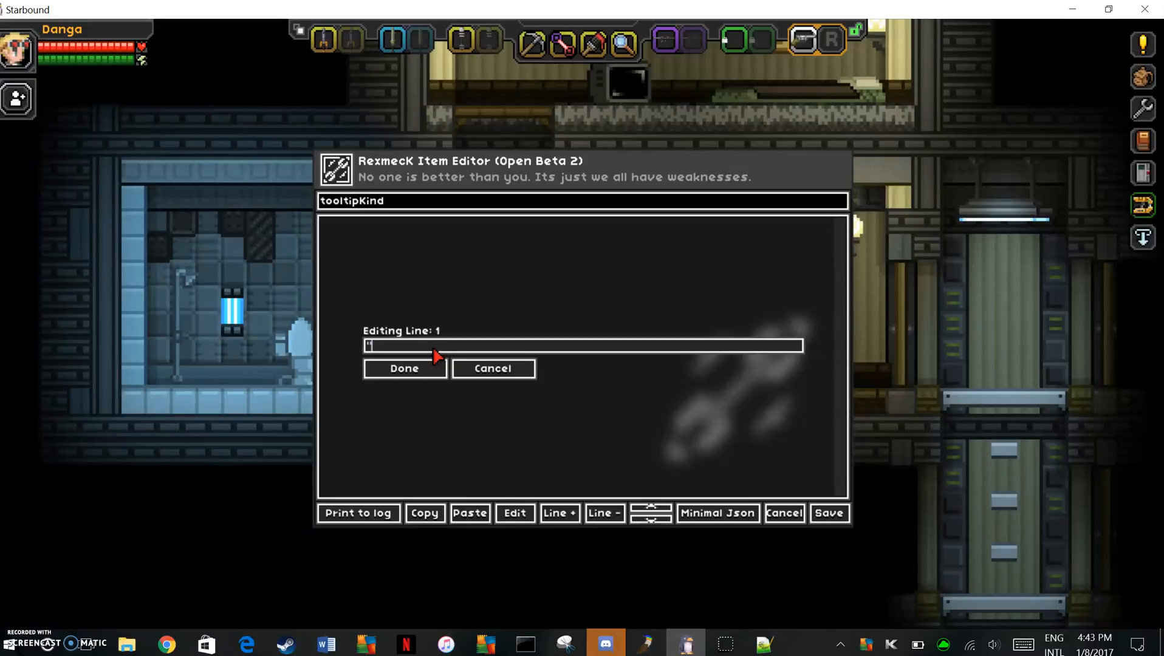
click(403, 368)
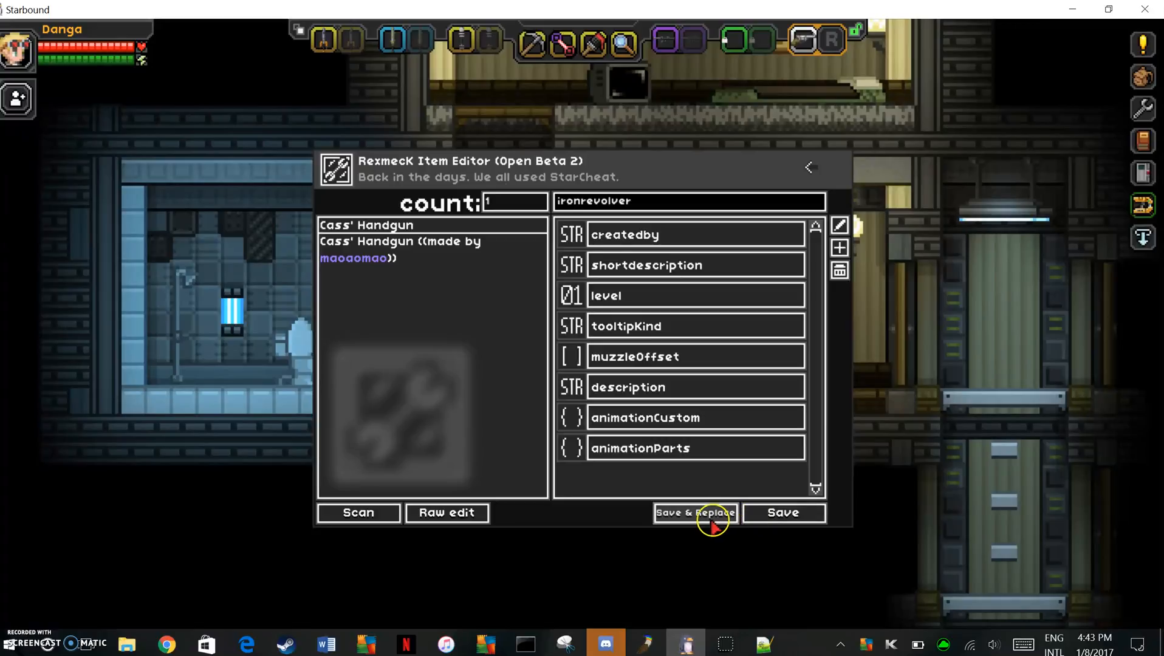
click(693, 511)
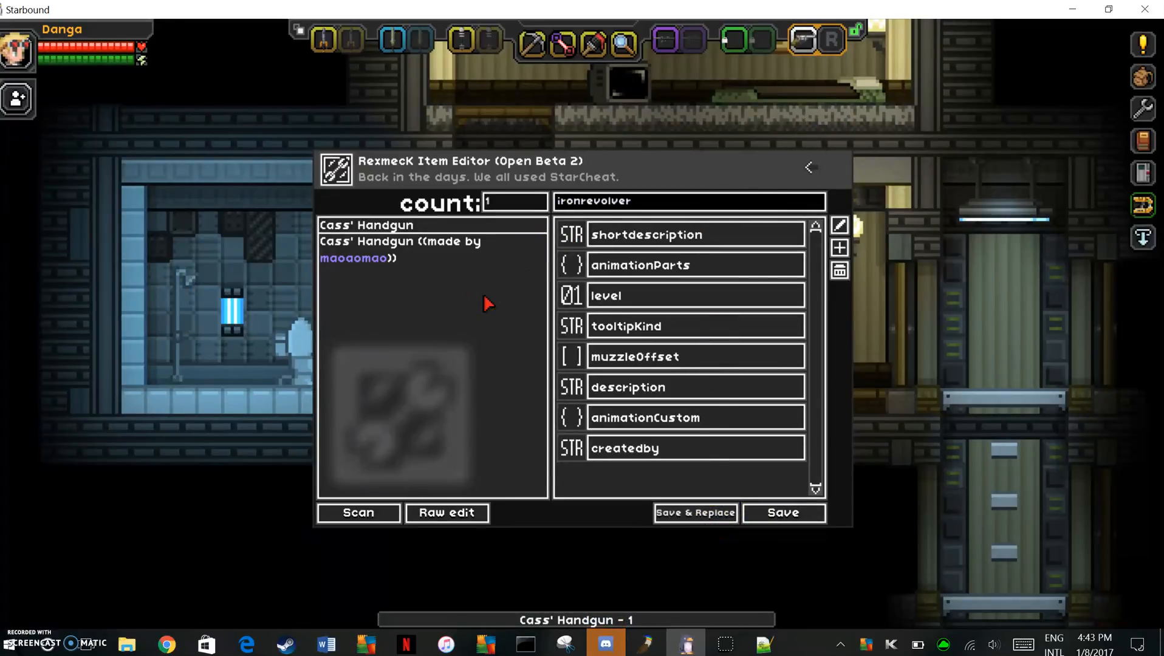
mouse_move(800, 41)
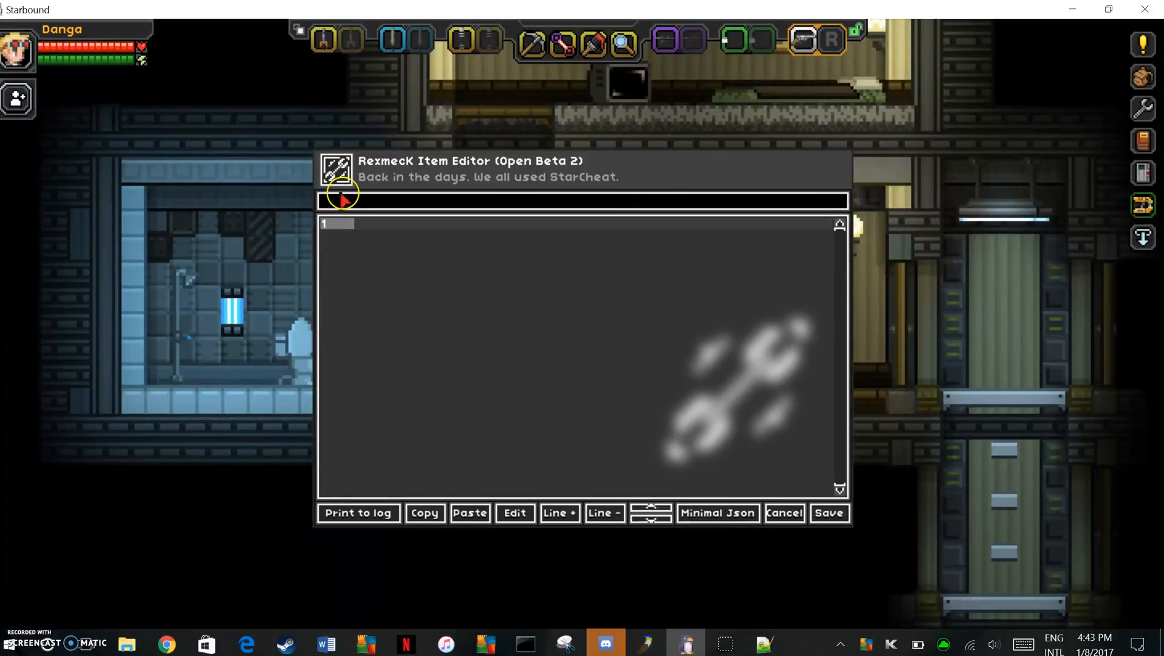
- Add a rarity parameter set to "Legendary" on the handgun
text(rarity)
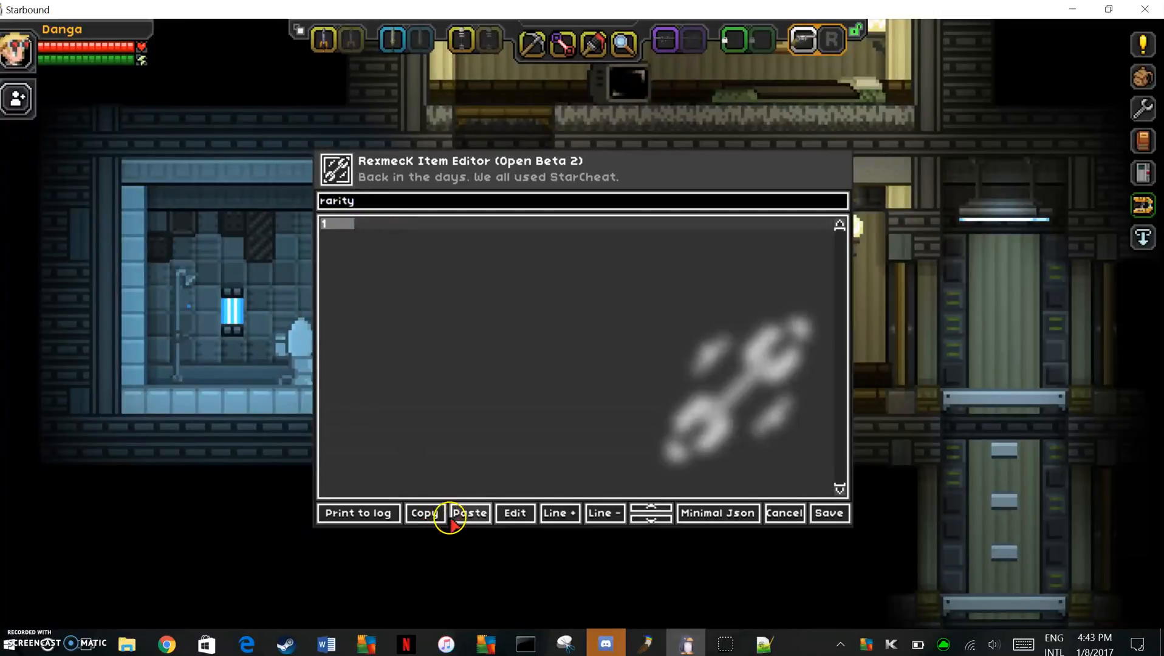
click(514, 513)
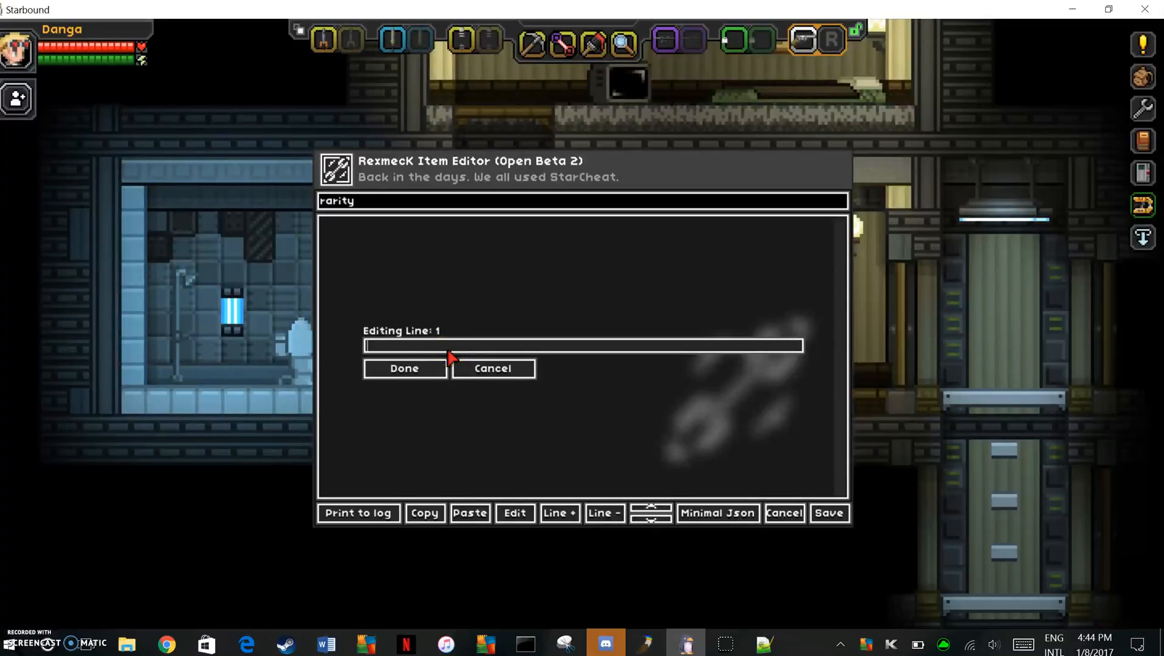
text(")
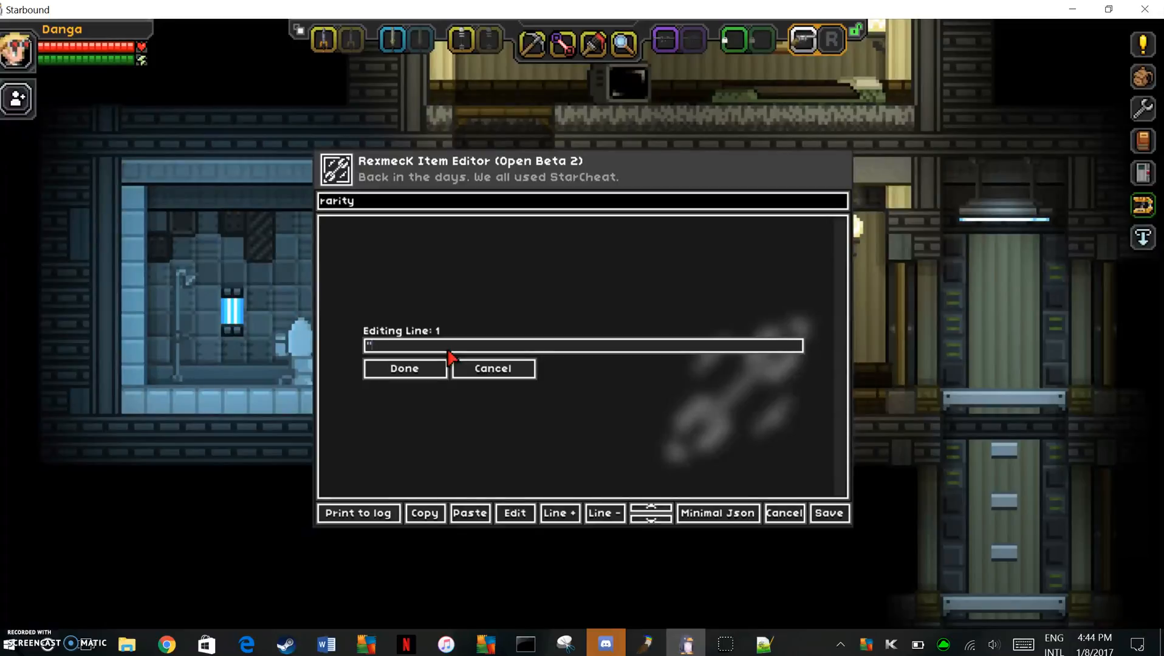
text(Lege)
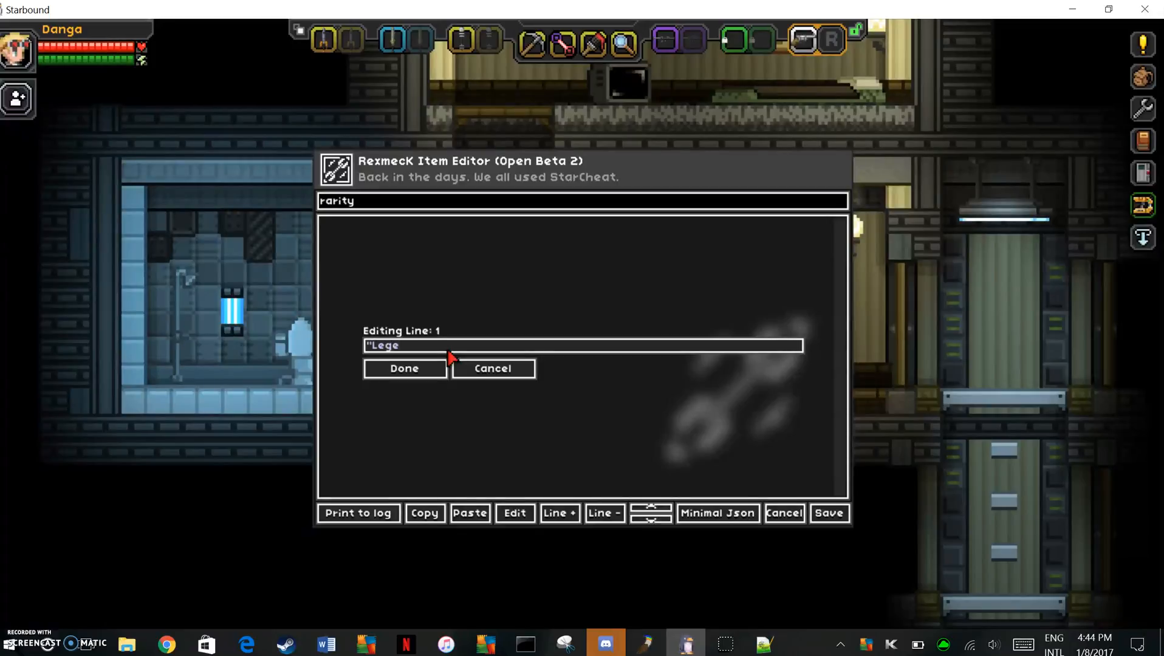
text(ndary)
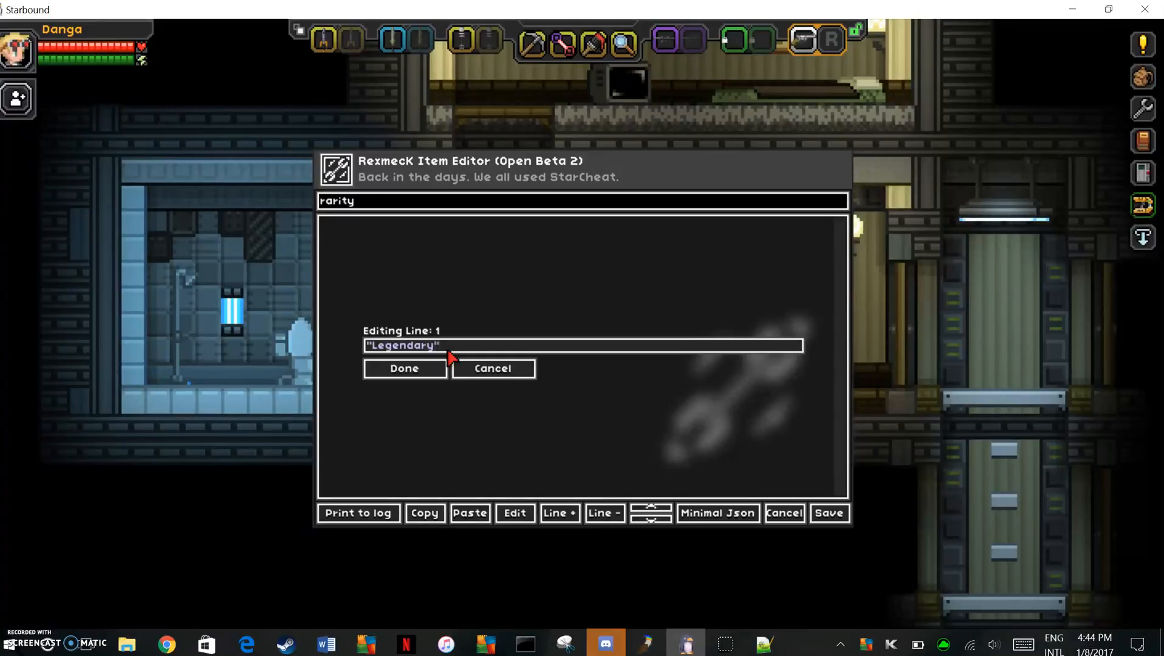
click(404, 369)
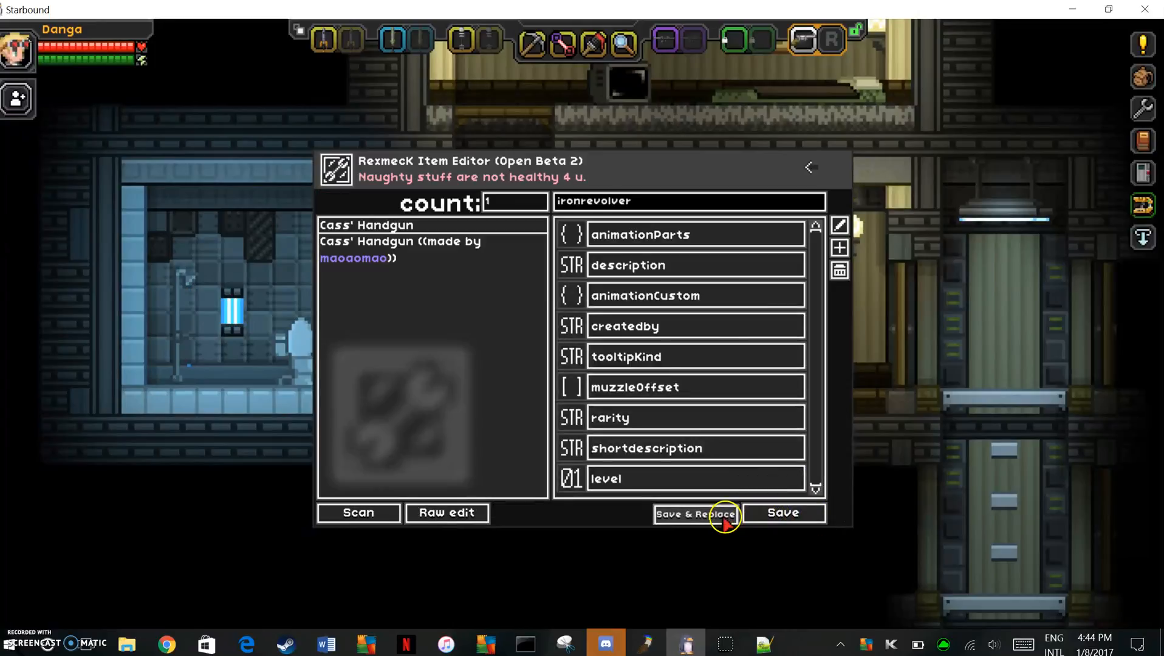
- Replace the held gun with the Legendary version and close the item editor
click(694, 514)
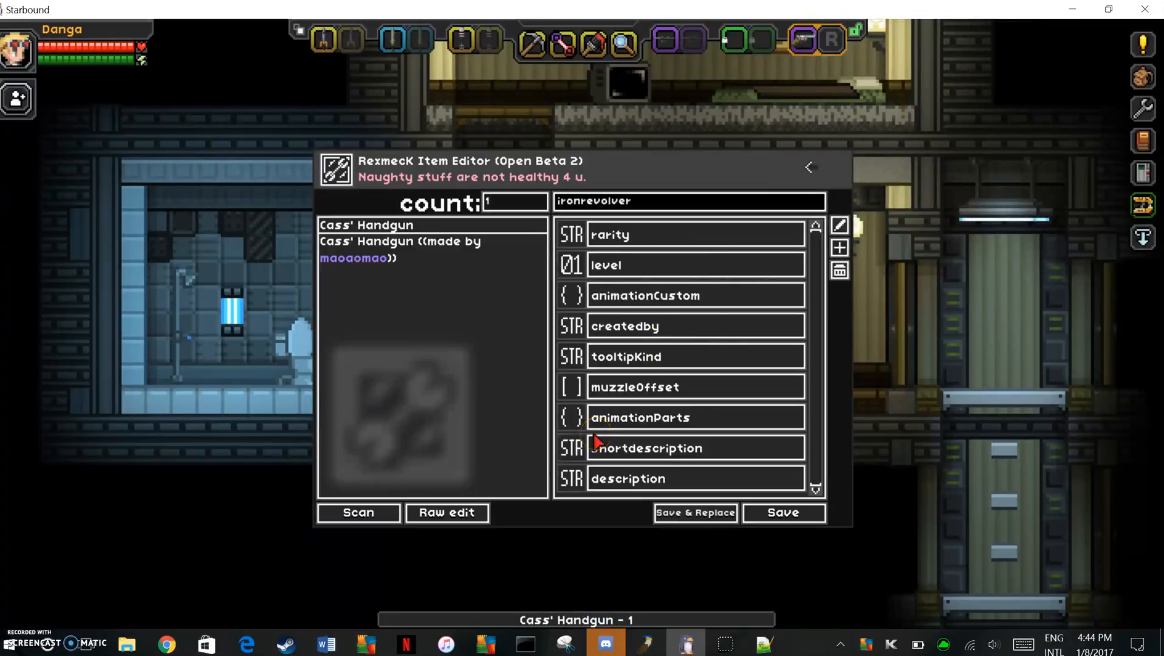
click(661, 295)
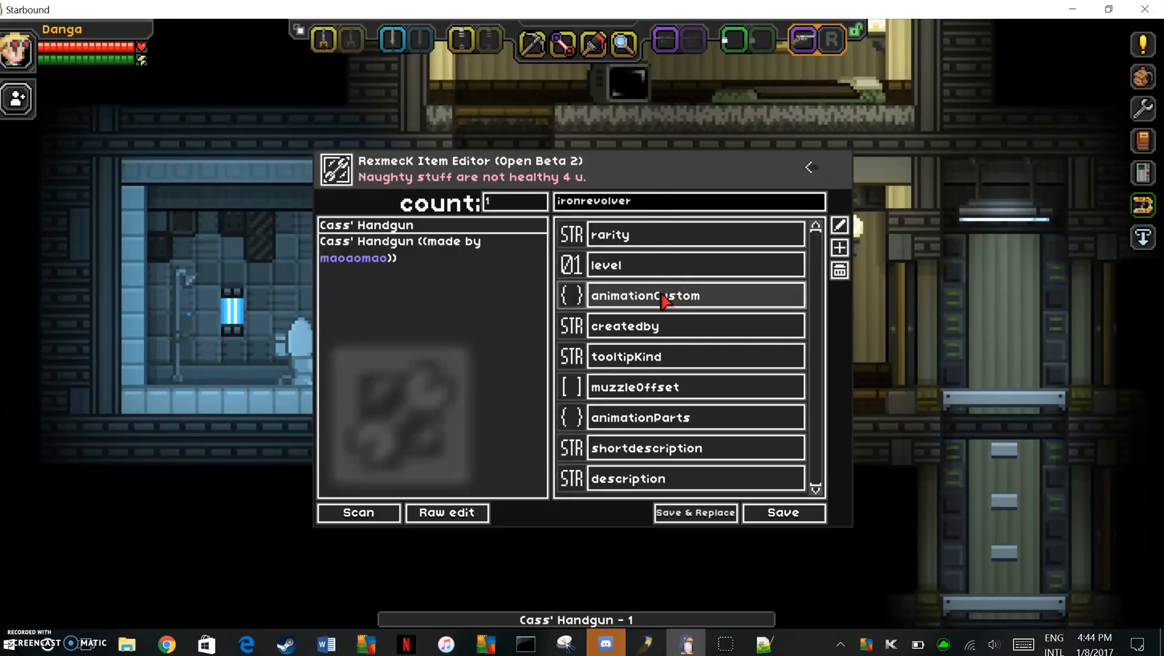
click(808, 167)
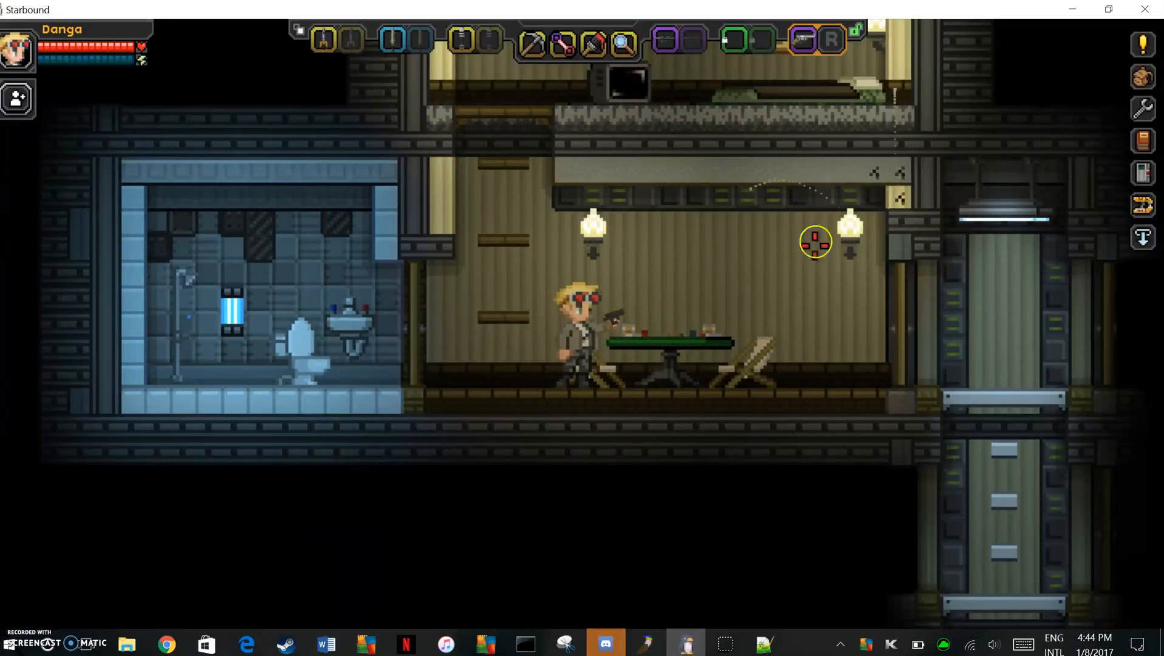